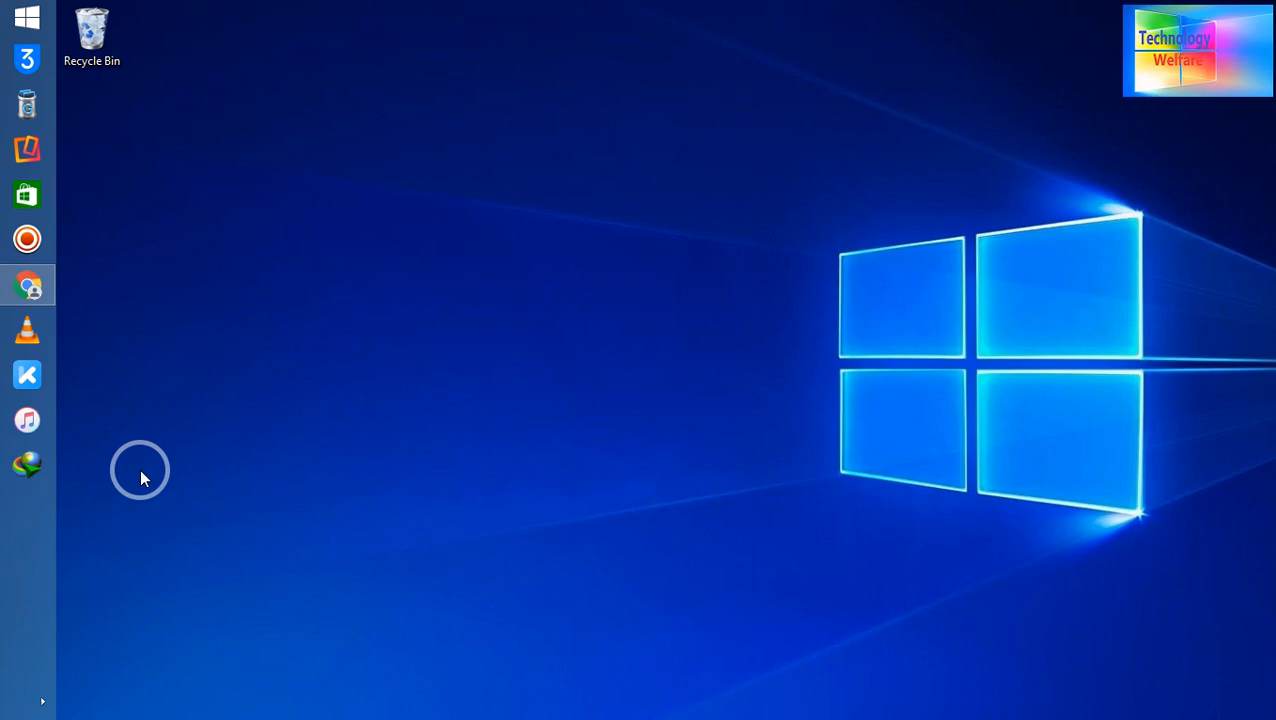
pyautogui.moveTo(75, 320)
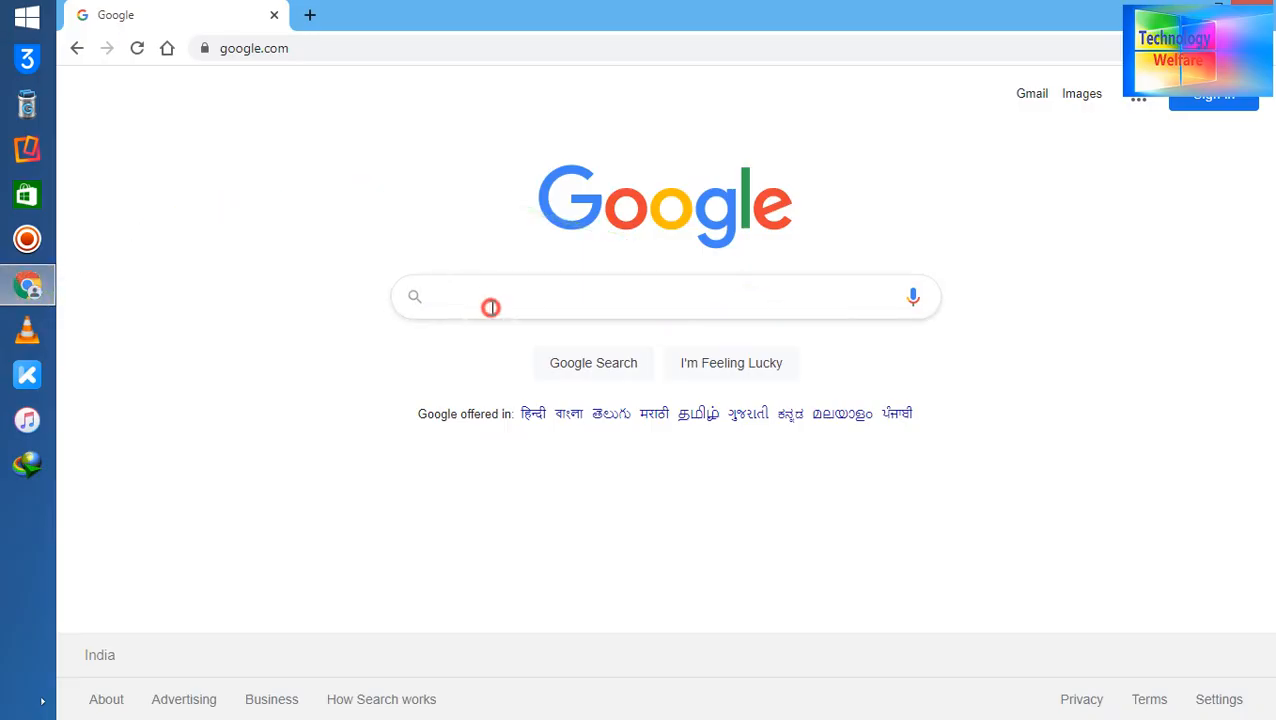
# Search Google for 'samsung' by picking it from the autocomplete suggestions.
pyautogui.click(665, 296)
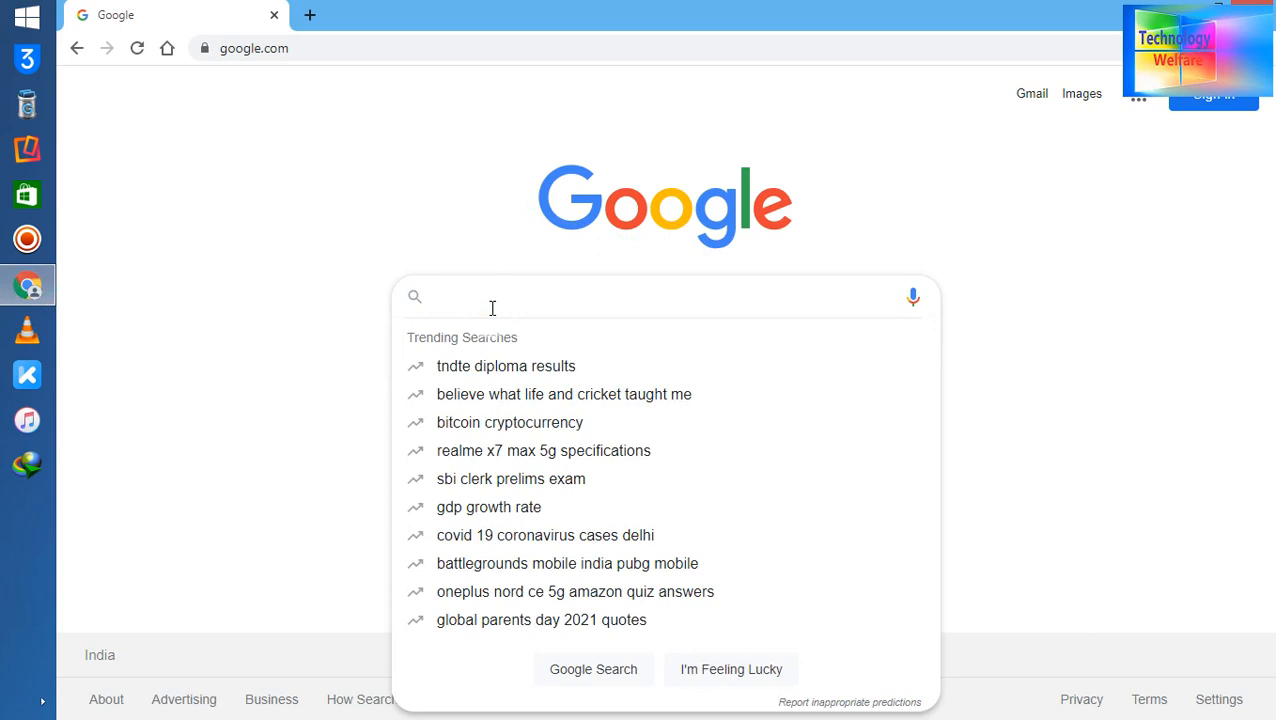
pyautogui.write('s')
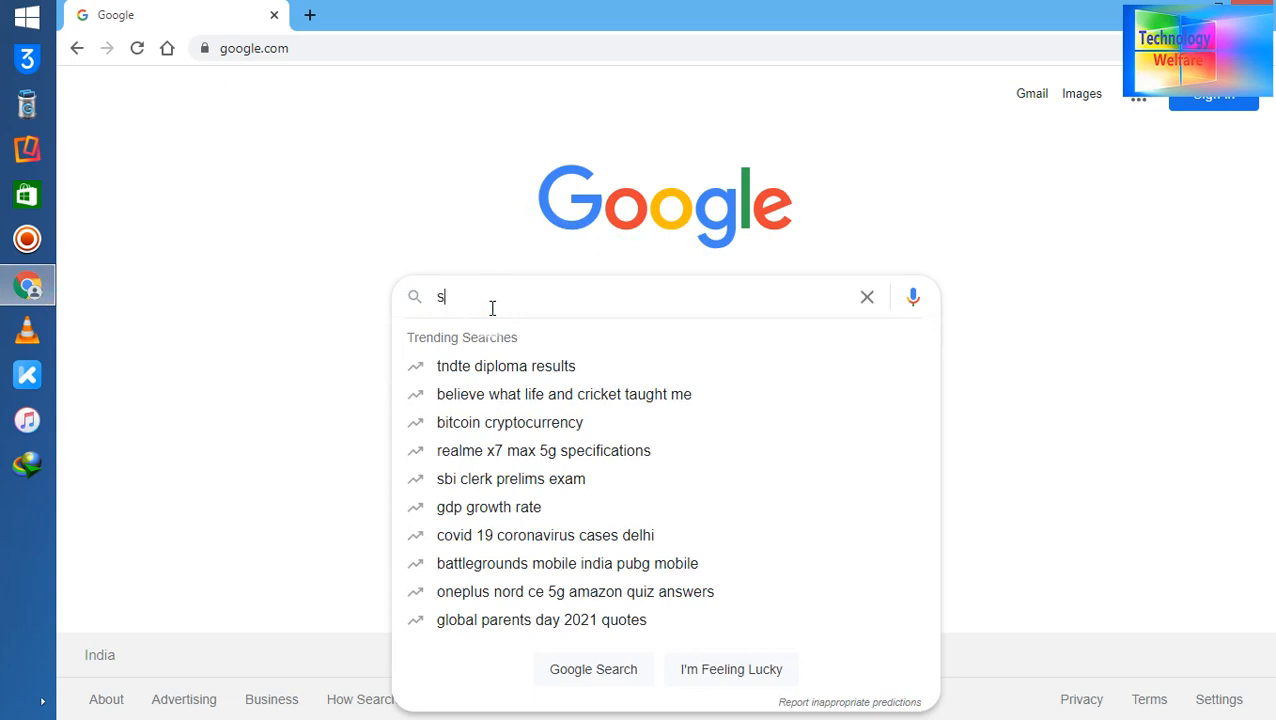
pyautogui.write('am')
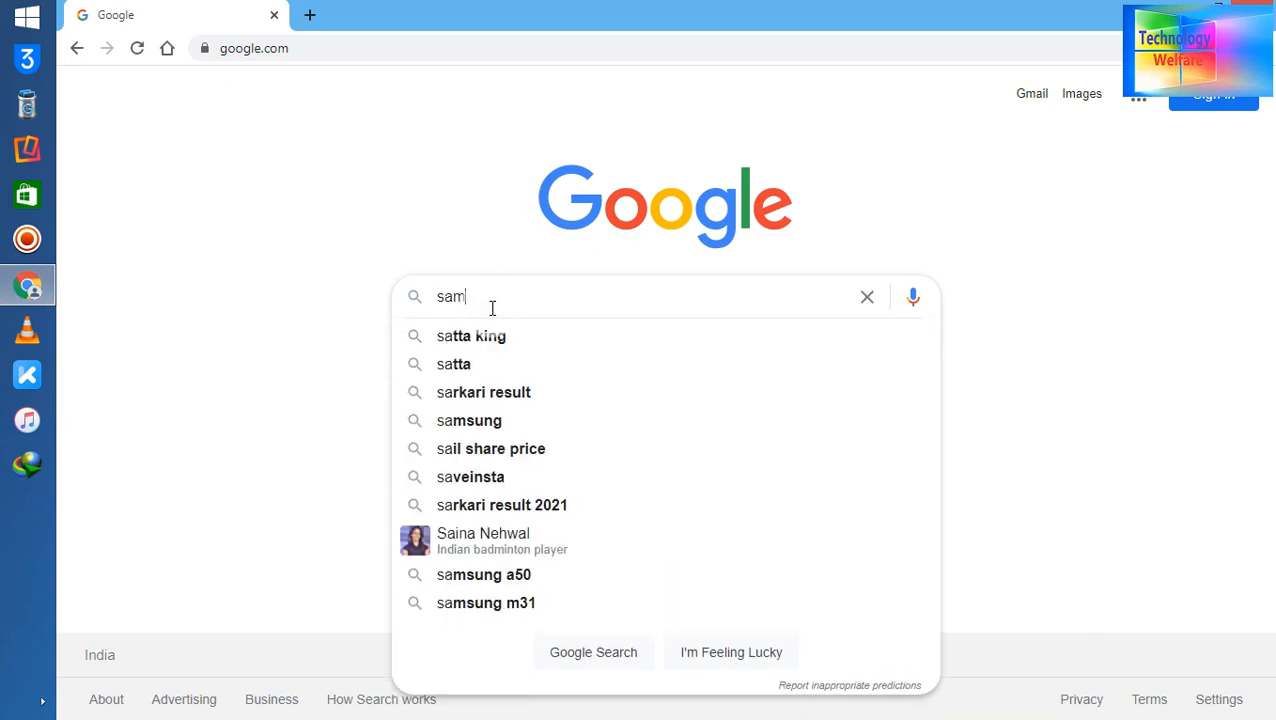
pyautogui.write('su')
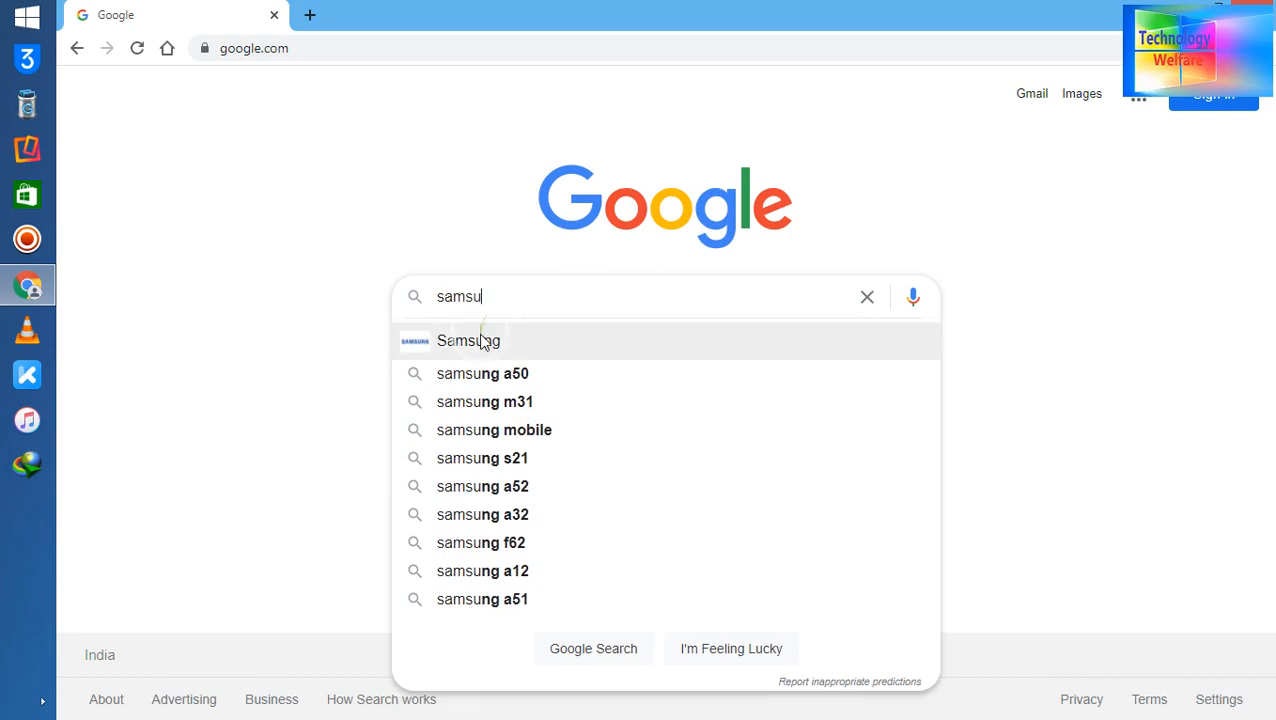
pyautogui.click(468, 340)
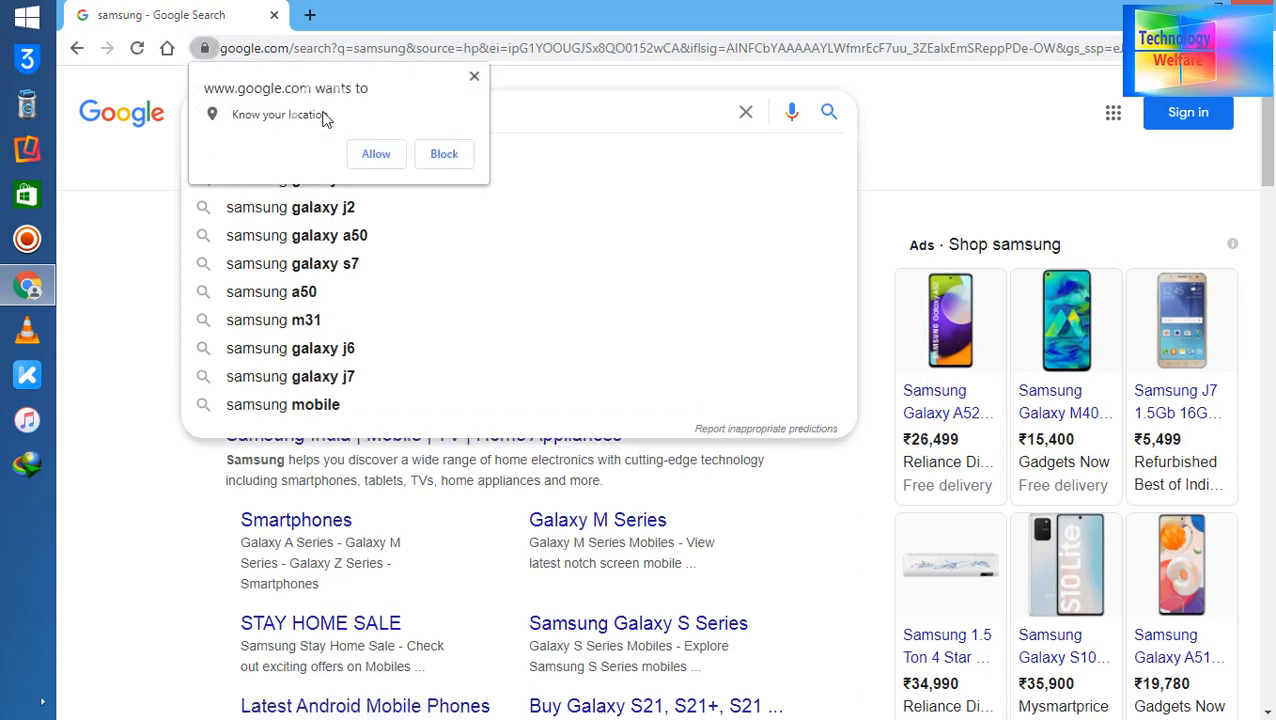
# Refine the search to 'samsung driver', then insert 'laptop' into the query.
pyautogui.click(460, 158)
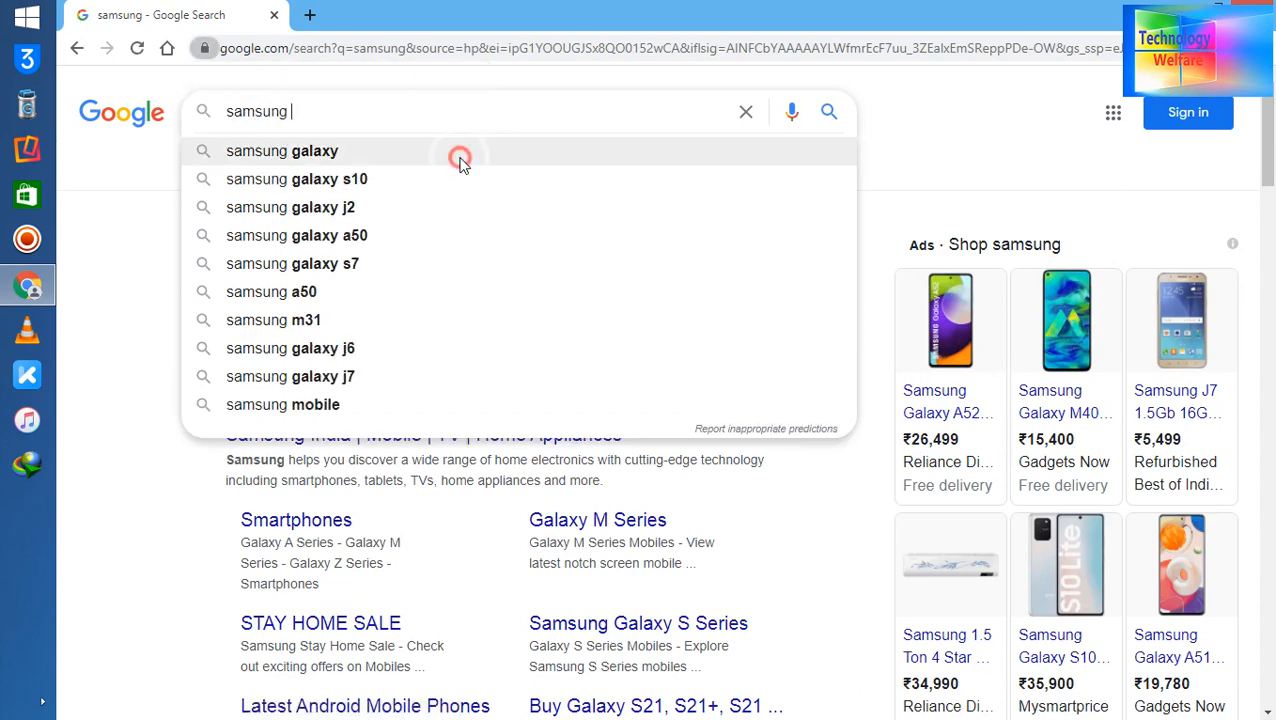
pyautogui.write('dr')
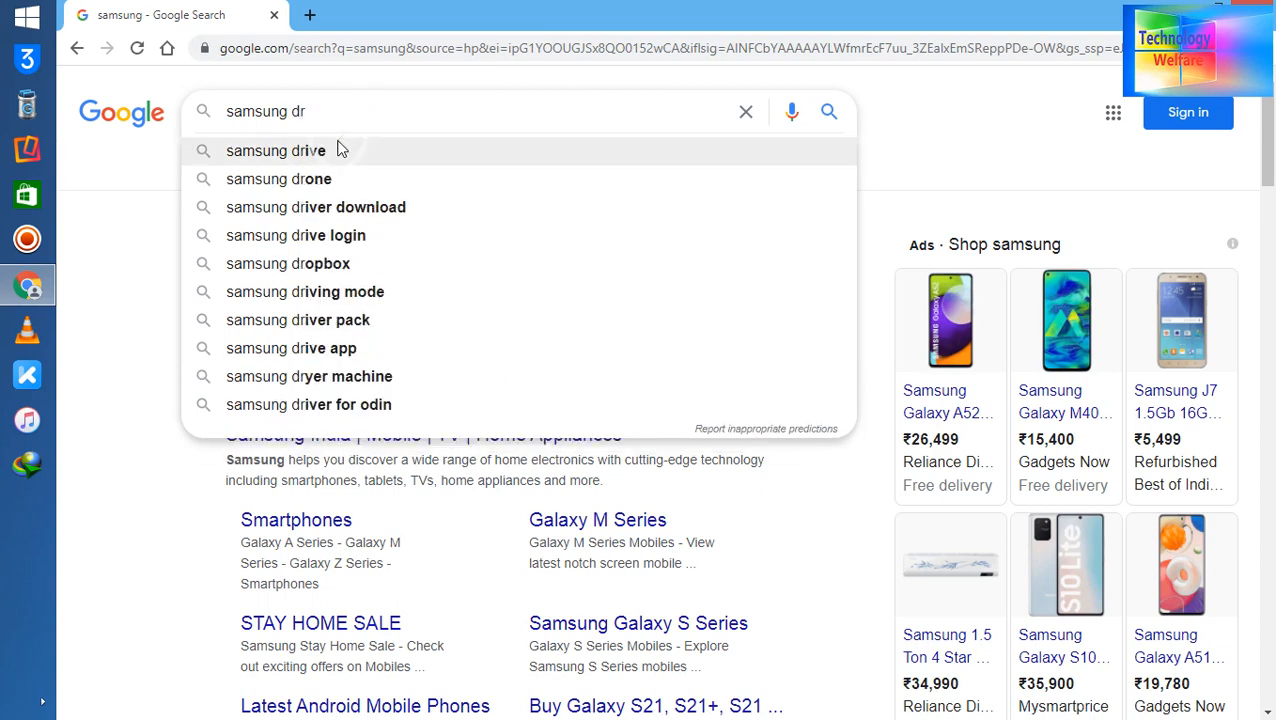
pyautogui.moveTo(363, 111)
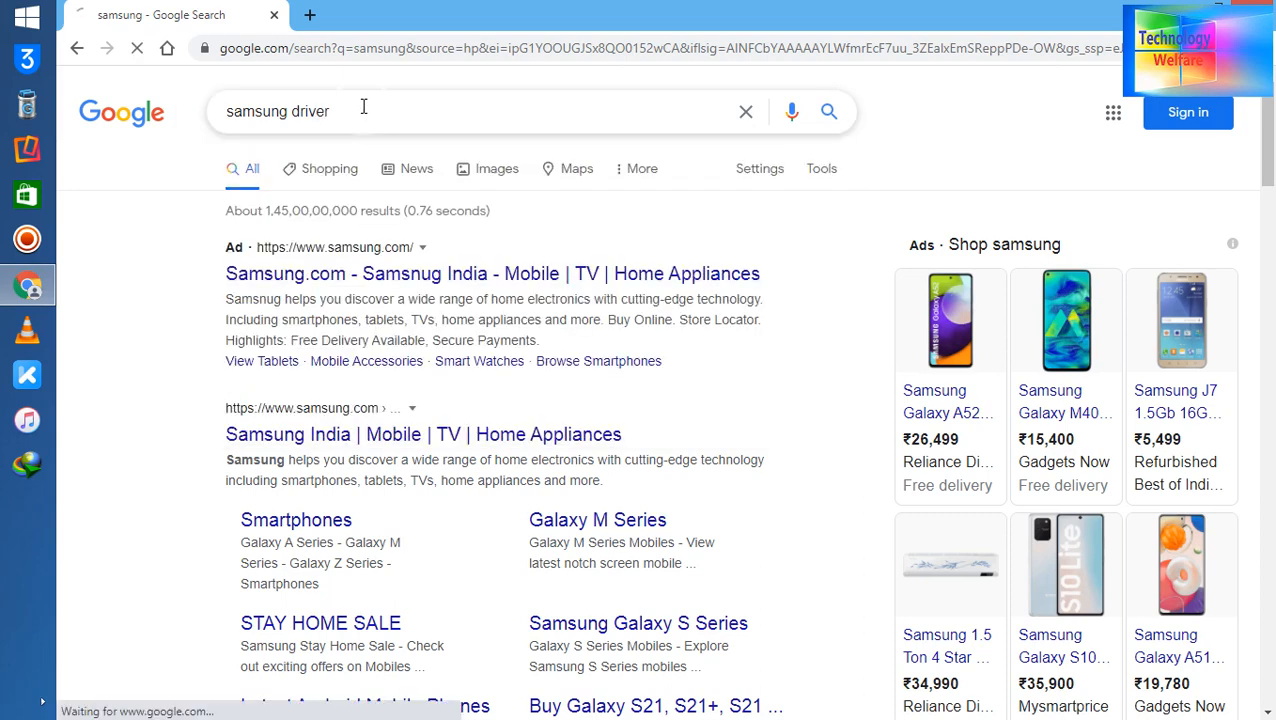
pyautogui.press('Return')
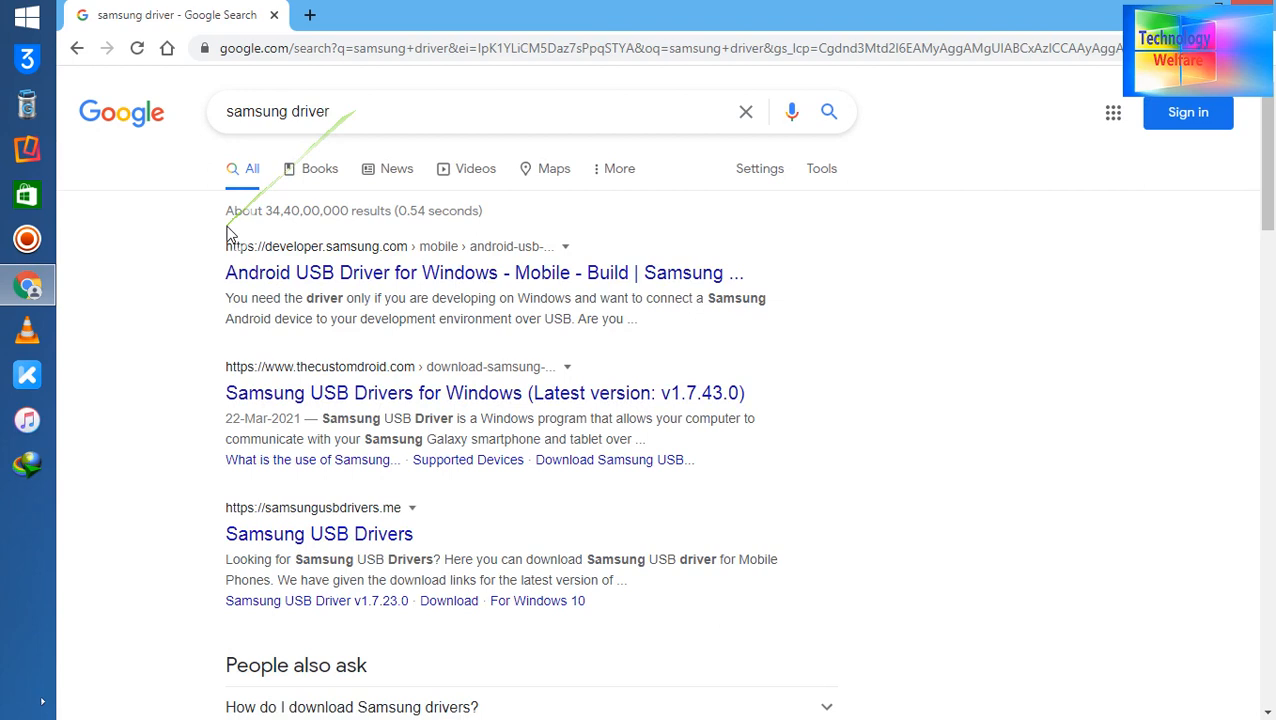
pyautogui.moveTo(285, 512)
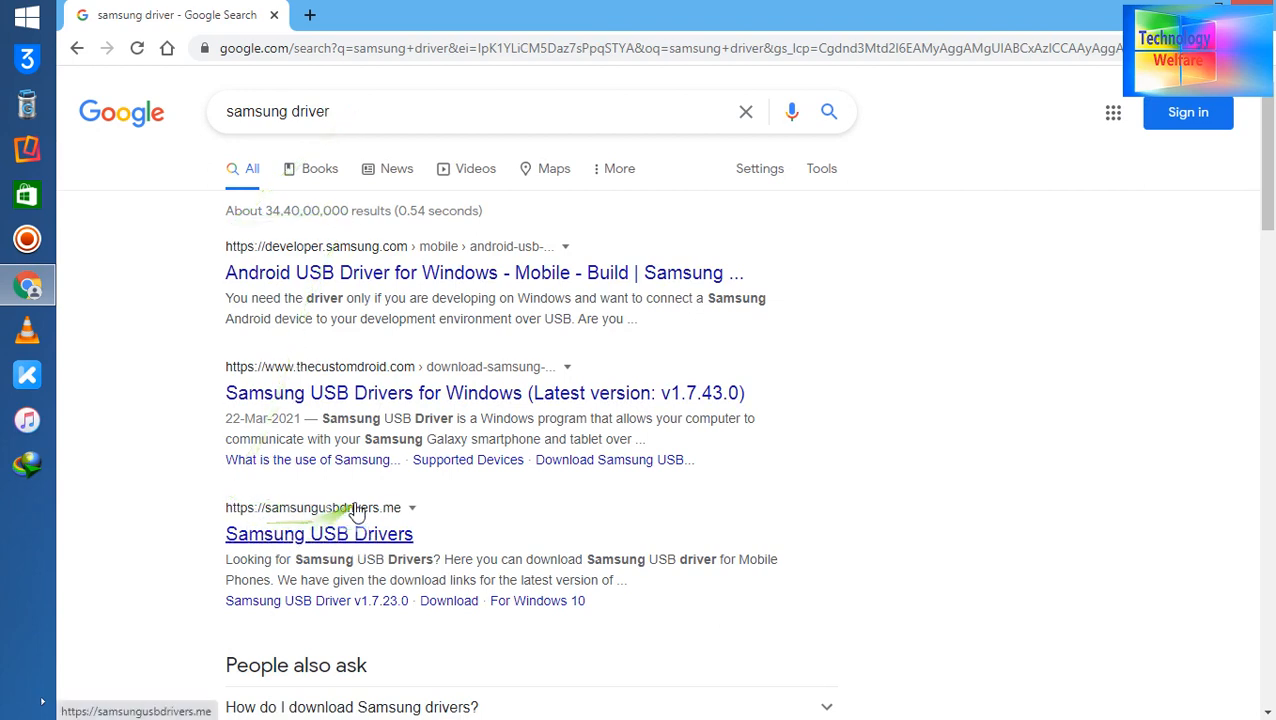
pyautogui.moveTo(330, 272)
pyautogui.write('lap')
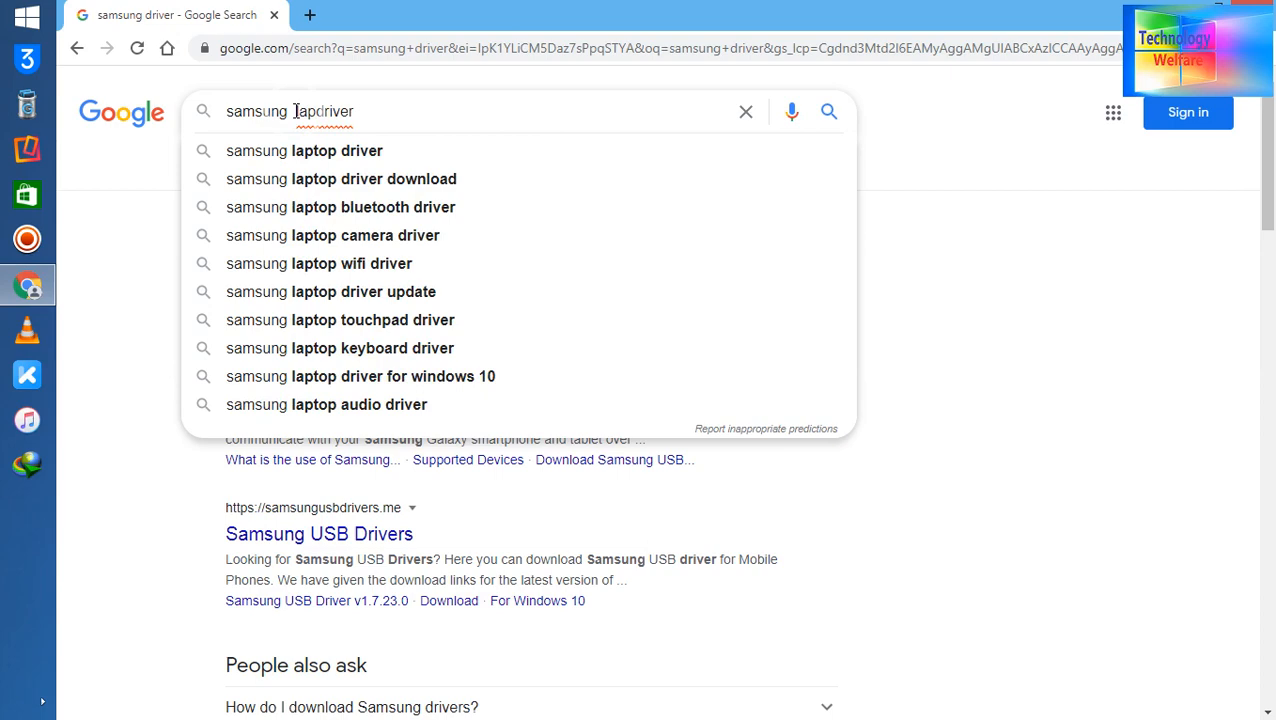
pyautogui.click(304, 150)
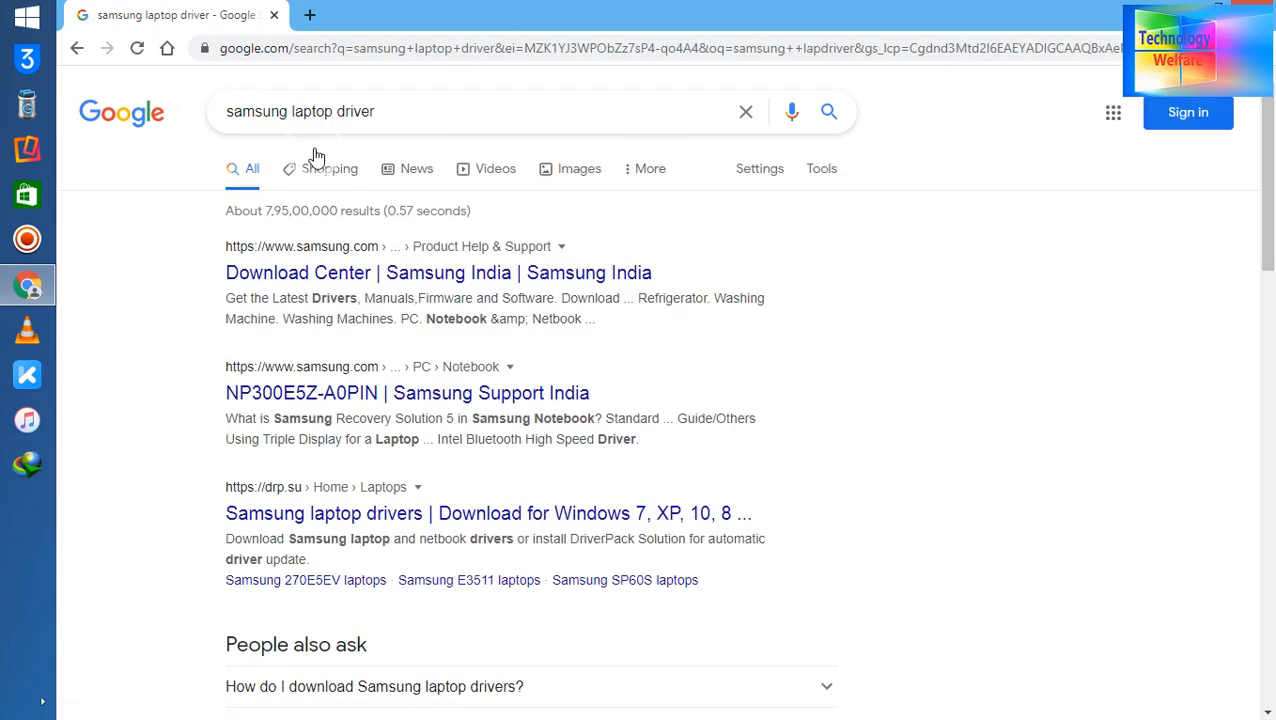
pyautogui.moveTo(300, 272)
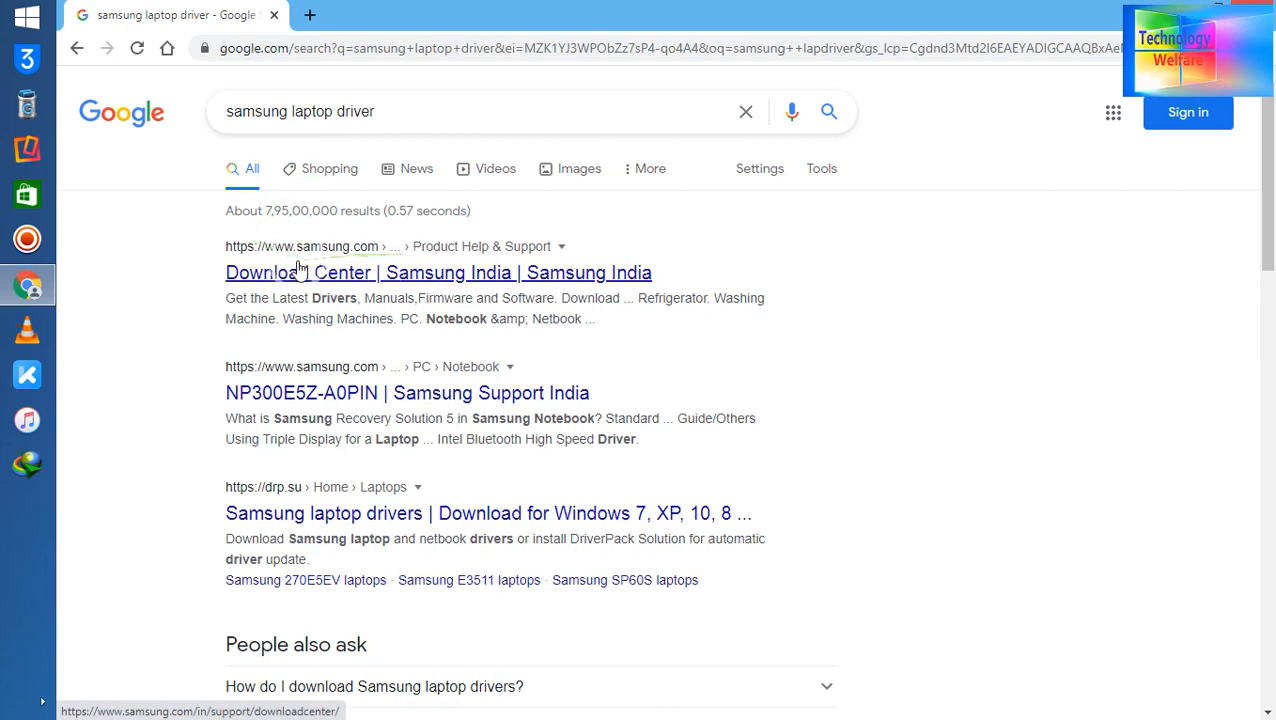
pyautogui.moveTo(330, 272)
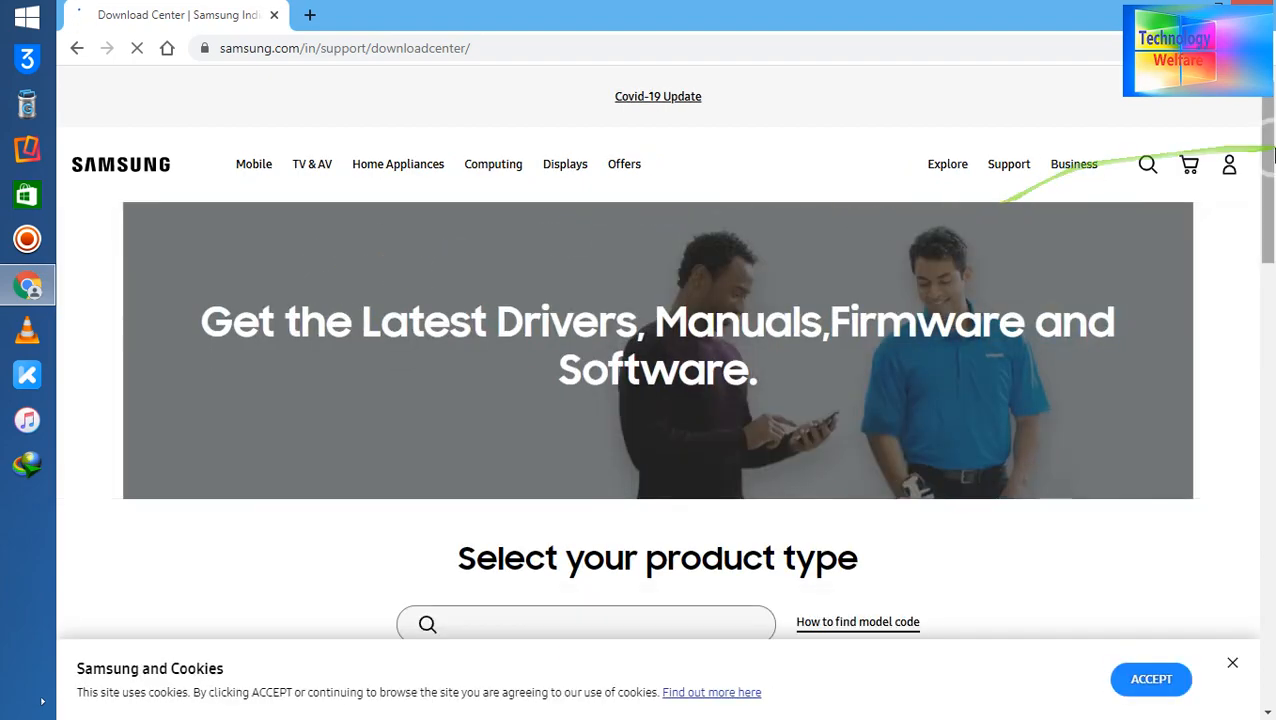
# Scroll the Samsung India Download Center page to its footer and back up to 'Select your product type'.
pyautogui.scroll(-3)
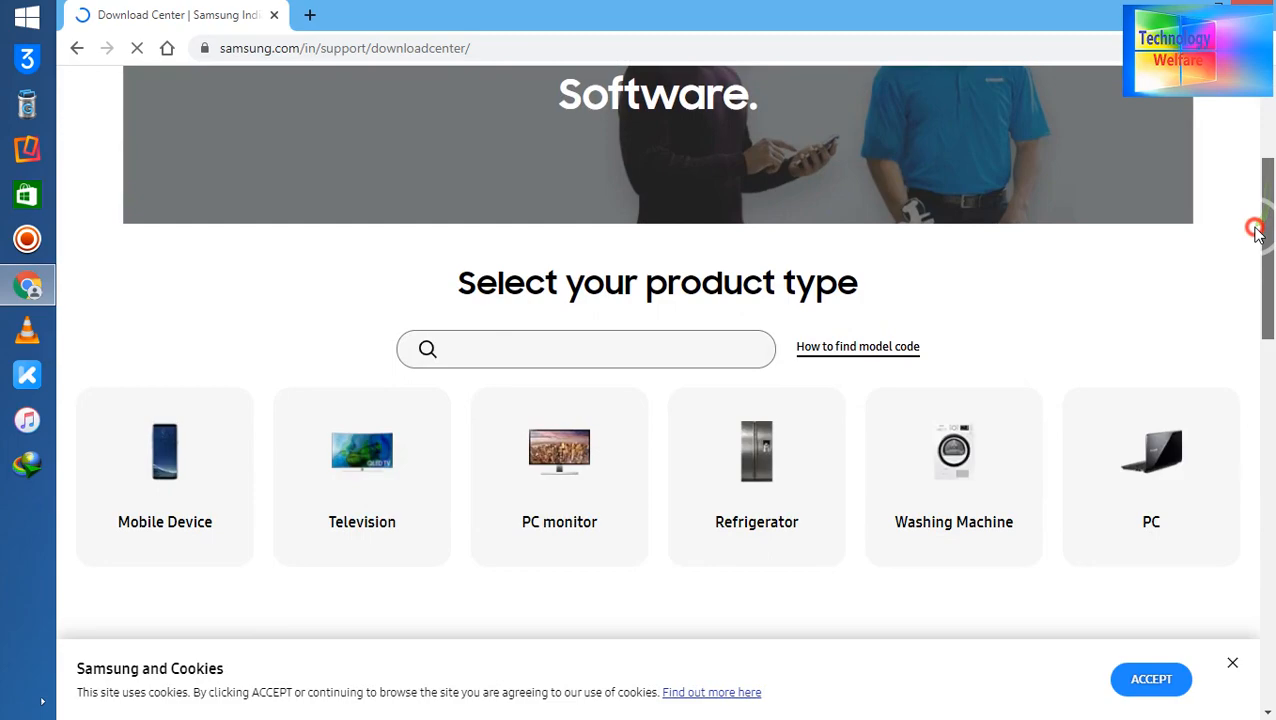
pyautogui.scroll(-3)
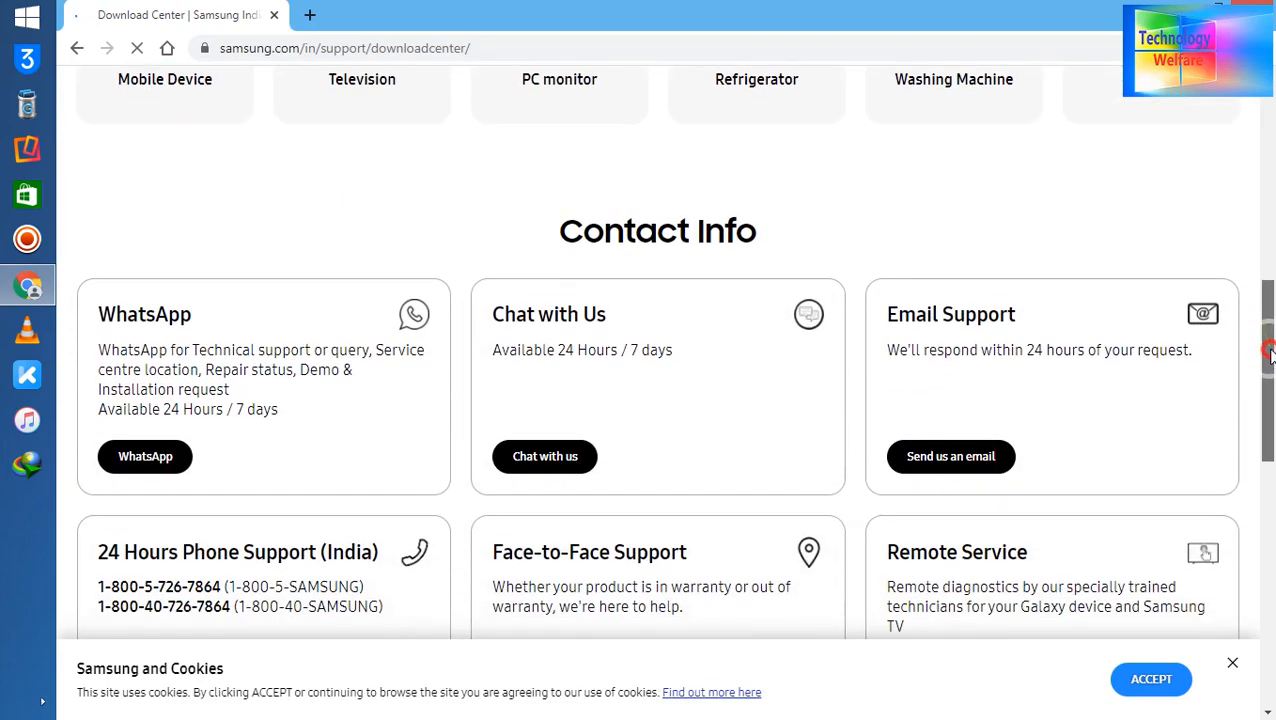
pyautogui.scroll(-3)
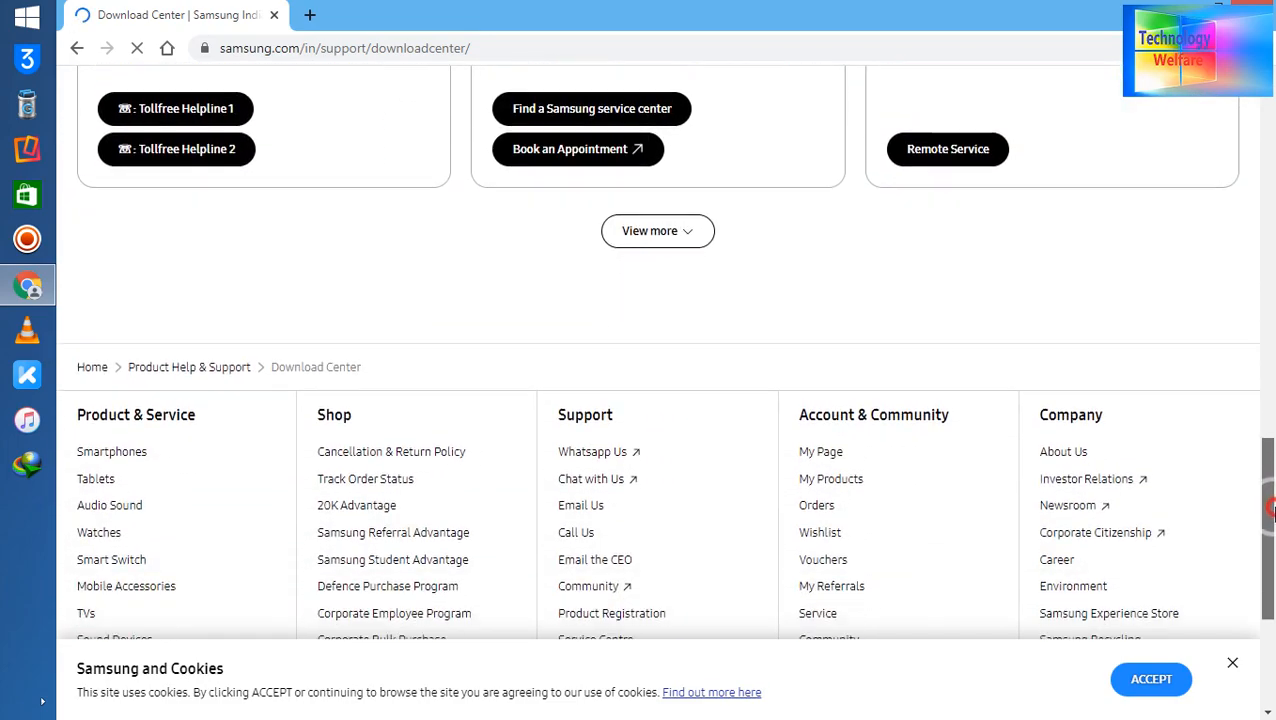
pyautogui.scroll(-3)
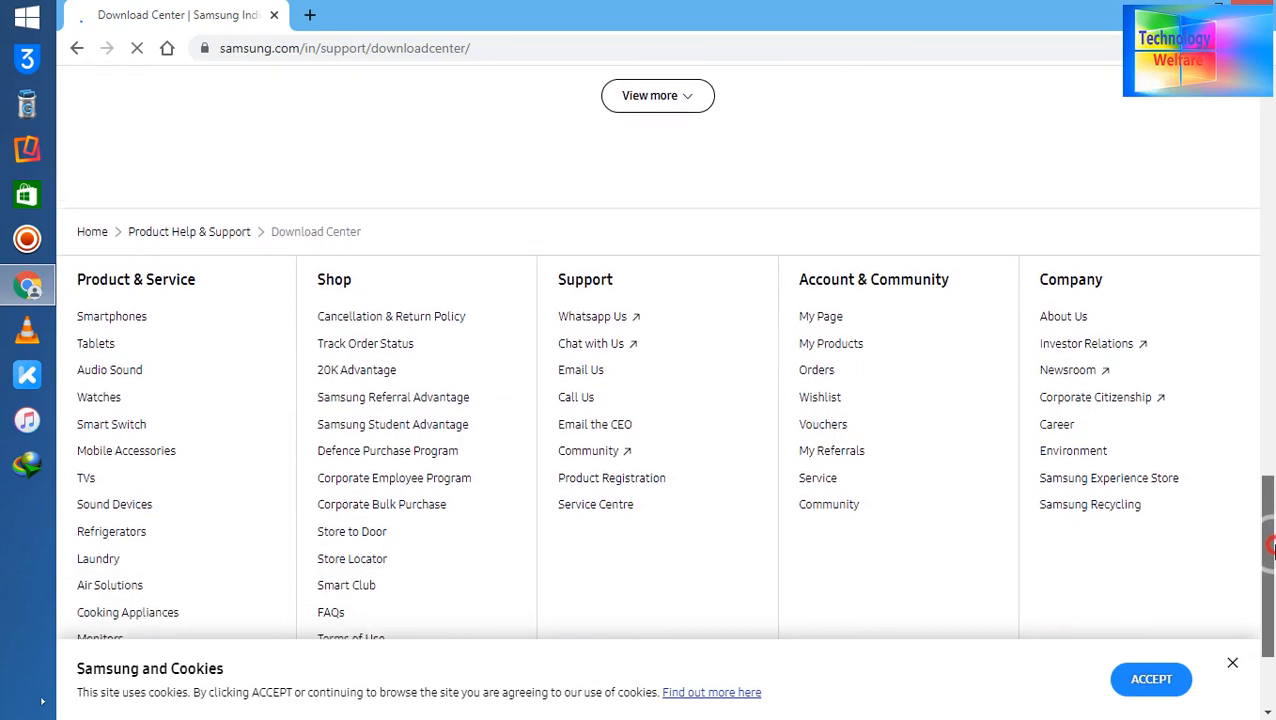
pyautogui.scroll(-3)
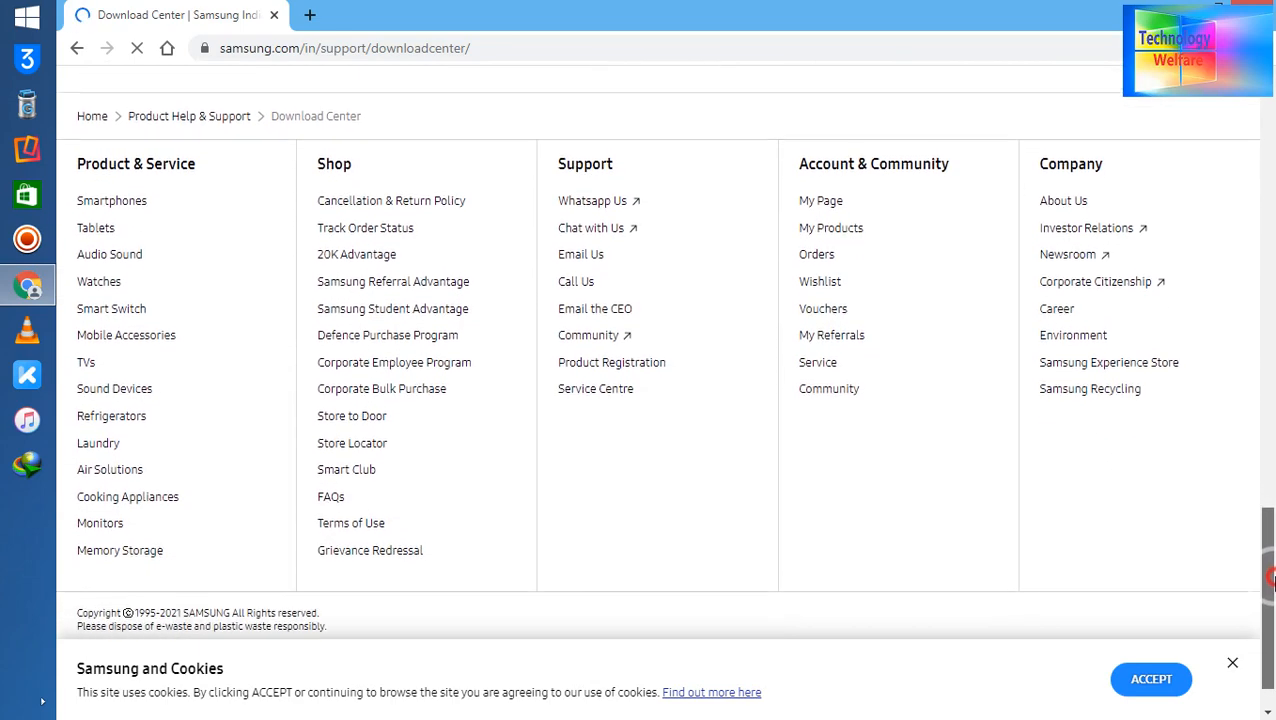
pyautogui.scroll(-3)
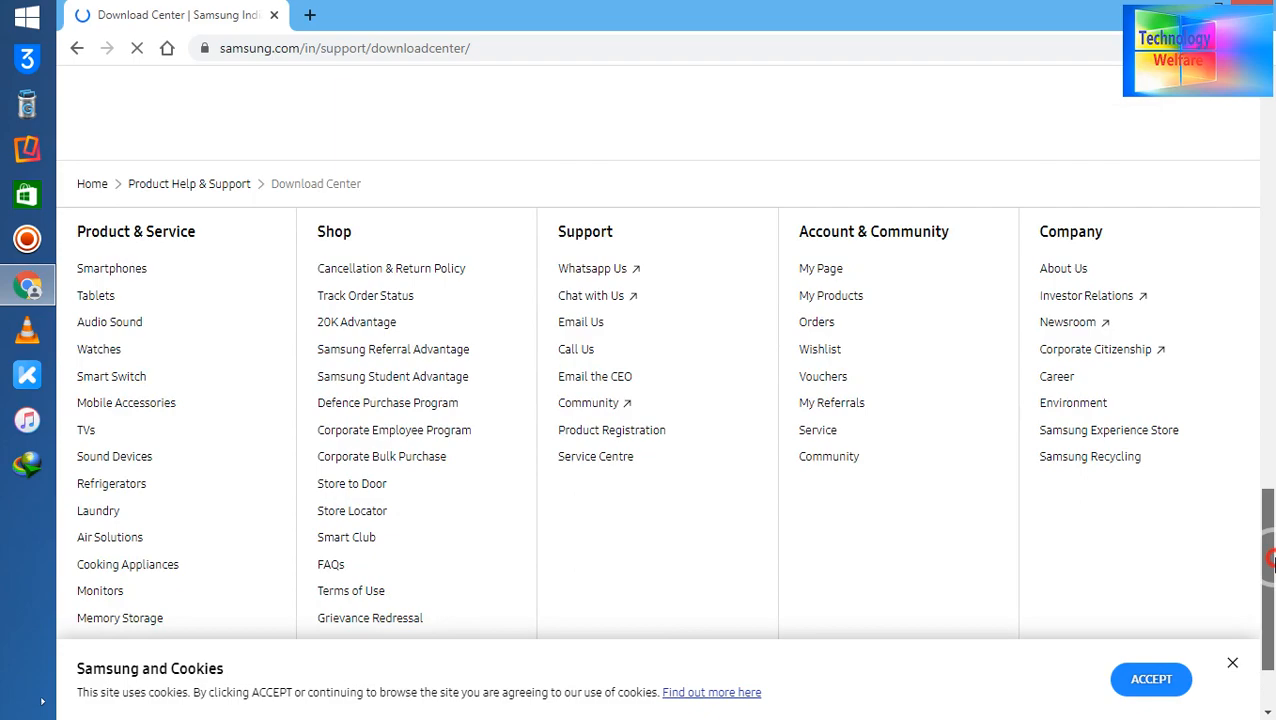
pyautogui.scroll(3)
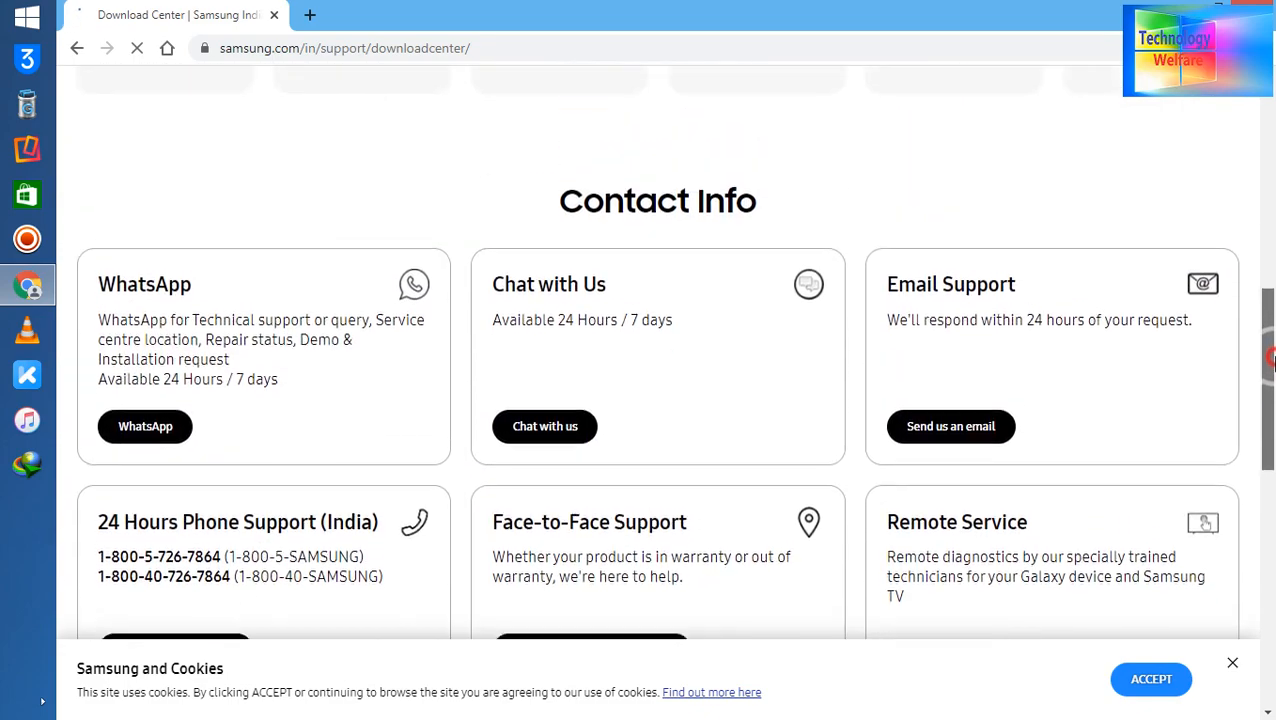
pyautogui.scroll(-3)
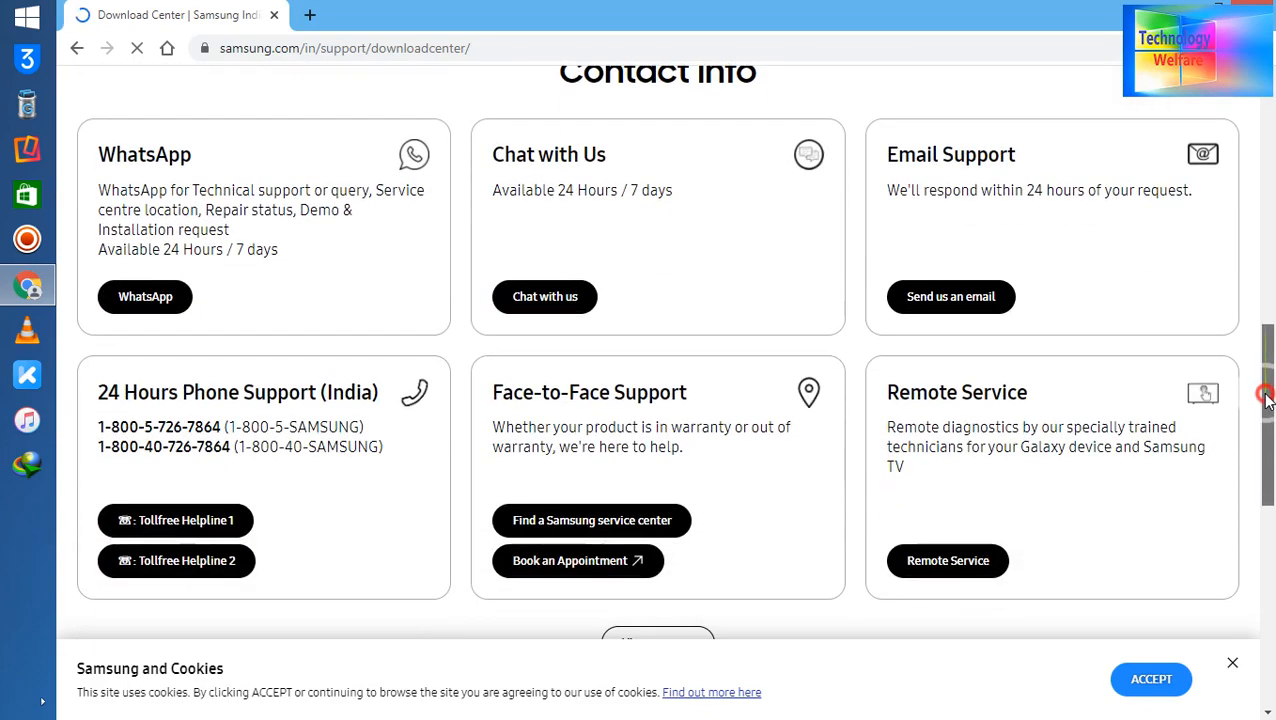
pyautogui.scroll(3)
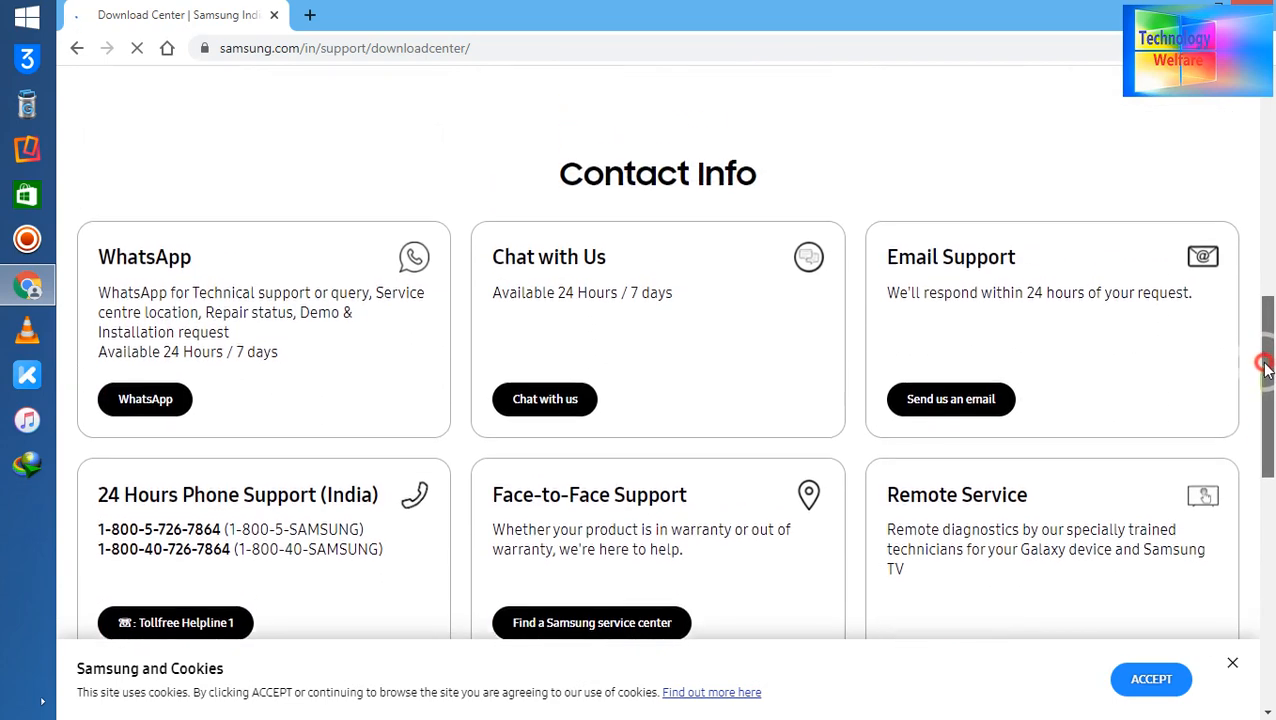
pyautogui.scroll(3)
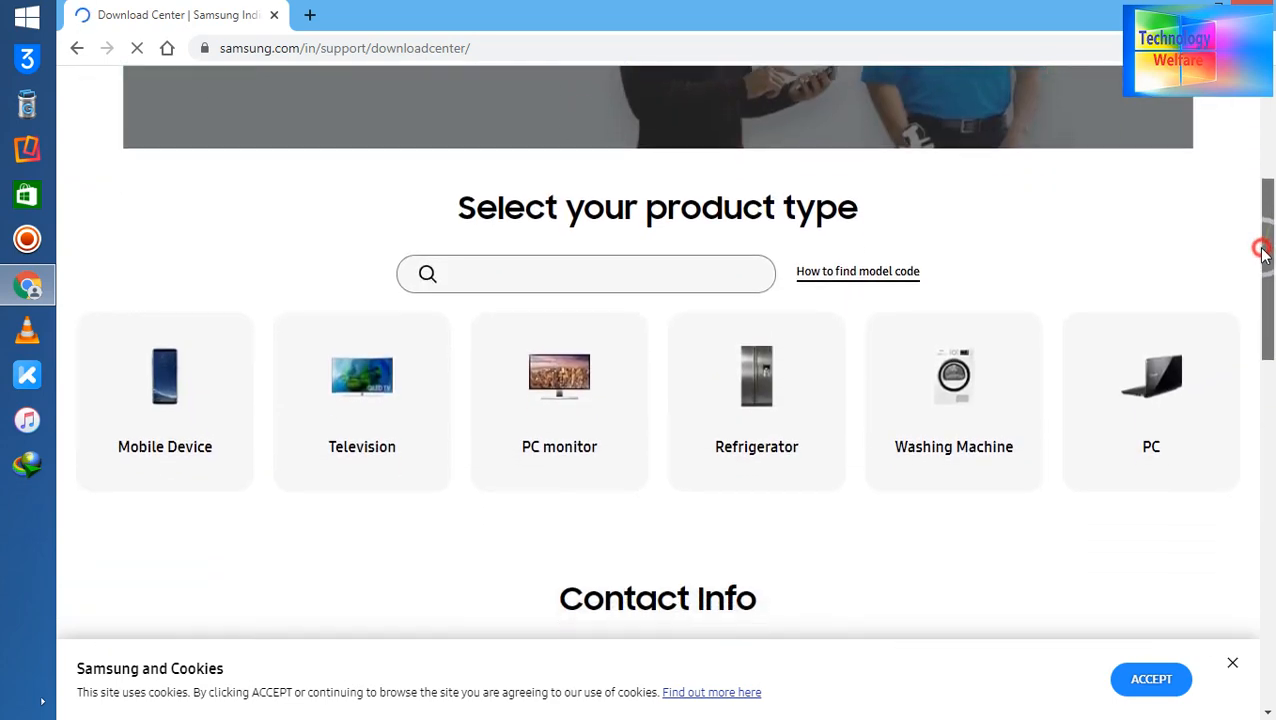
pyautogui.moveTo(1263, 248)
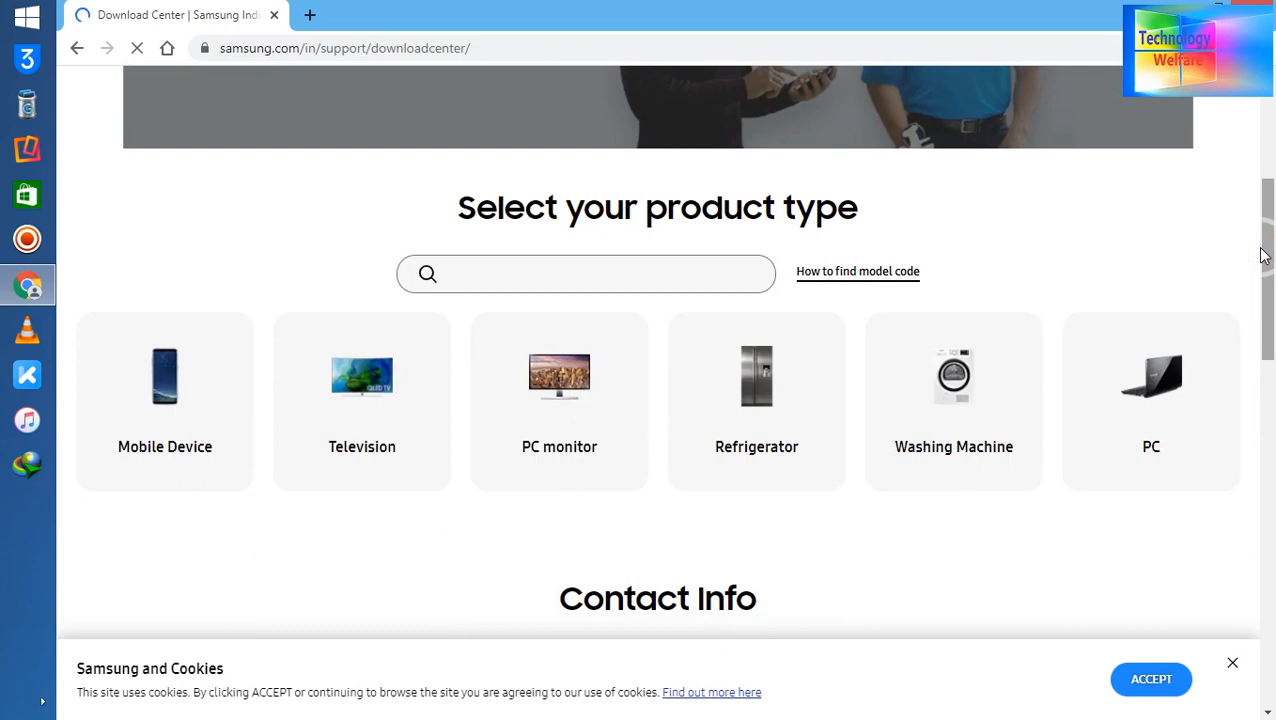
pyautogui.moveTo(1268, 258)
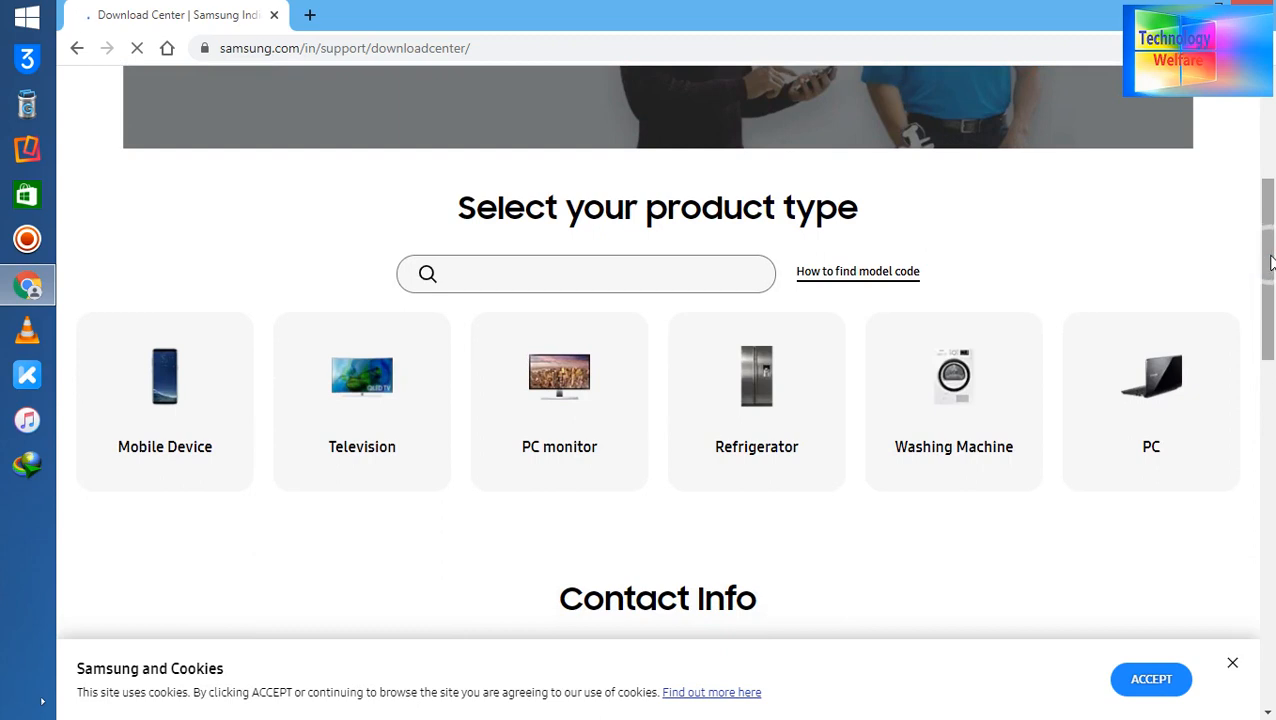
# Select the PC product type to list notebook models such as N860, NP-R470 and NP-R538-DA01IN.
pyautogui.click(1151, 400)
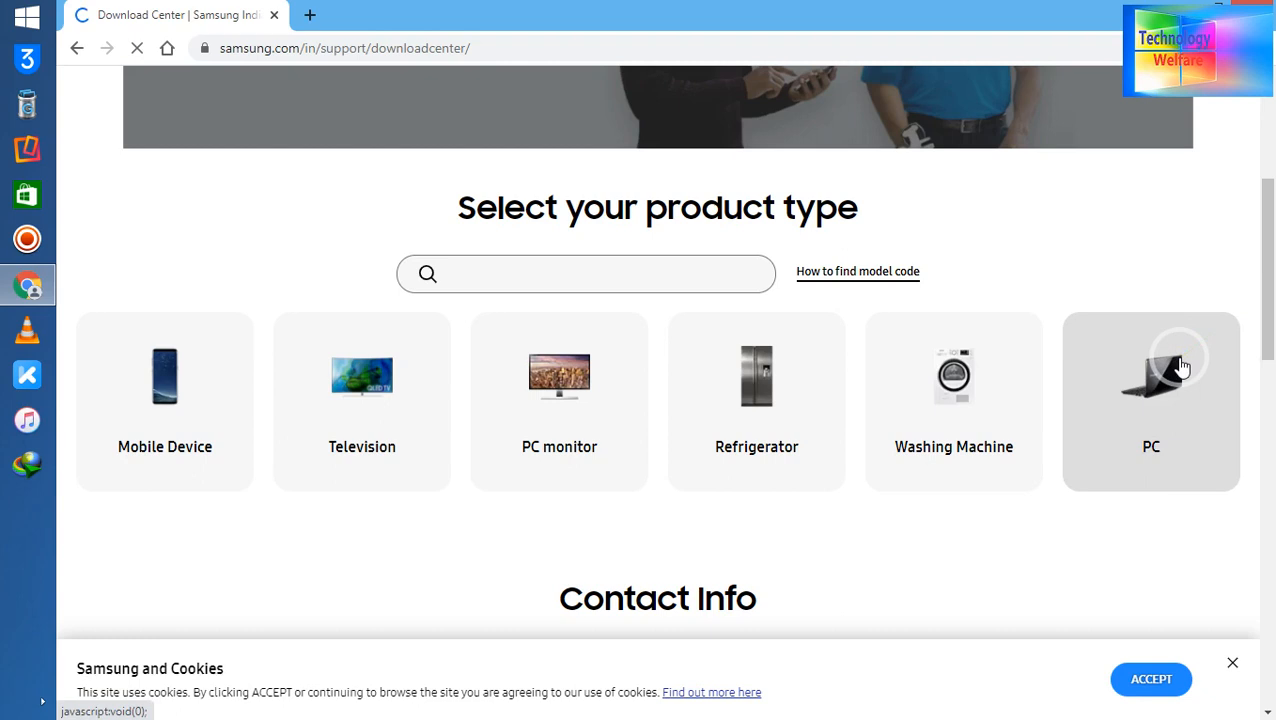
pyautogui.click(1151, 400)
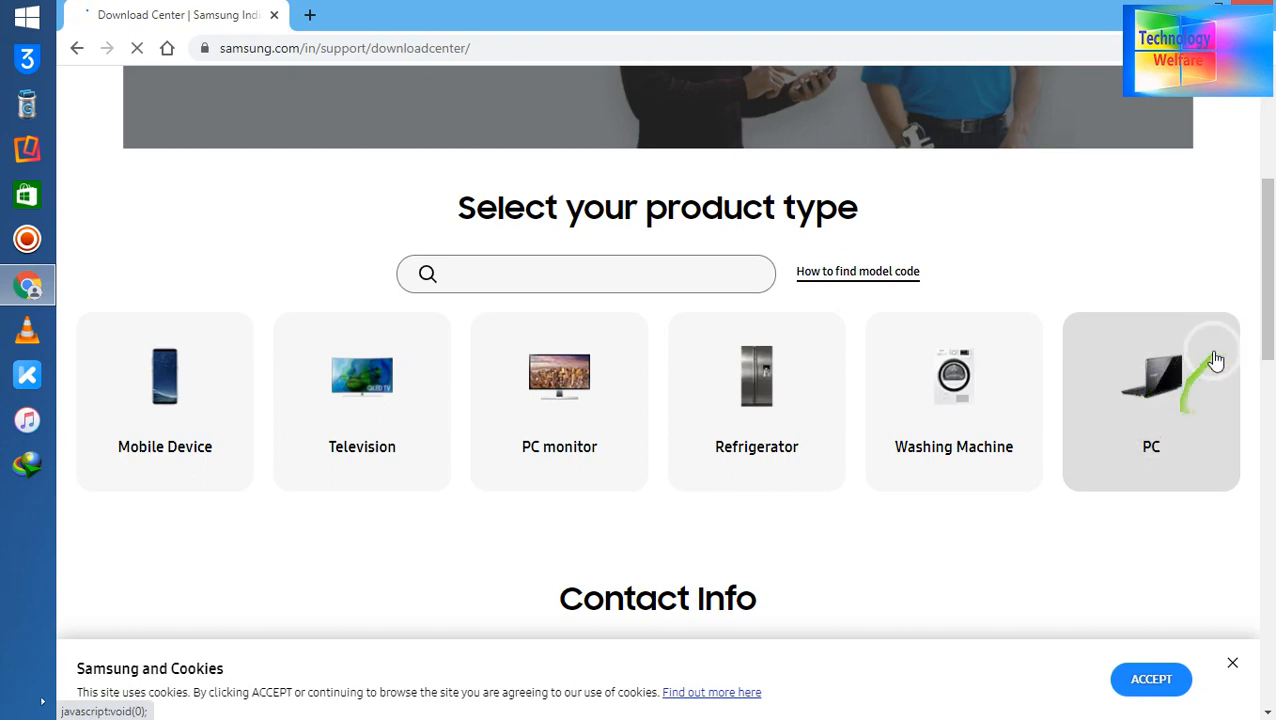
pyautogui.scroll(3)
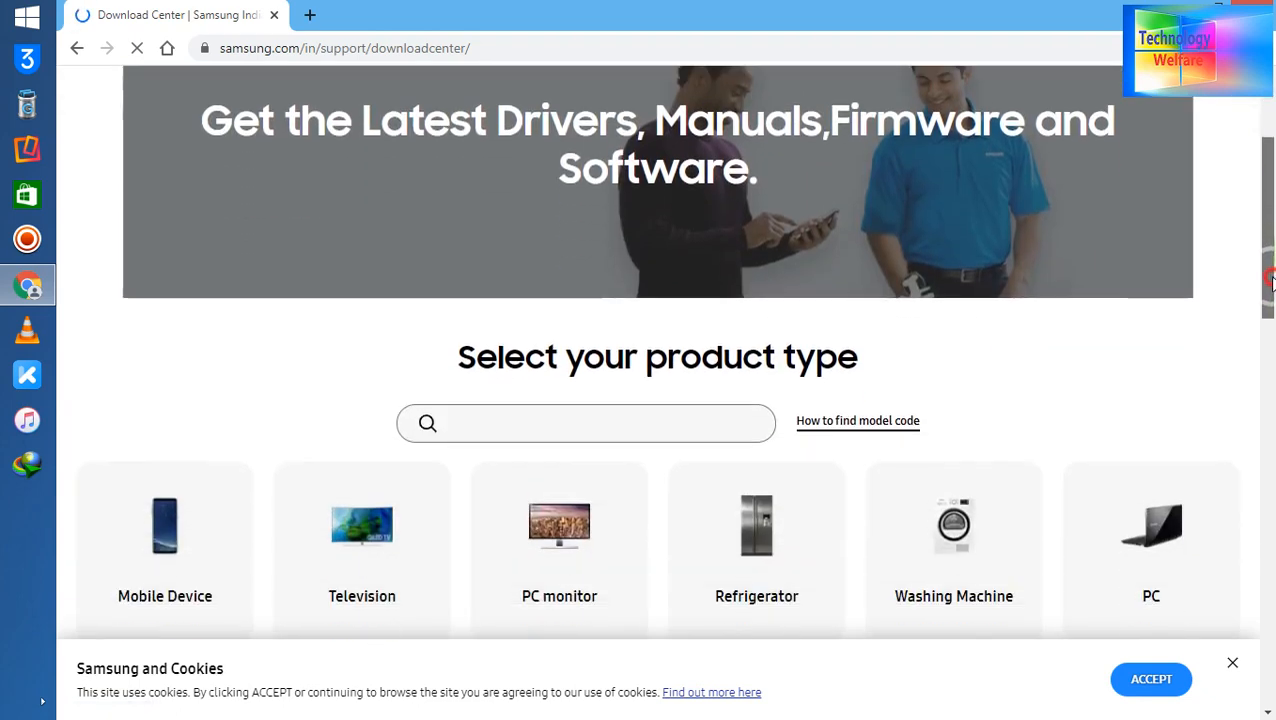
pyautogui.scroll(-3)
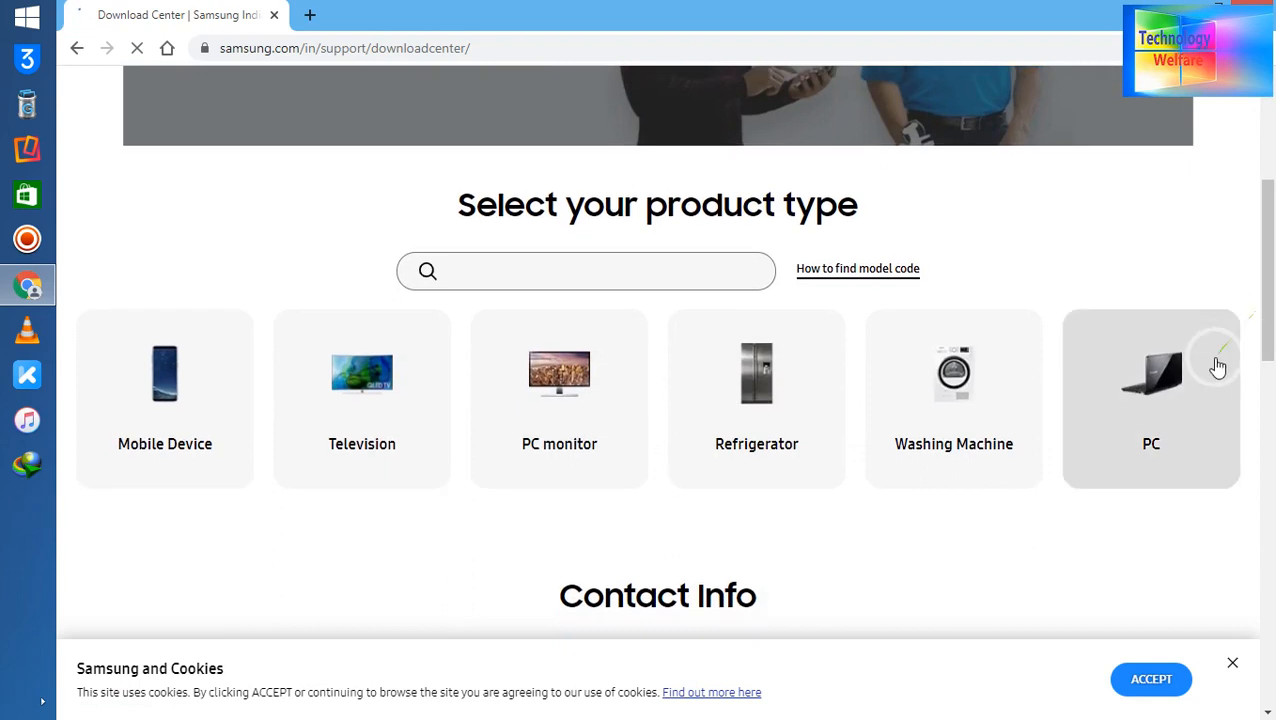
pyautogui.click(1151, 400)
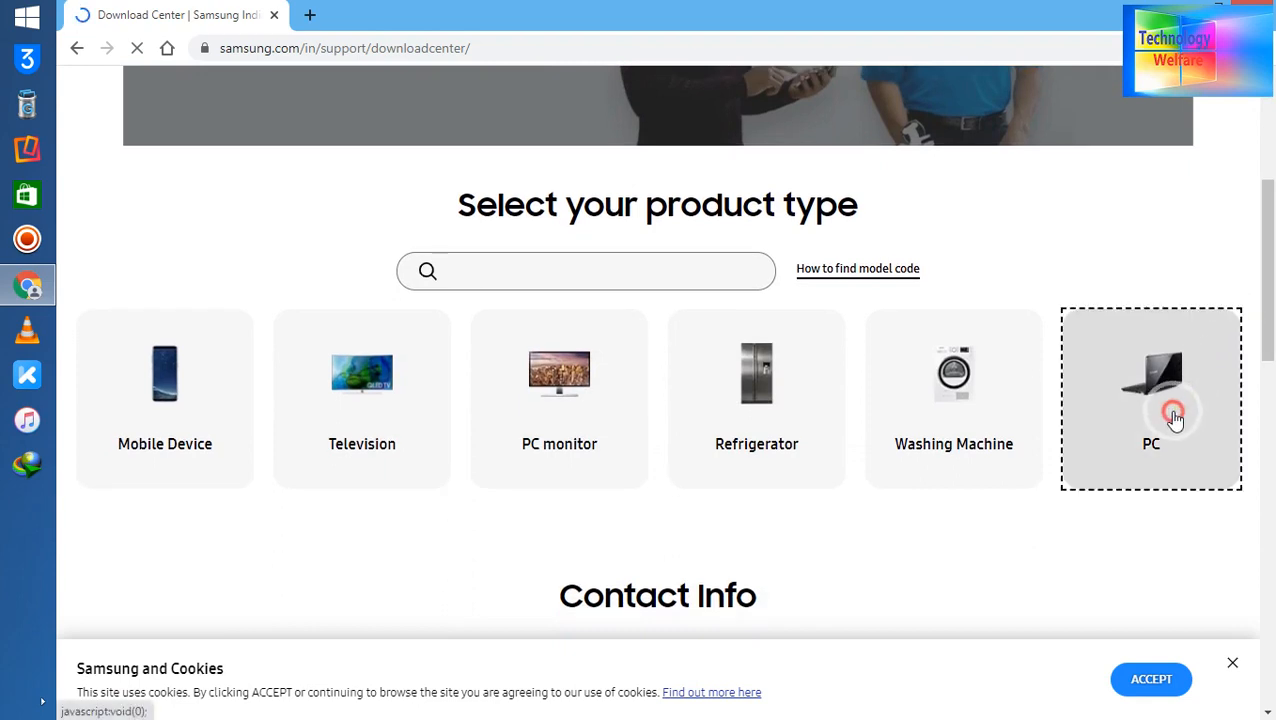
pyautogui.click(1151, 410)
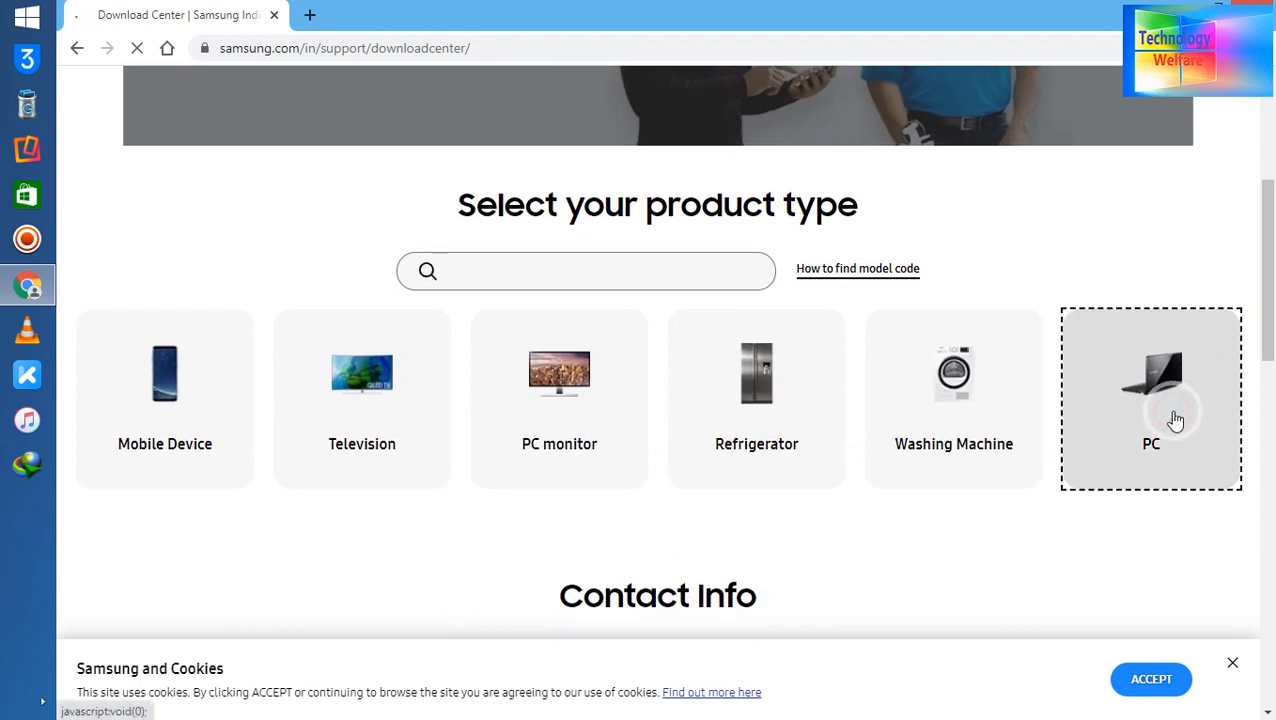
pyautogui.click(1151, 398)
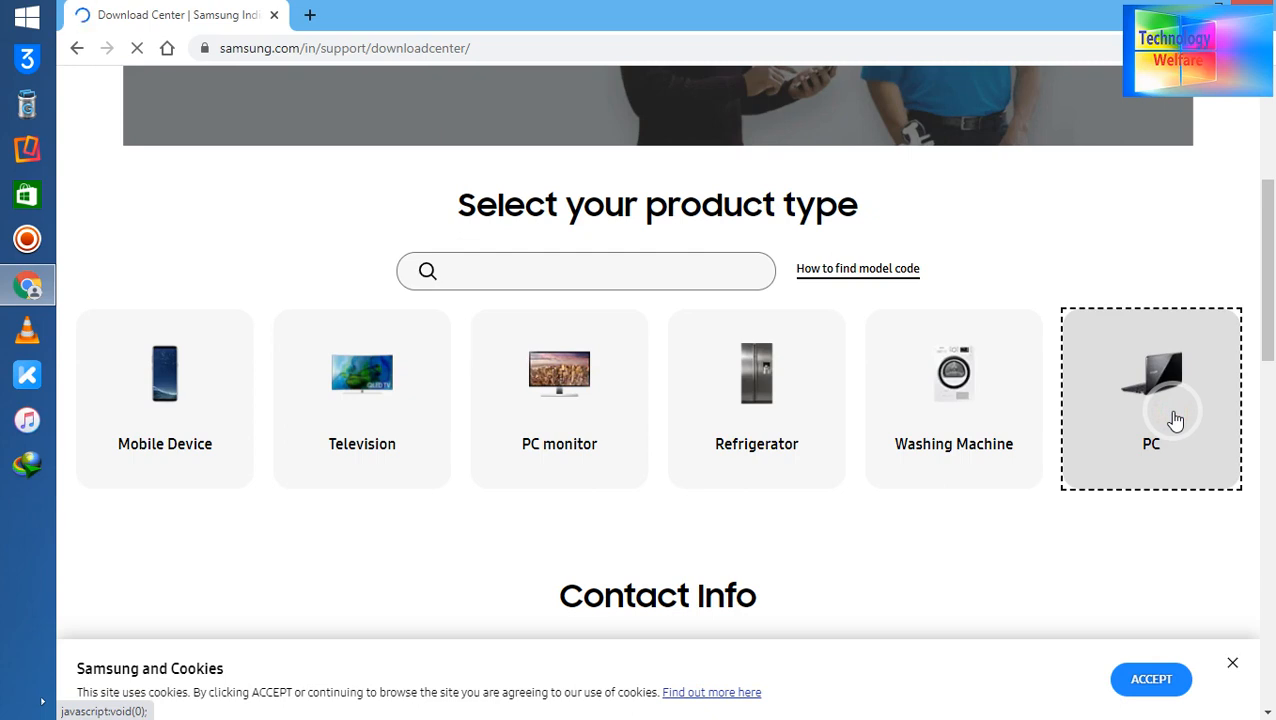
pyautogui.click(1151, 398)
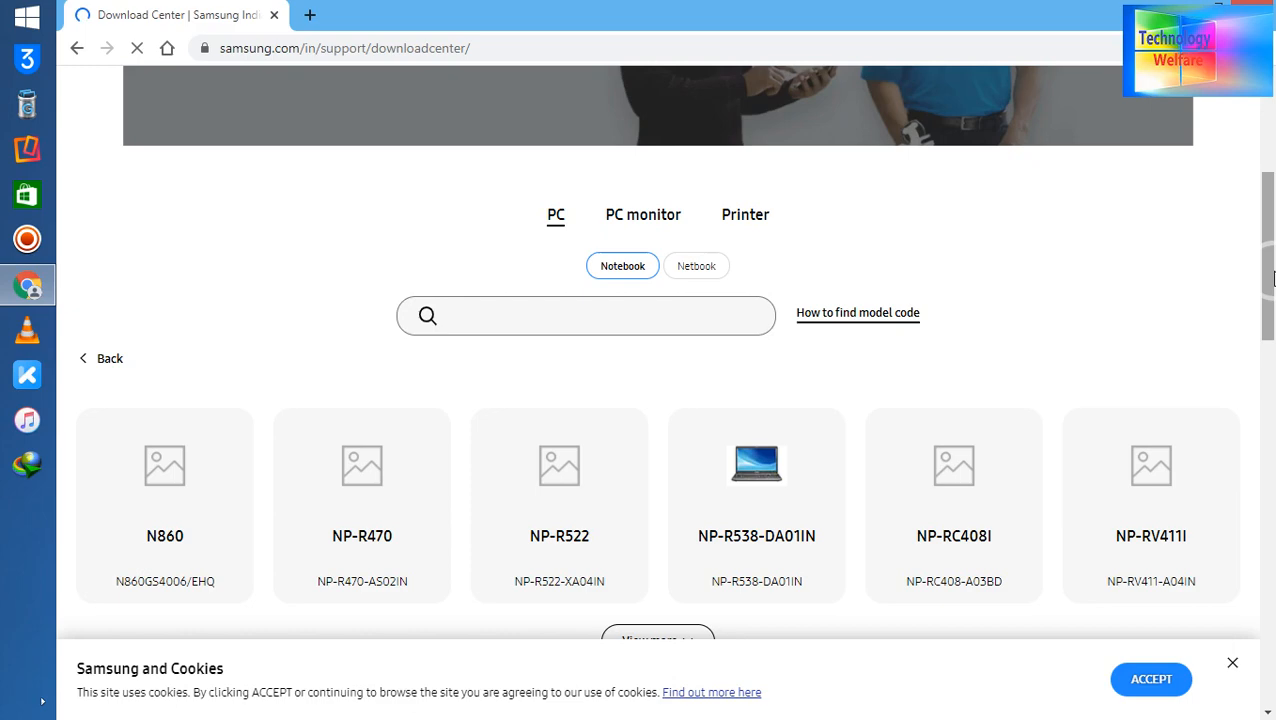
# Show more notebook models, then return to the Download Center from the wrong model page.
pyautogui.scroll(-3)
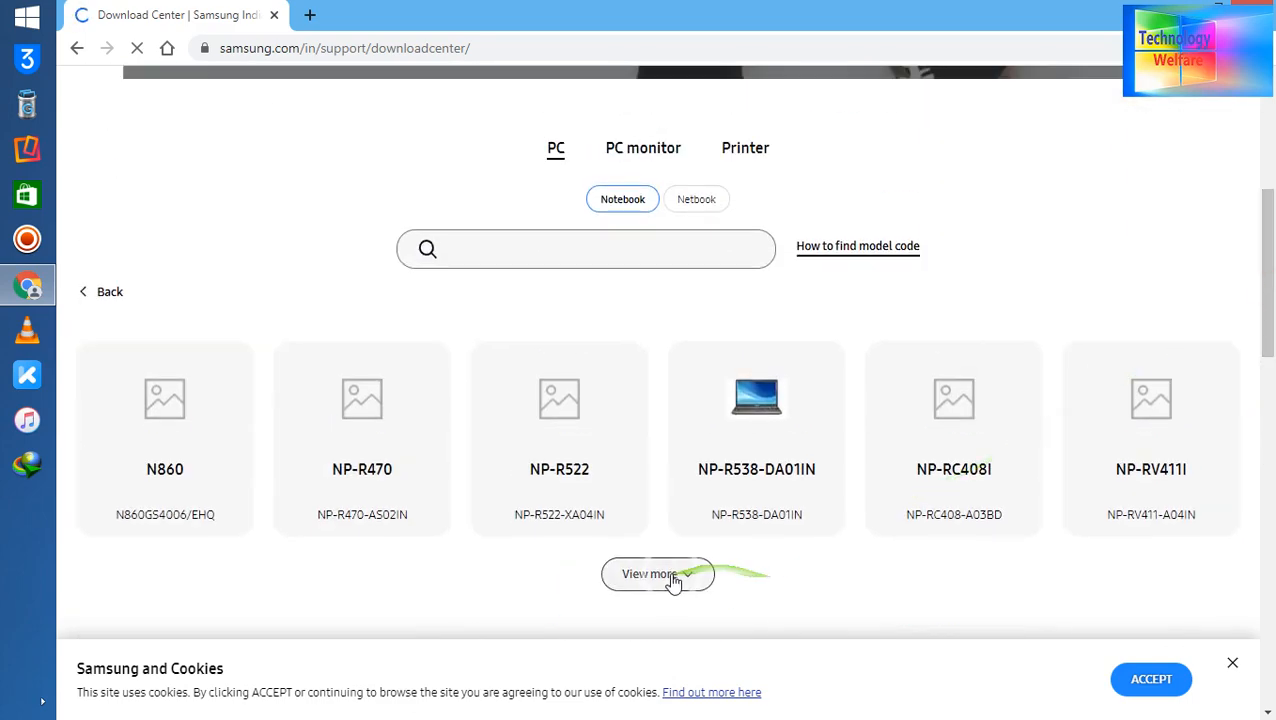
pyautogui.click(657, 574)
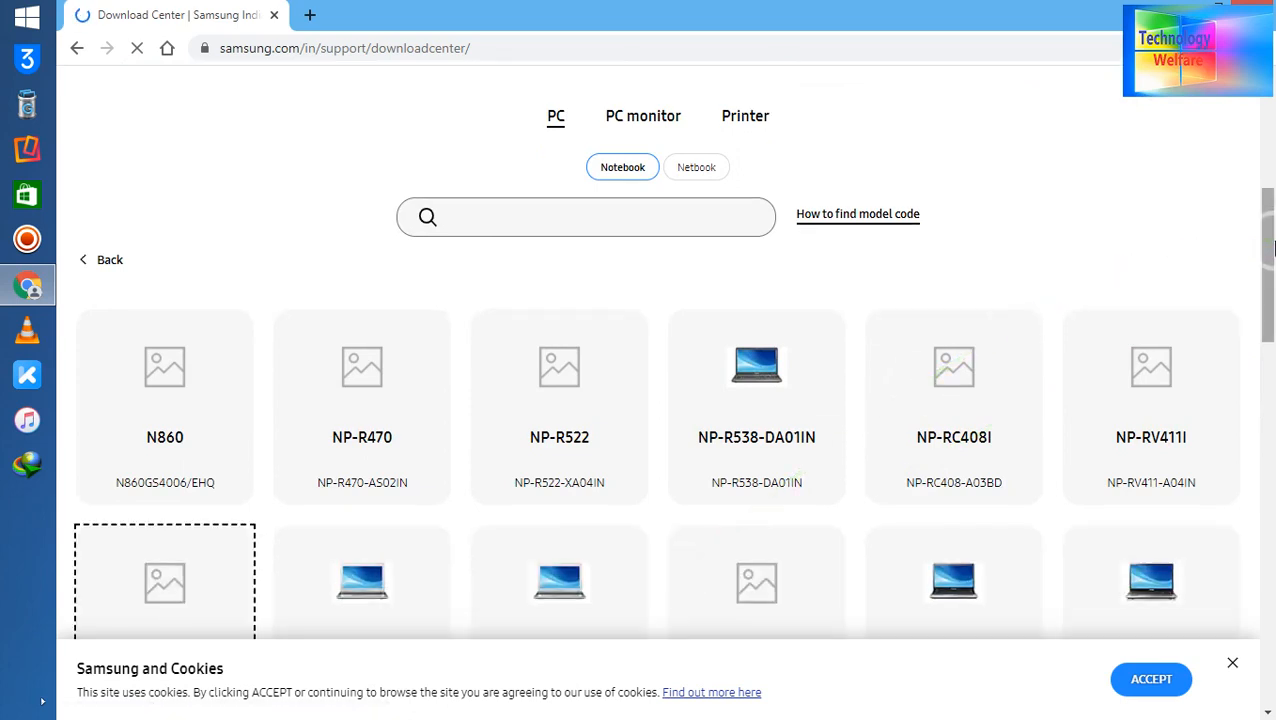
pyautogui.scroll(-3)
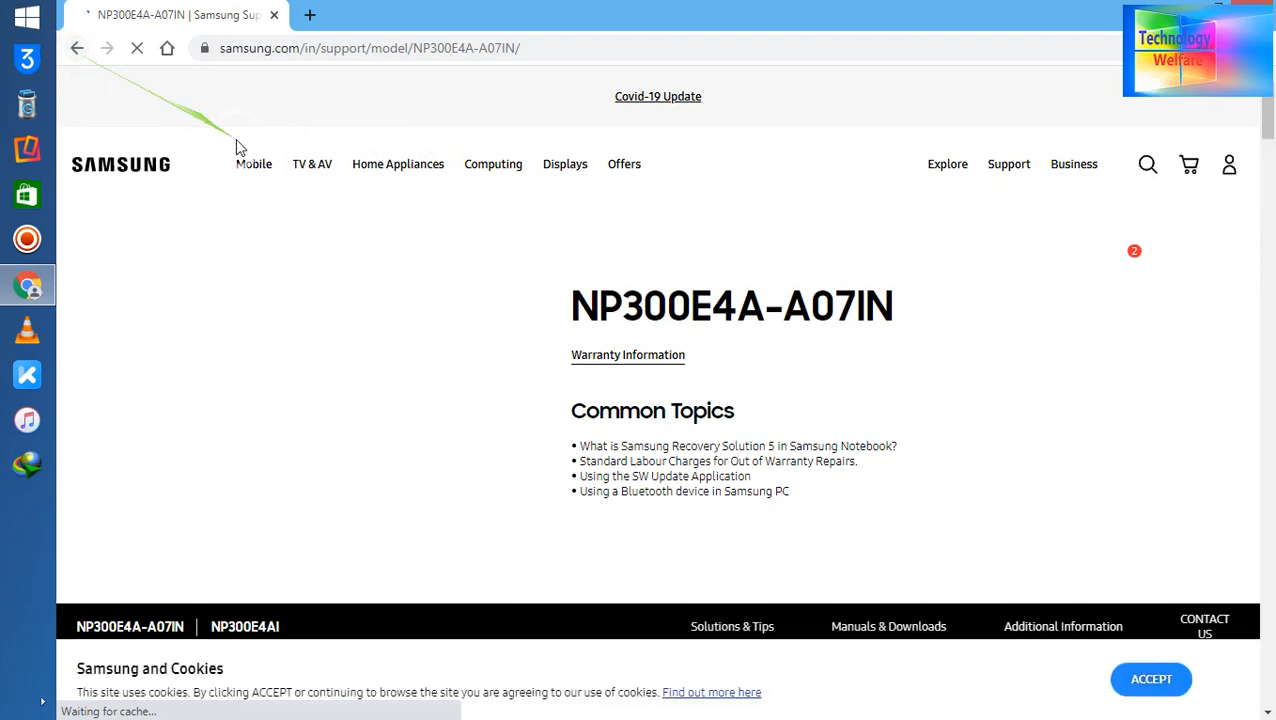
pyautogui.click(888, 626)
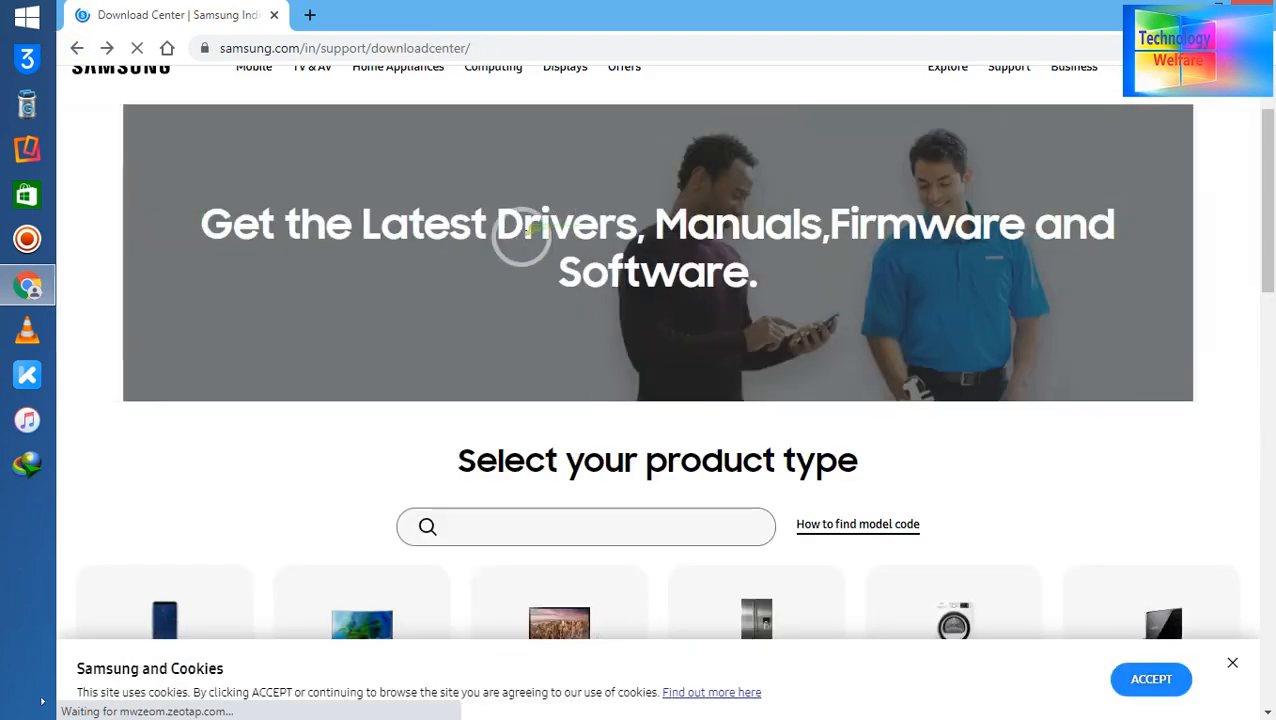
# Reopen the PC category and open the NP-R538-DA01IN support page.
pyautogui.click(585, 527)
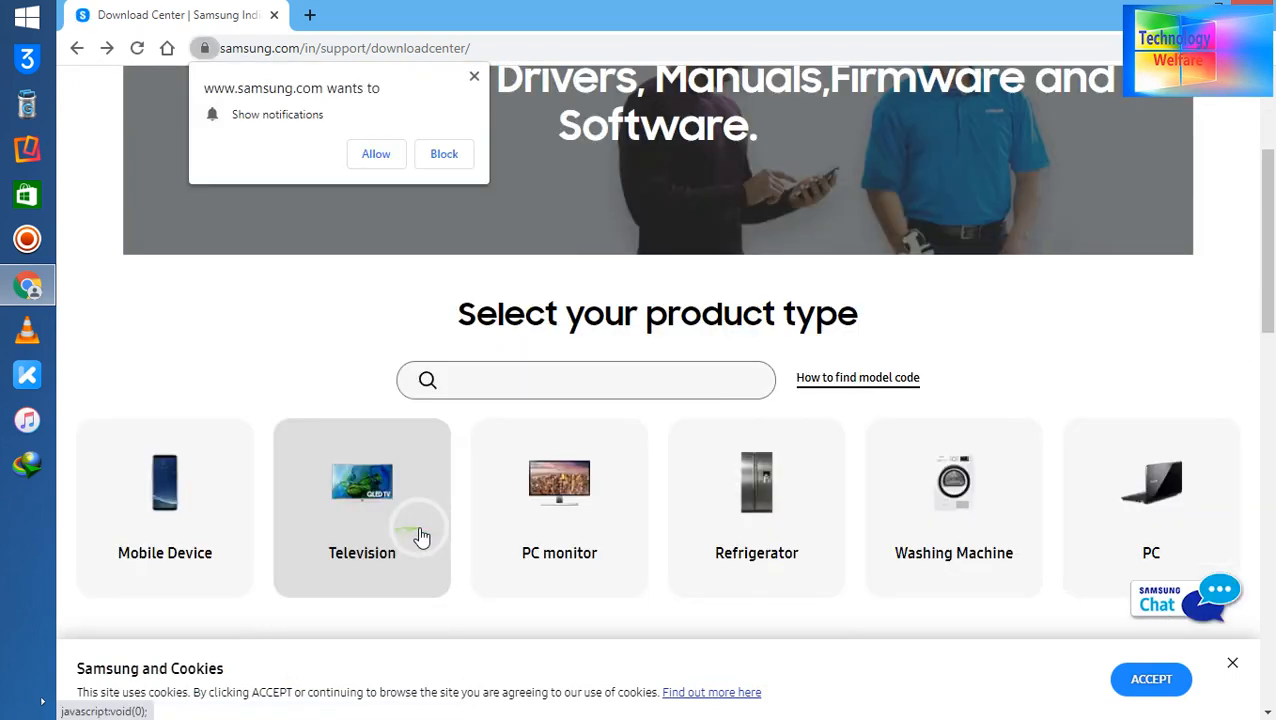
pyautogui.moveTo(1173, 398)
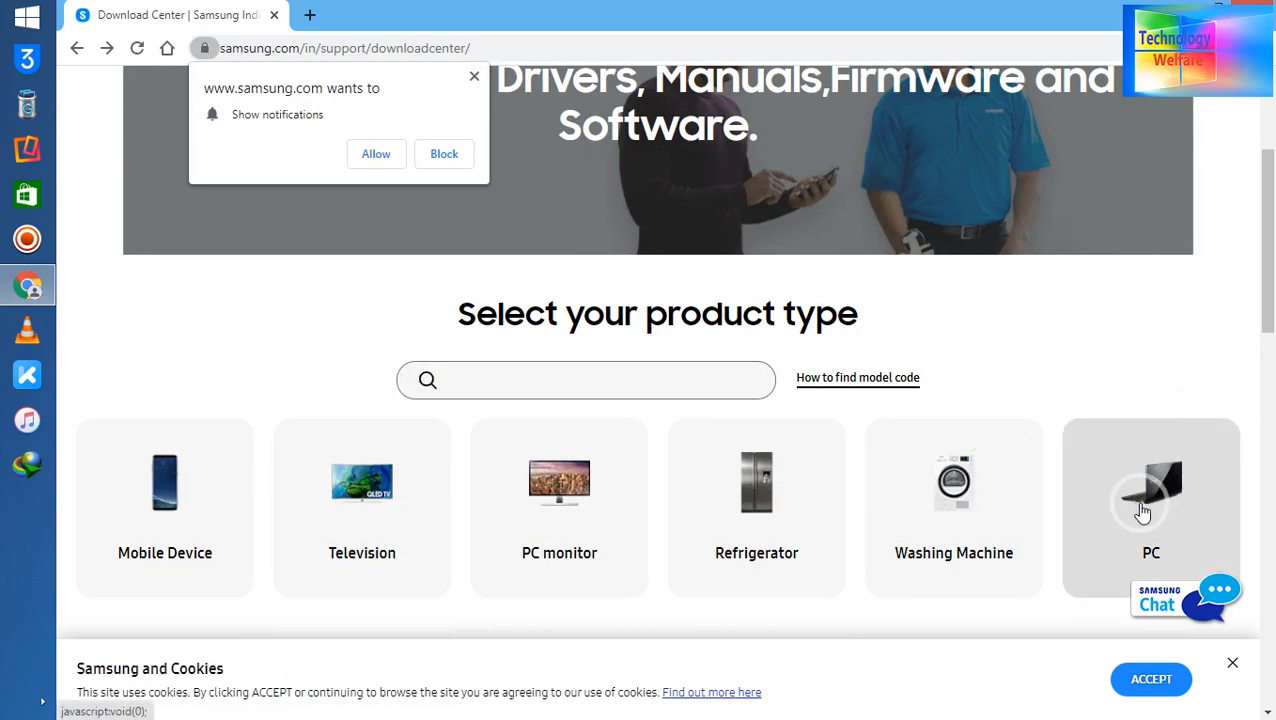
pyautogui.click(1151, 508)
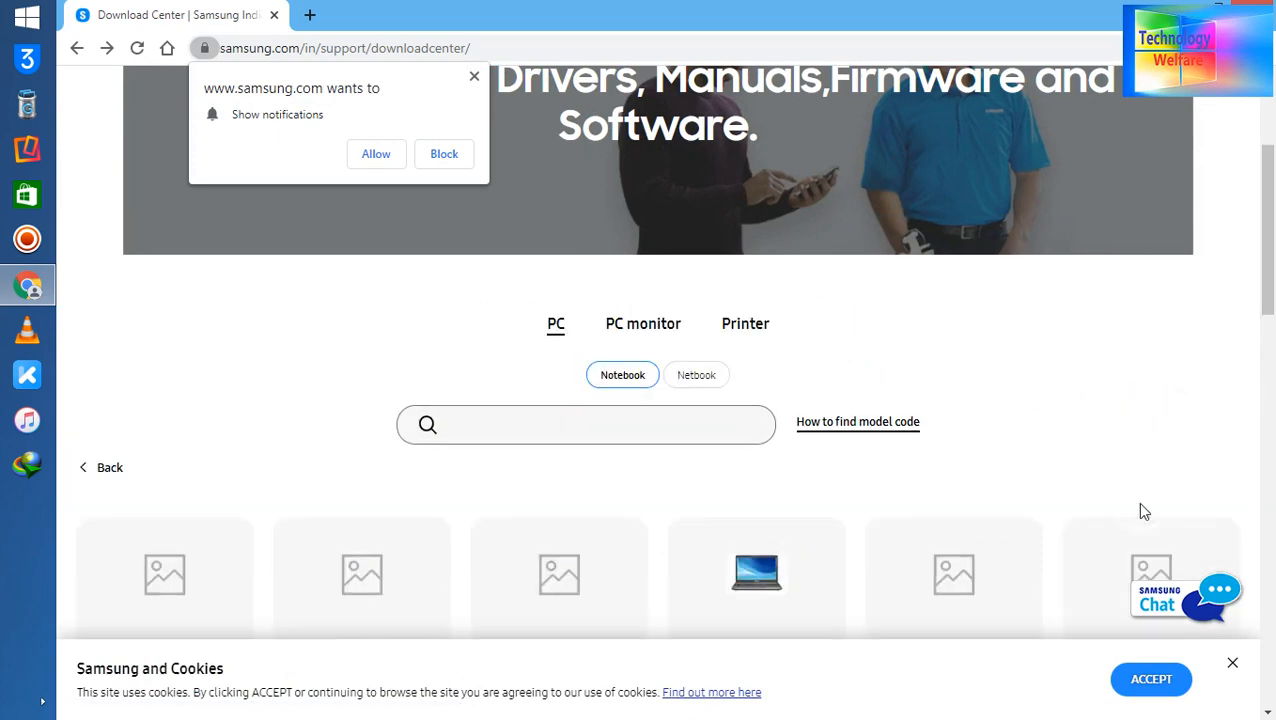
pyautogui.scroll(-3)
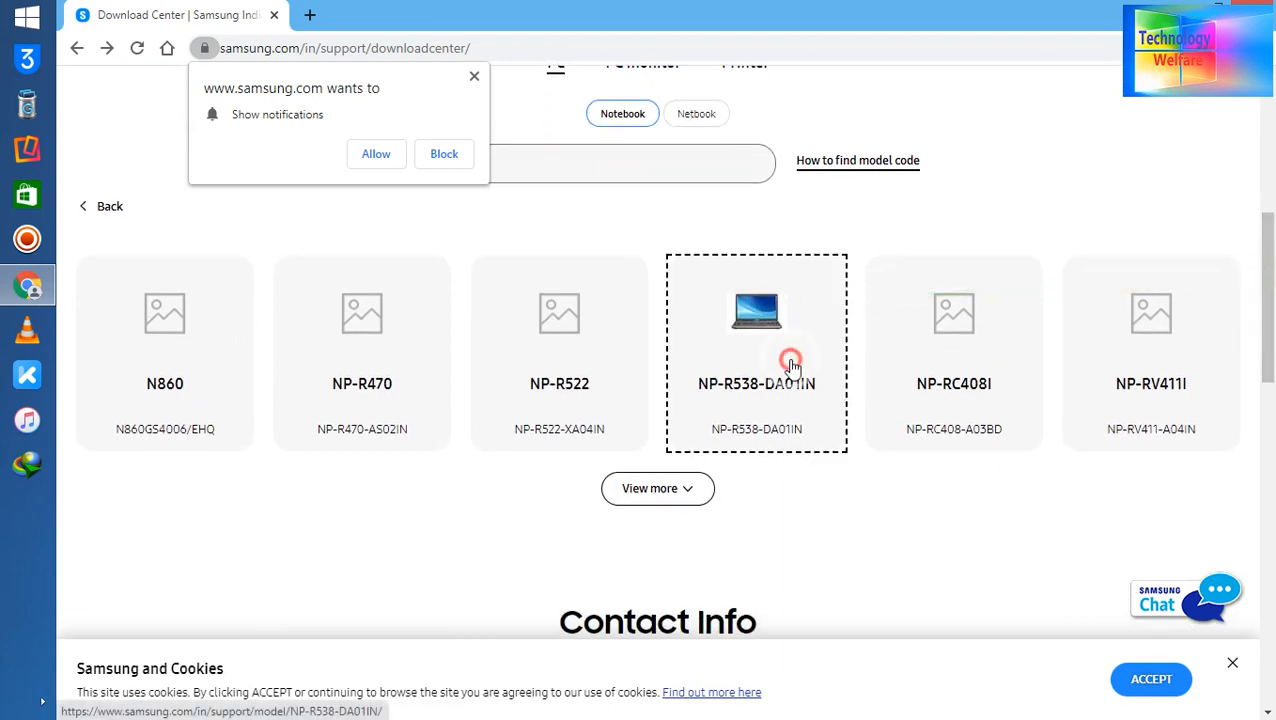
pyautogui.click(756, 350)
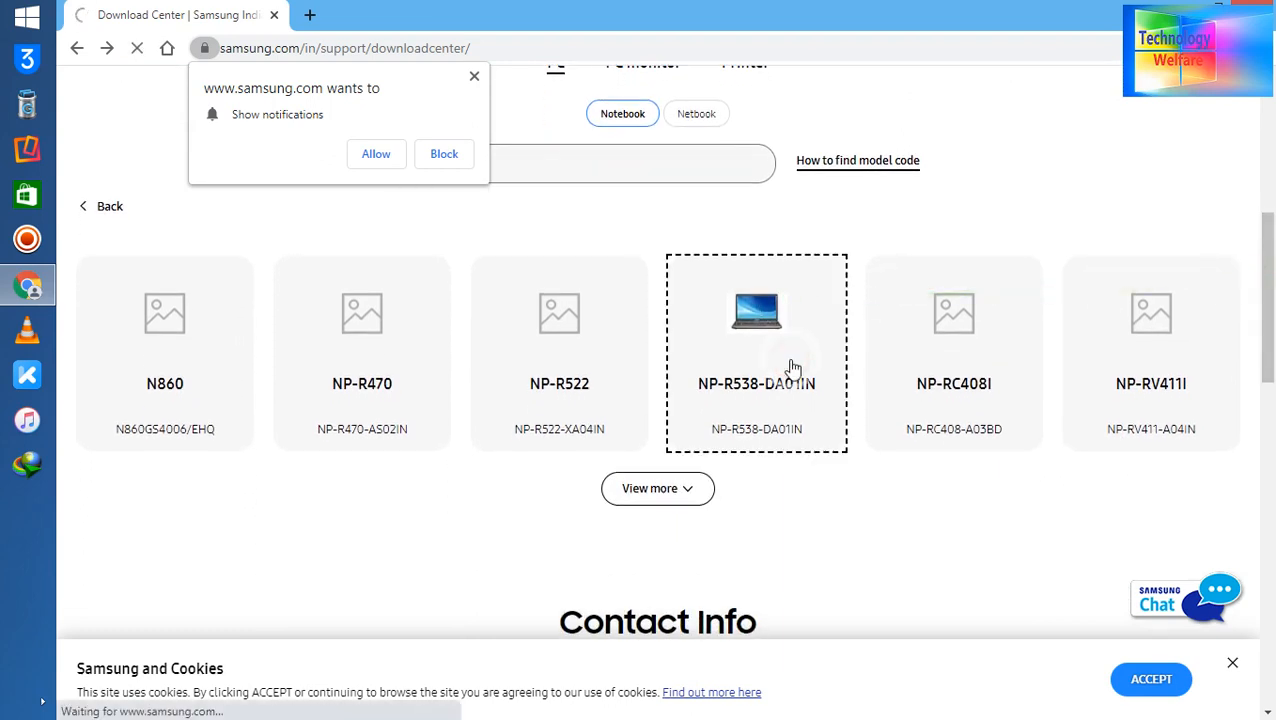
pyautogui.click(756, 350)
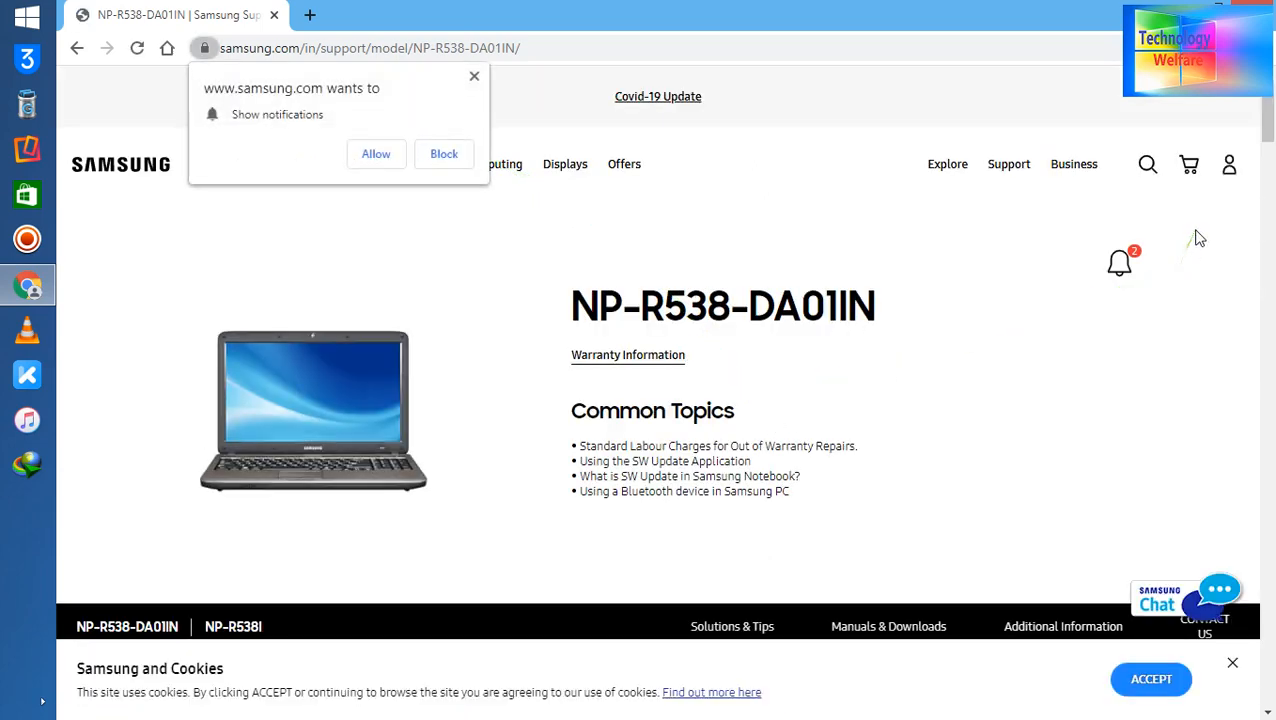
# Filter Solutions & Tips to Firmware / Software and block the site's notification request.
pyautogui.scroll(-3)
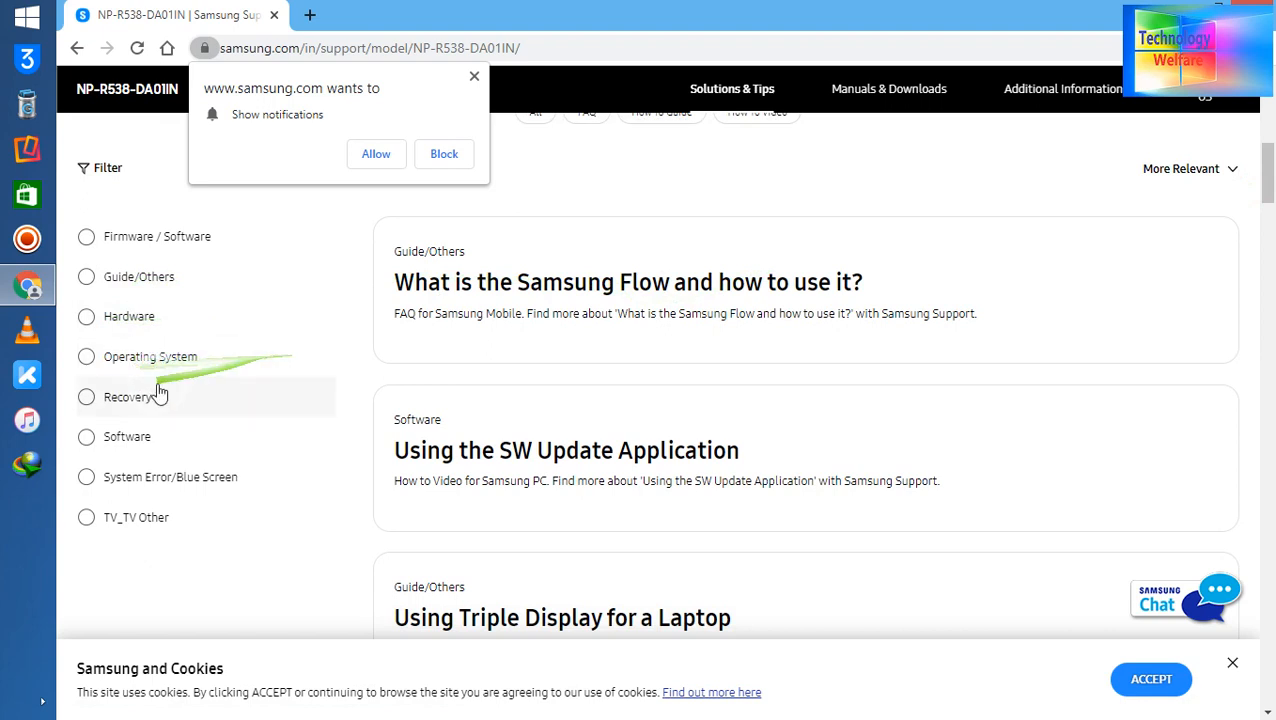
pyautogui.moveTo(88, 511)
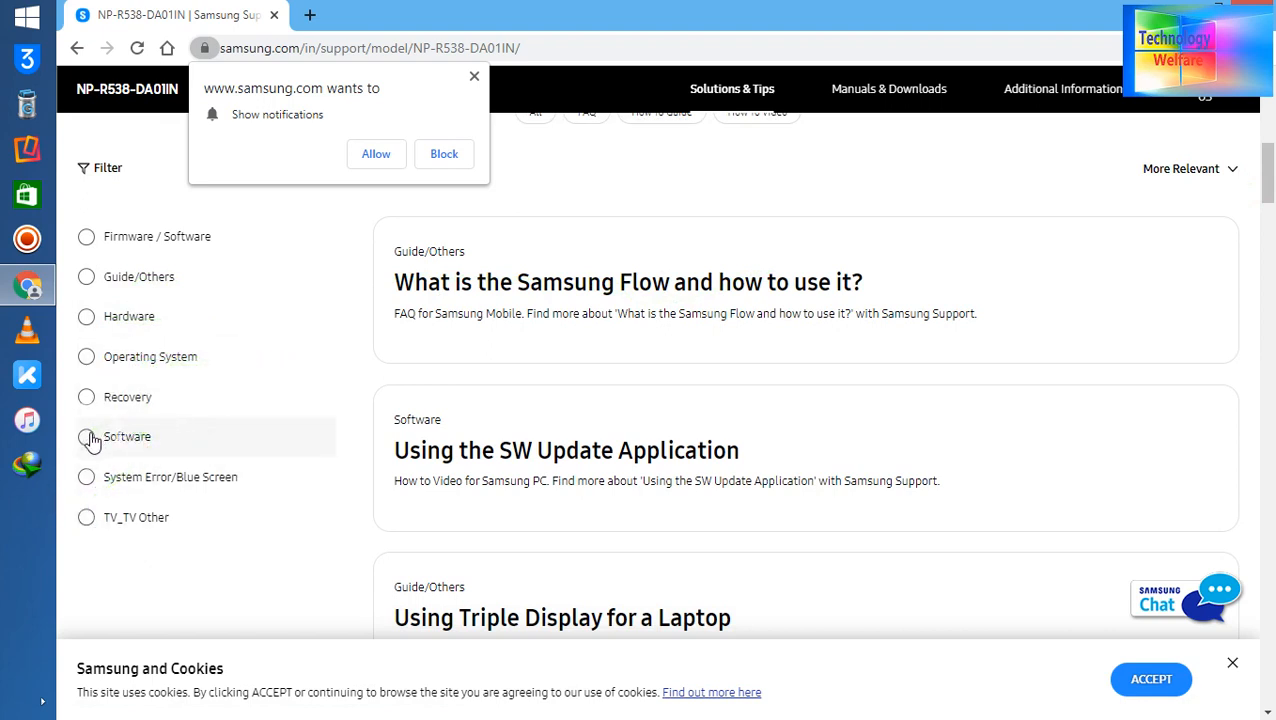
pyautogui.moveTo(137, 245)
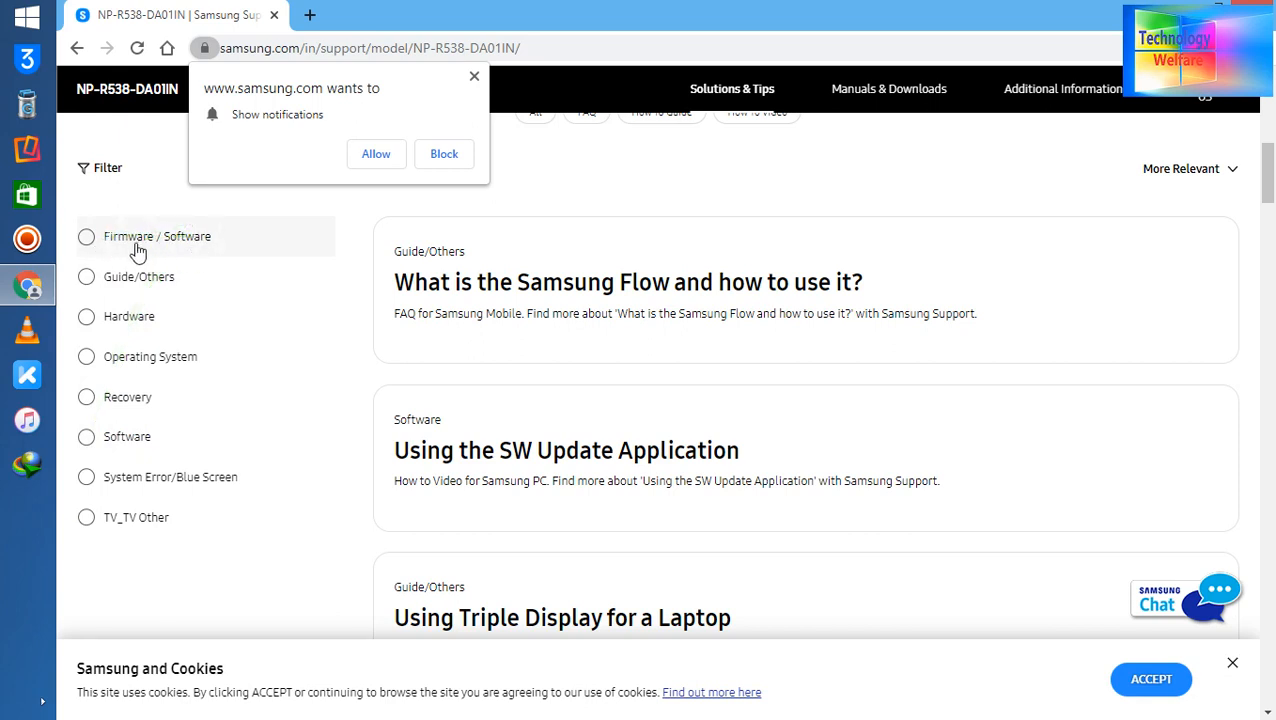
pyautogui.moveTo(211, 249)
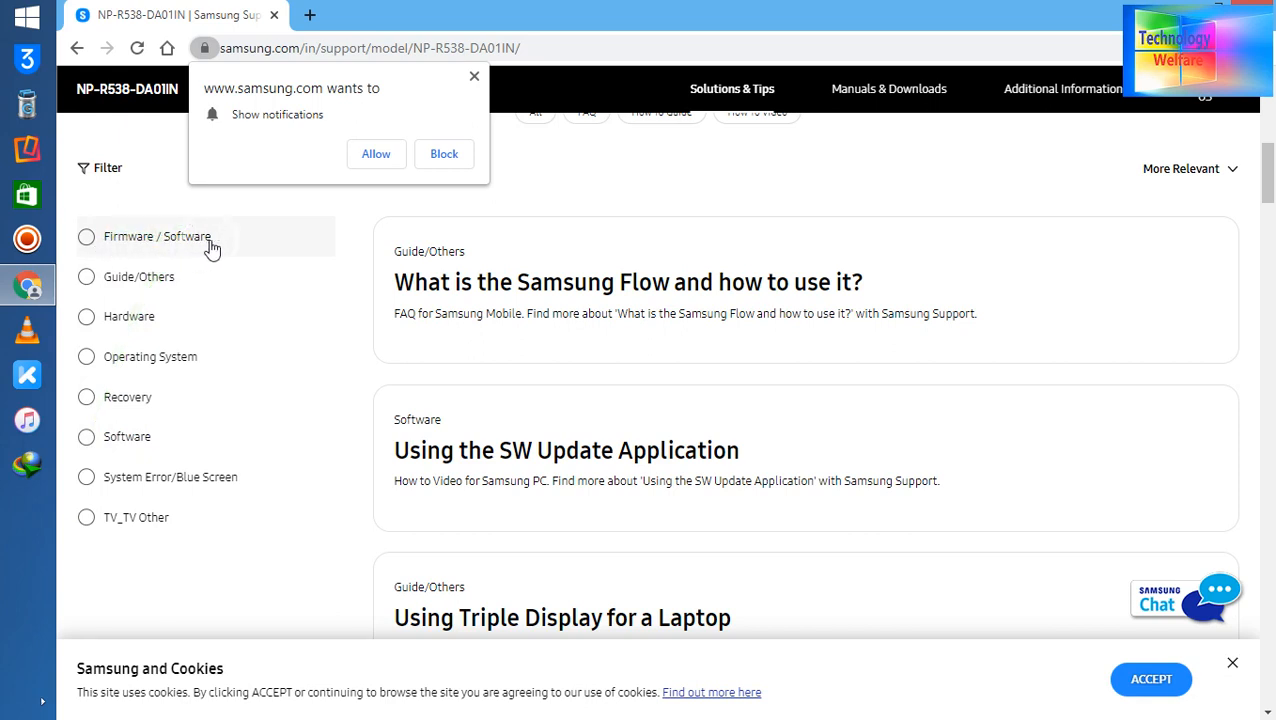
pyautogui.moveTo(108, 437)
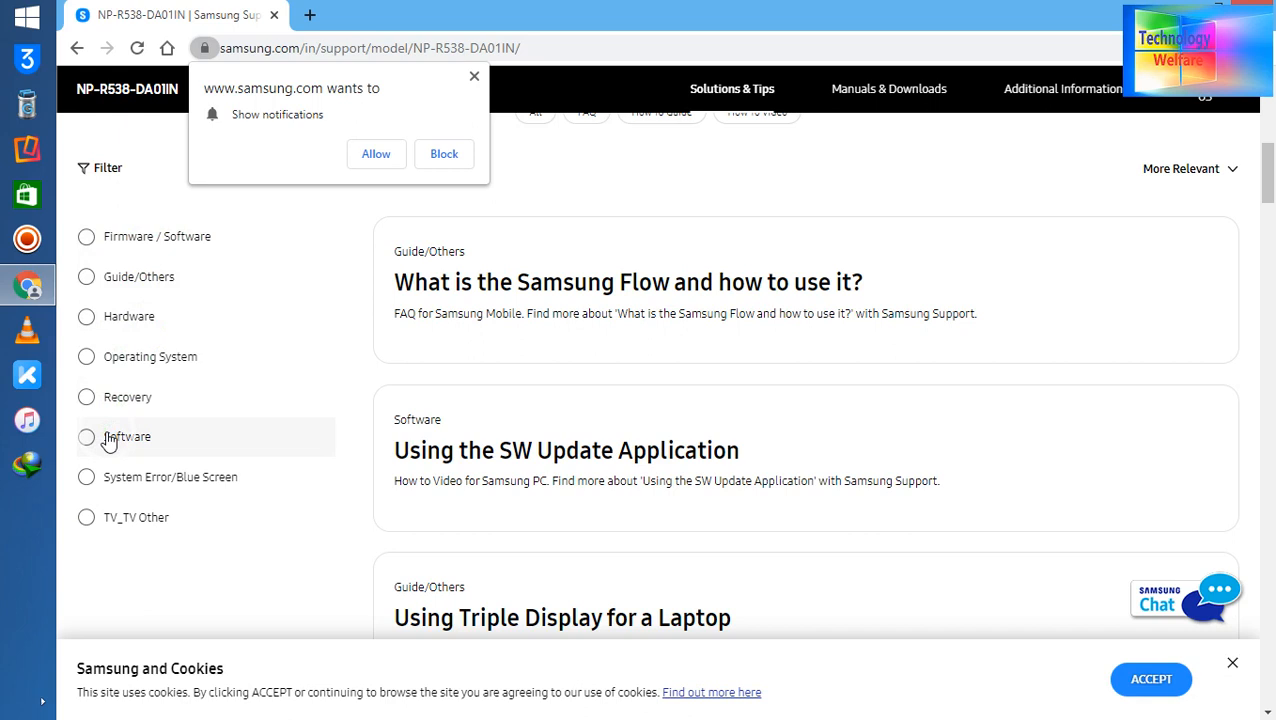
pyautogui.moveTo(107, 237)
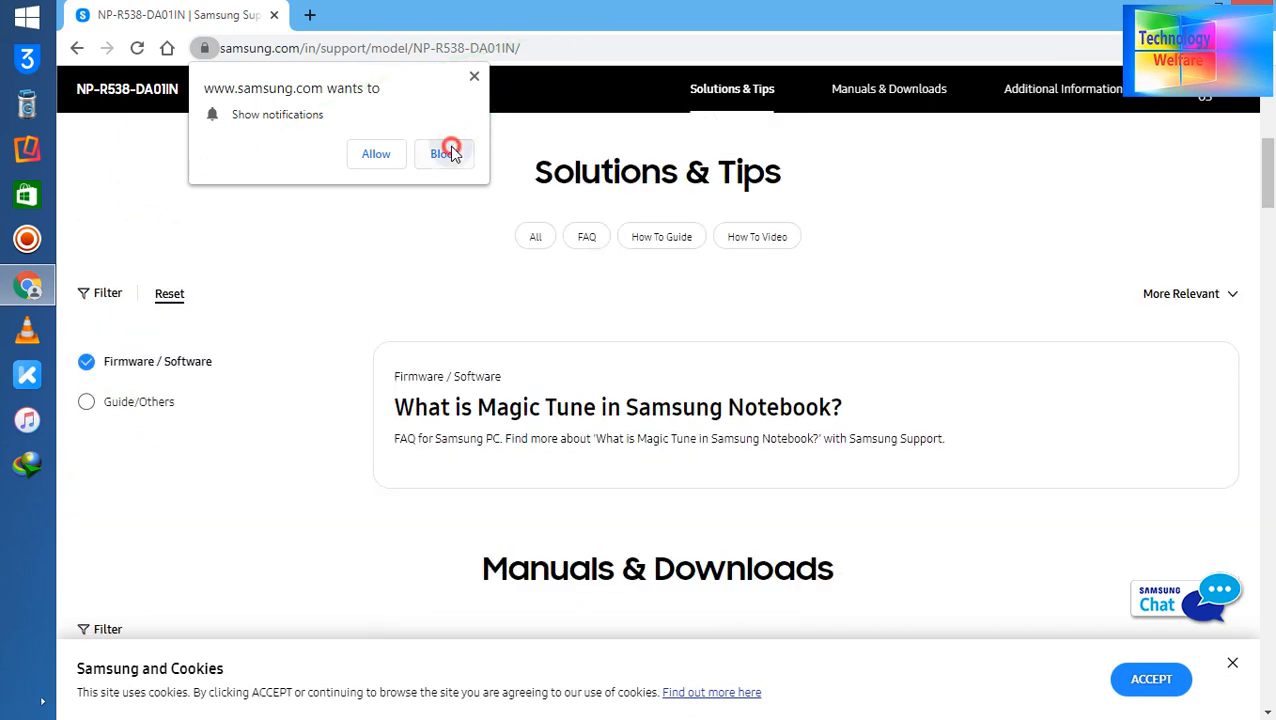
pyautogui.click(444, 153)
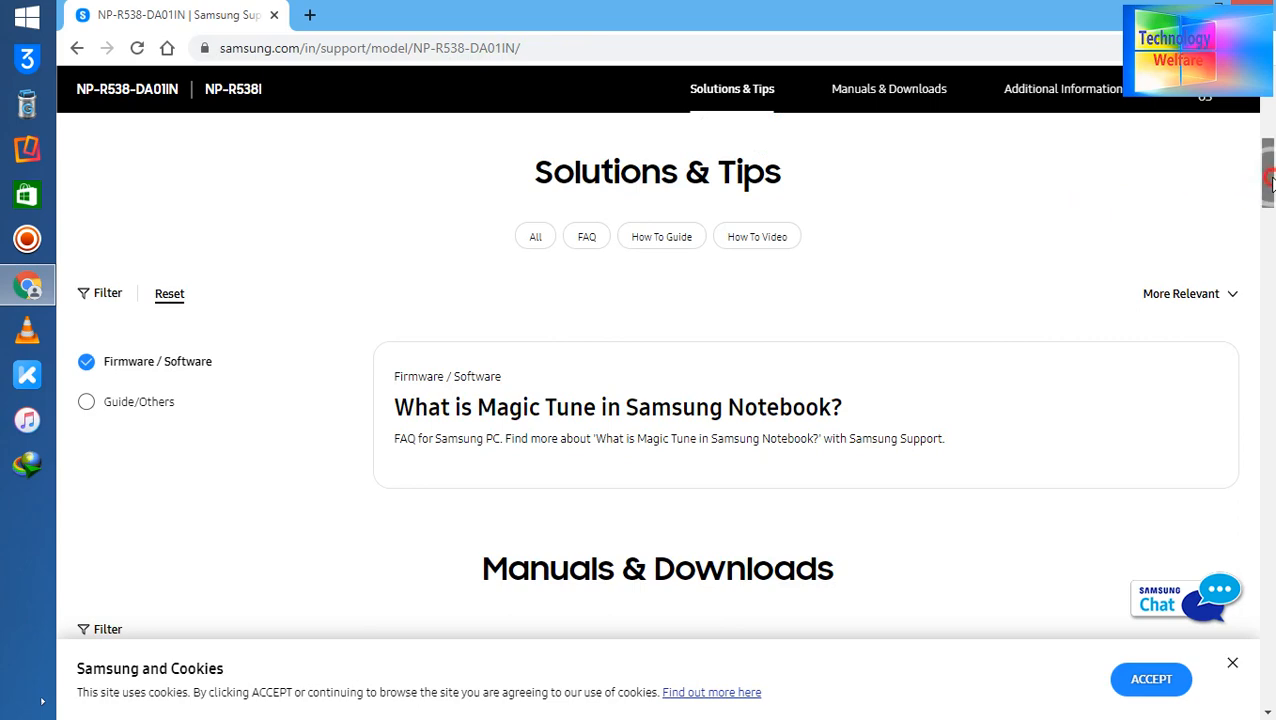
pyautogui.scroll(-3)
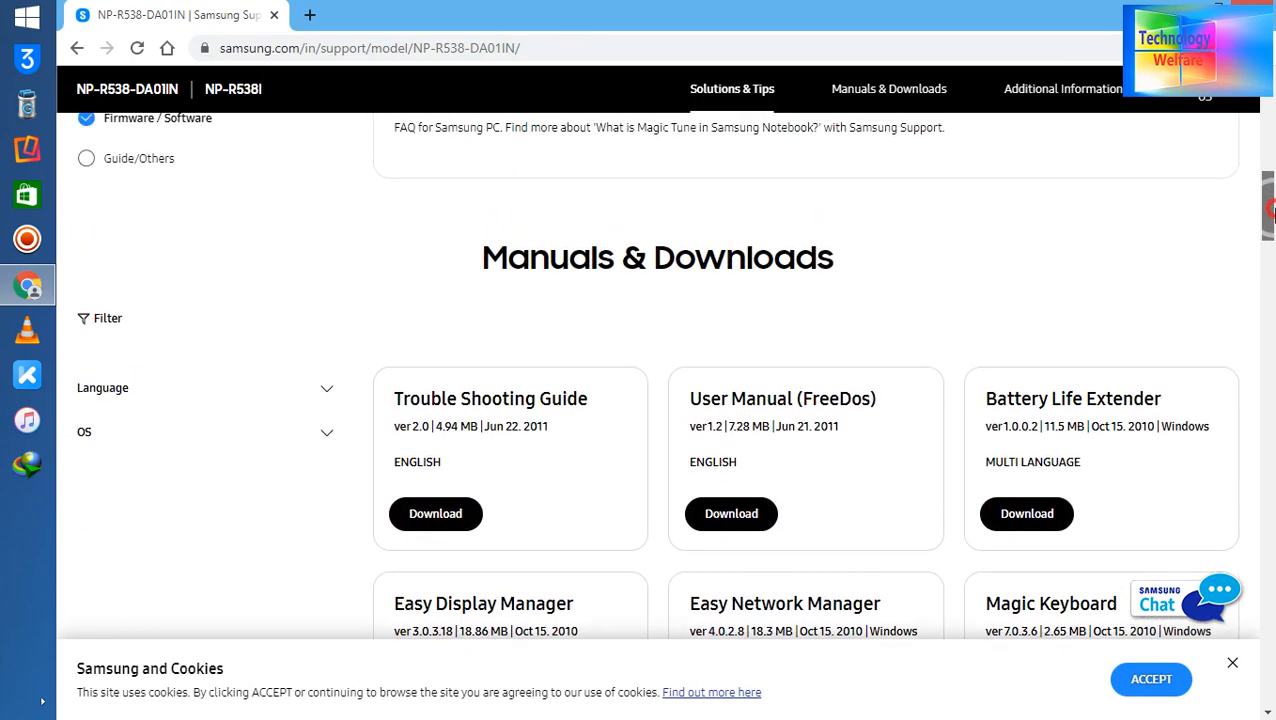
# Scroll the Manuals & Downloads list past the Wireless LAN and BIOS cards to Battery Life Extender.
pyautogui.scroll(3)
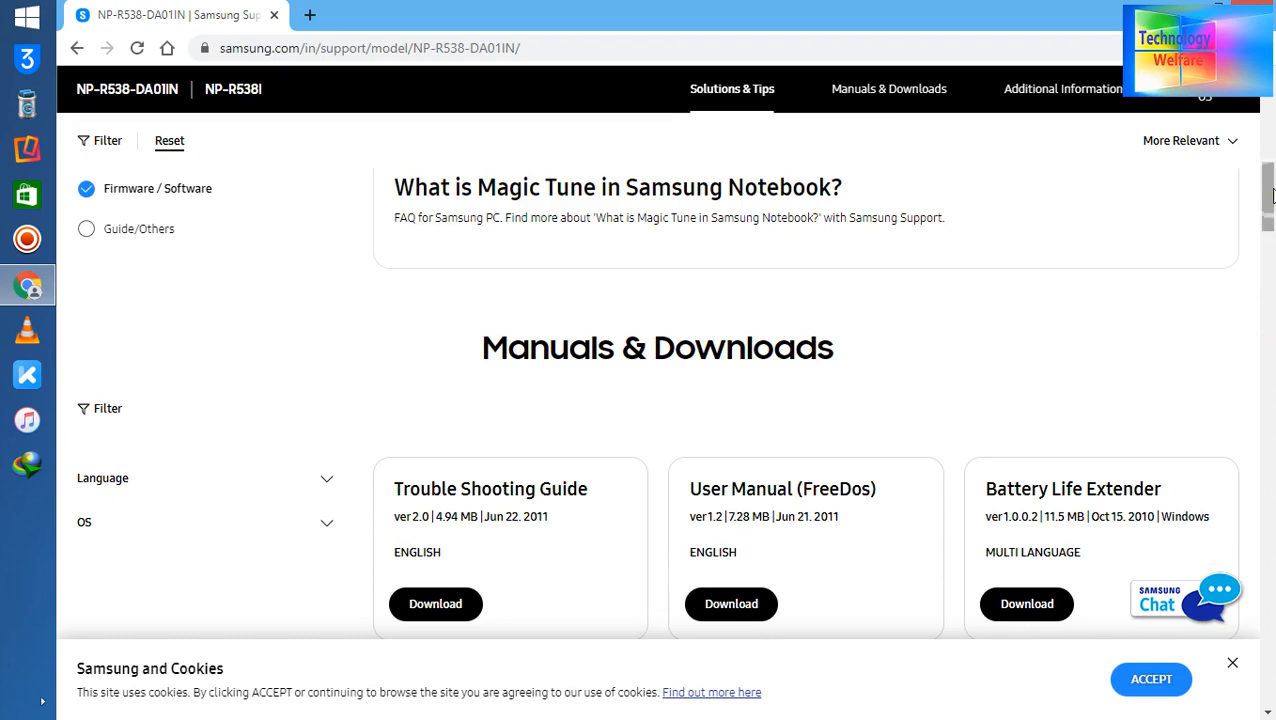
pyautogui.scroll(-3)
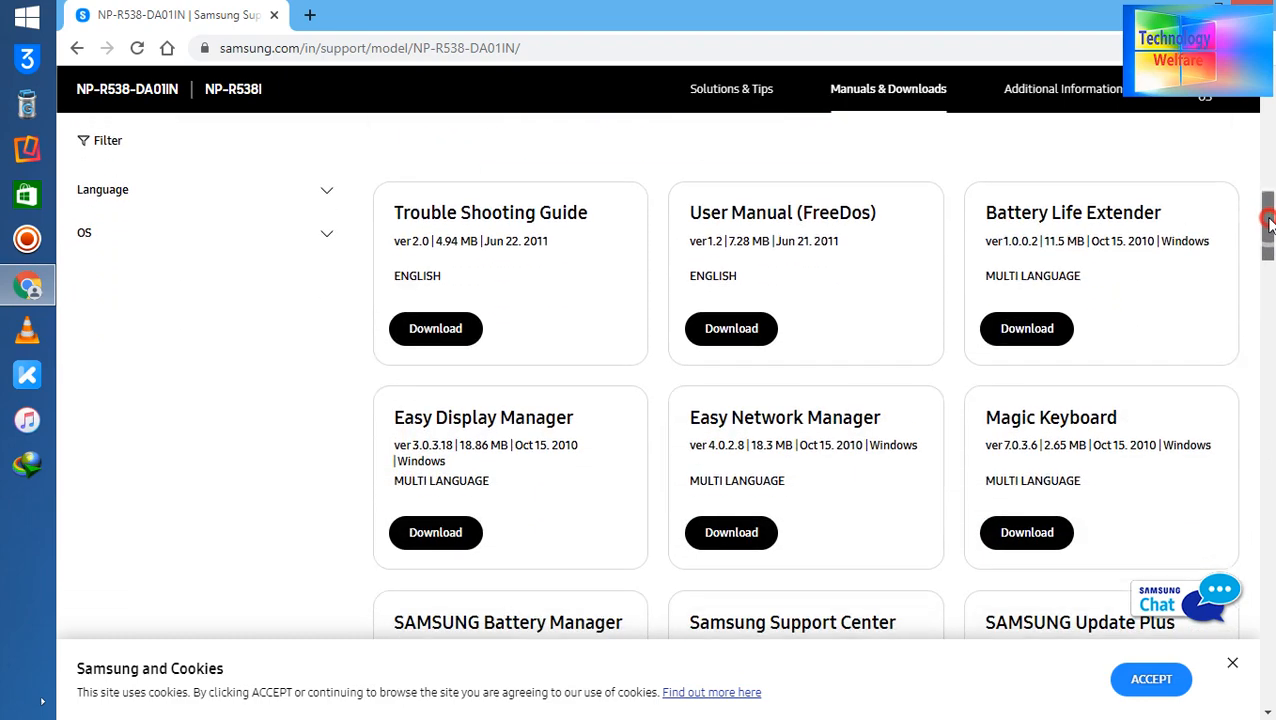
pyautogui.scroll(-3)
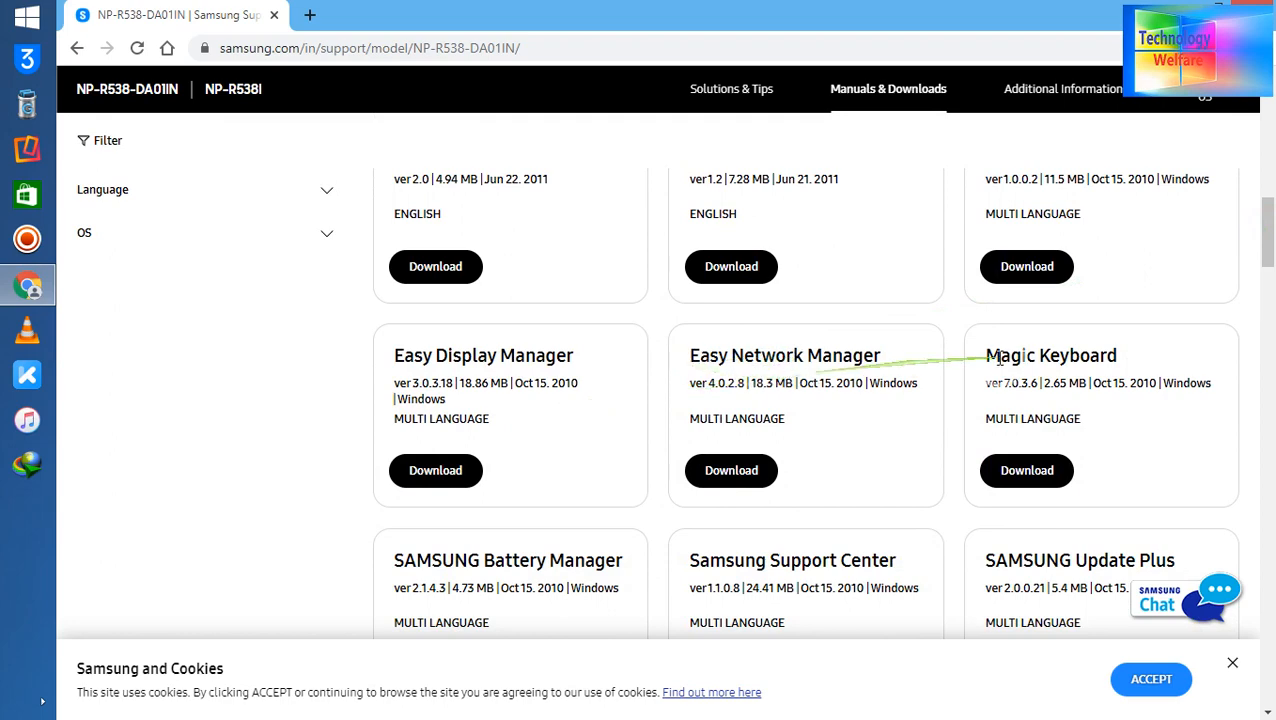
pyautogui.scroll(-3)
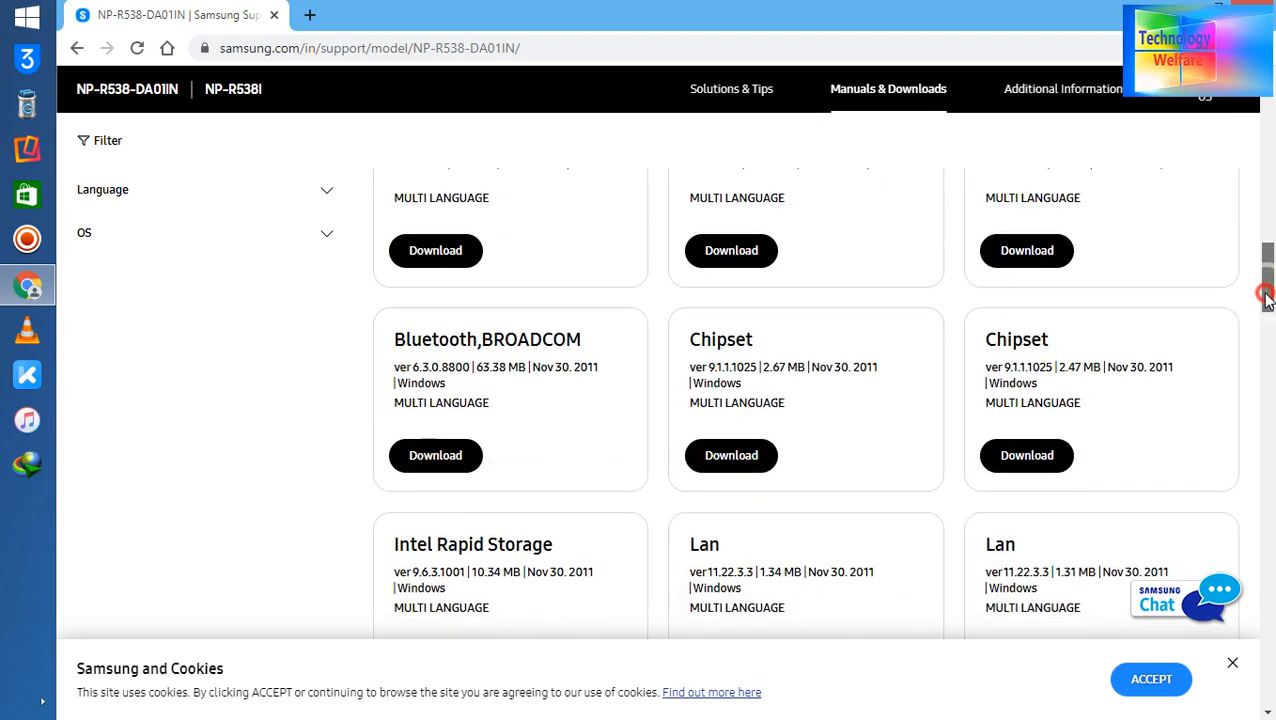
pyautogui.scroll(-3)
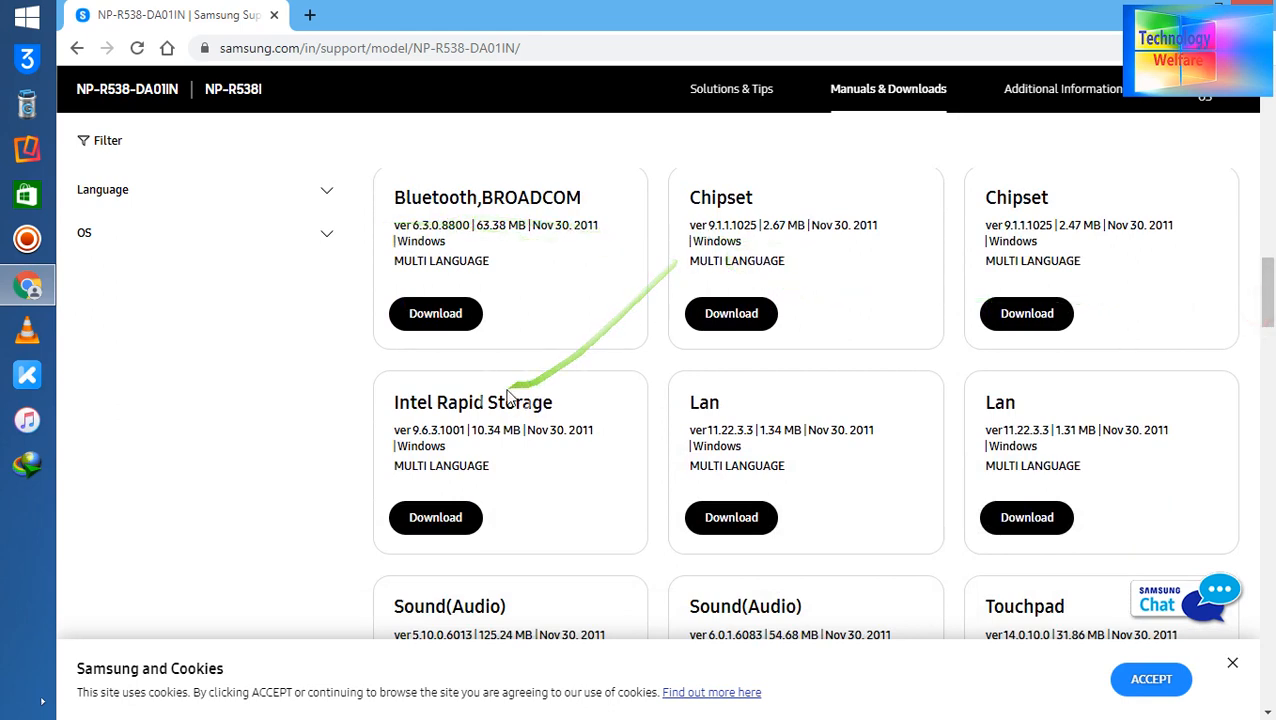
pyautogui.scroll(-3)
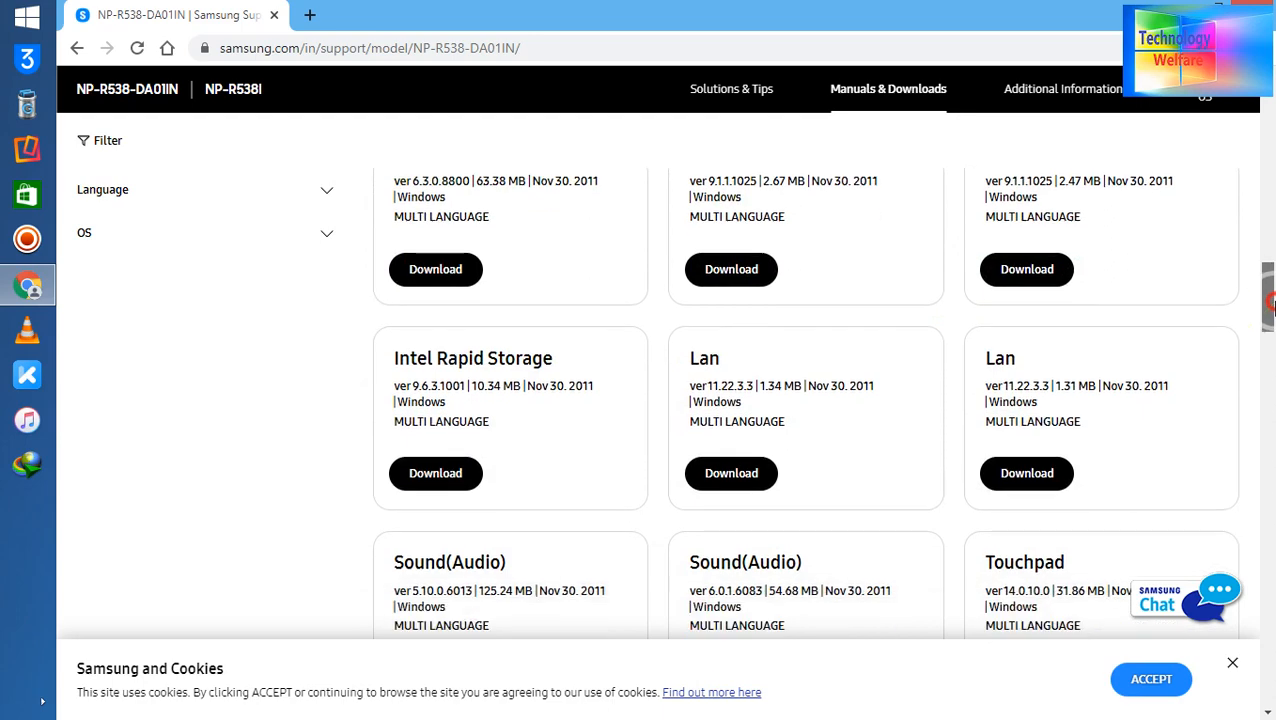
pyautogui.scroll(-3)
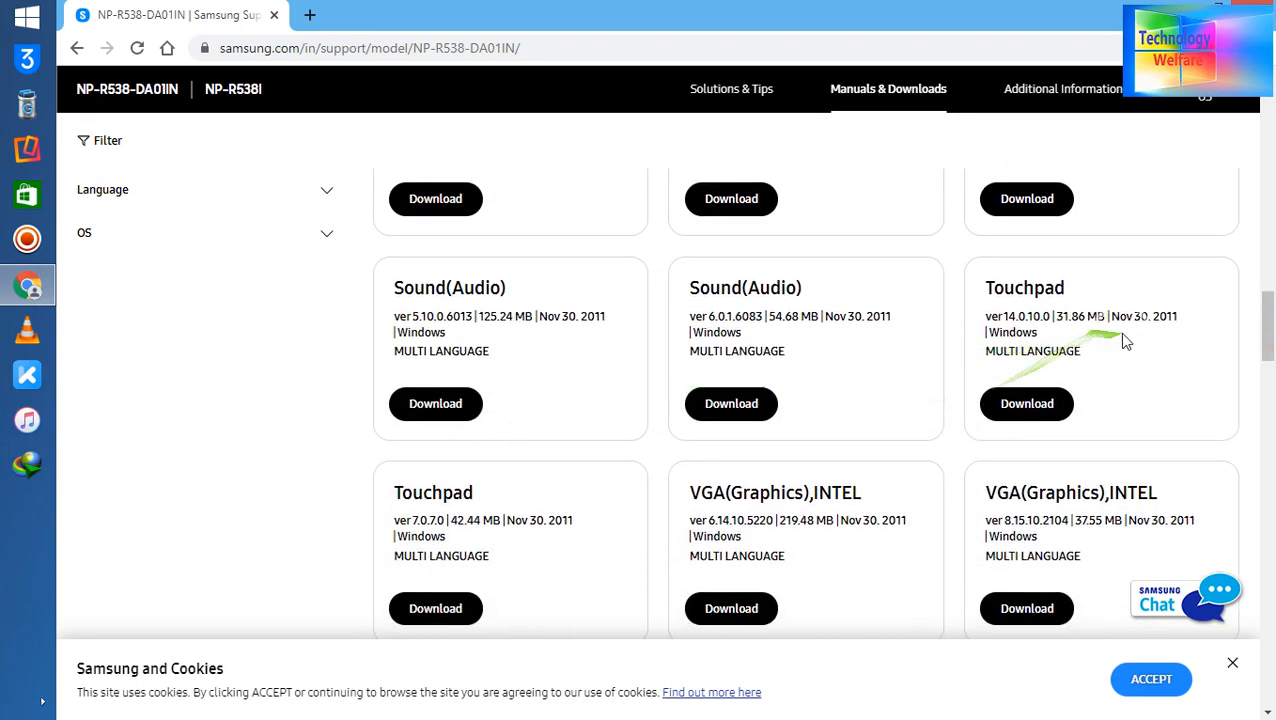
pyautogui.scroll(-3)
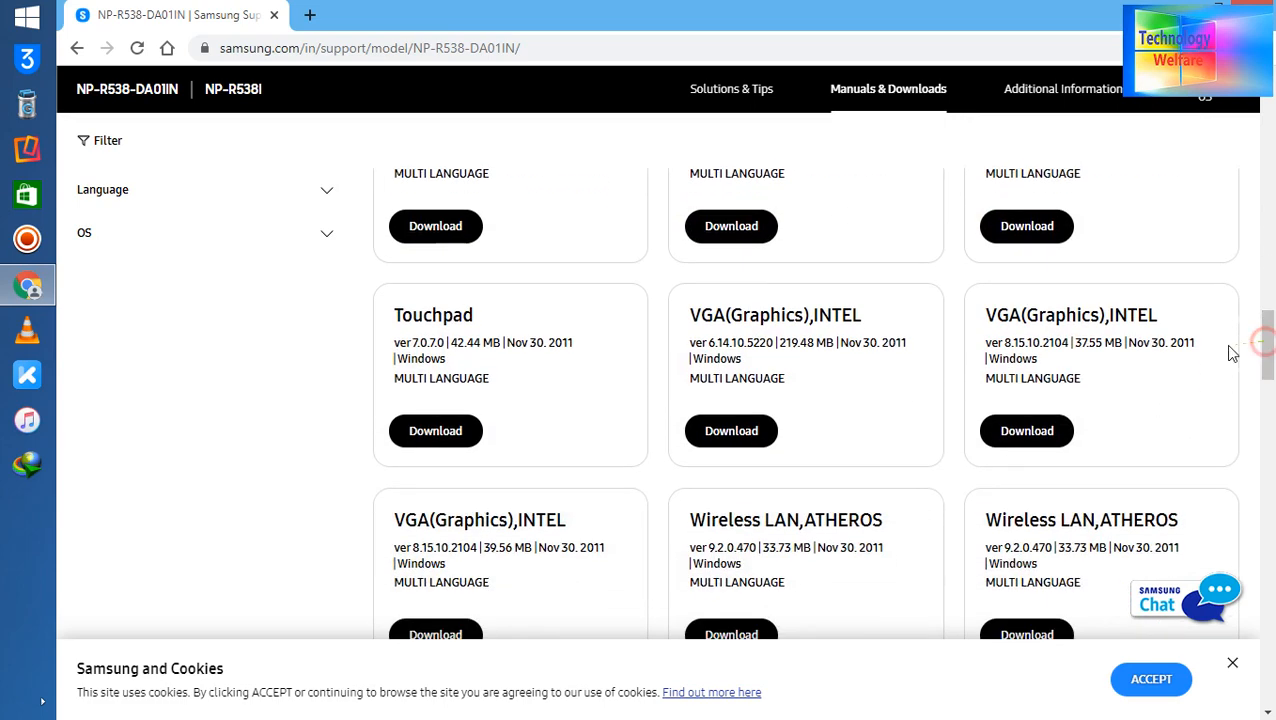
pyautogui.scroll(-3)
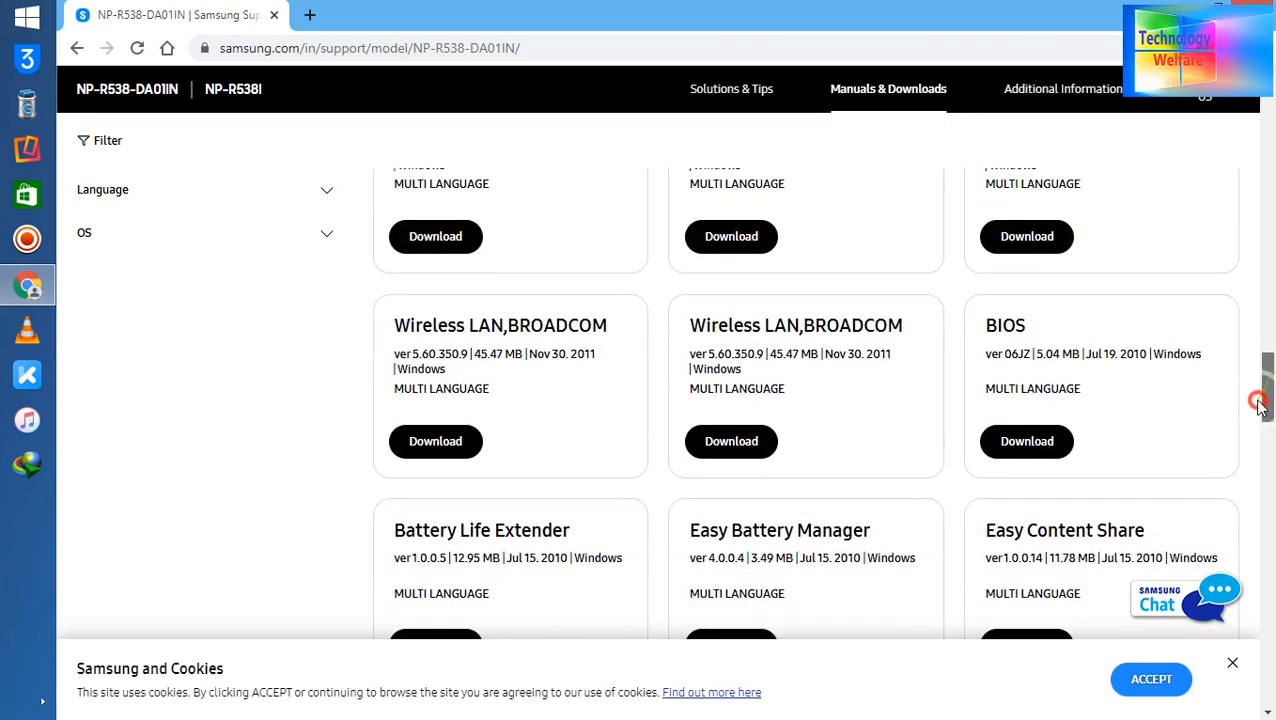
pyautogui.scroll(3)
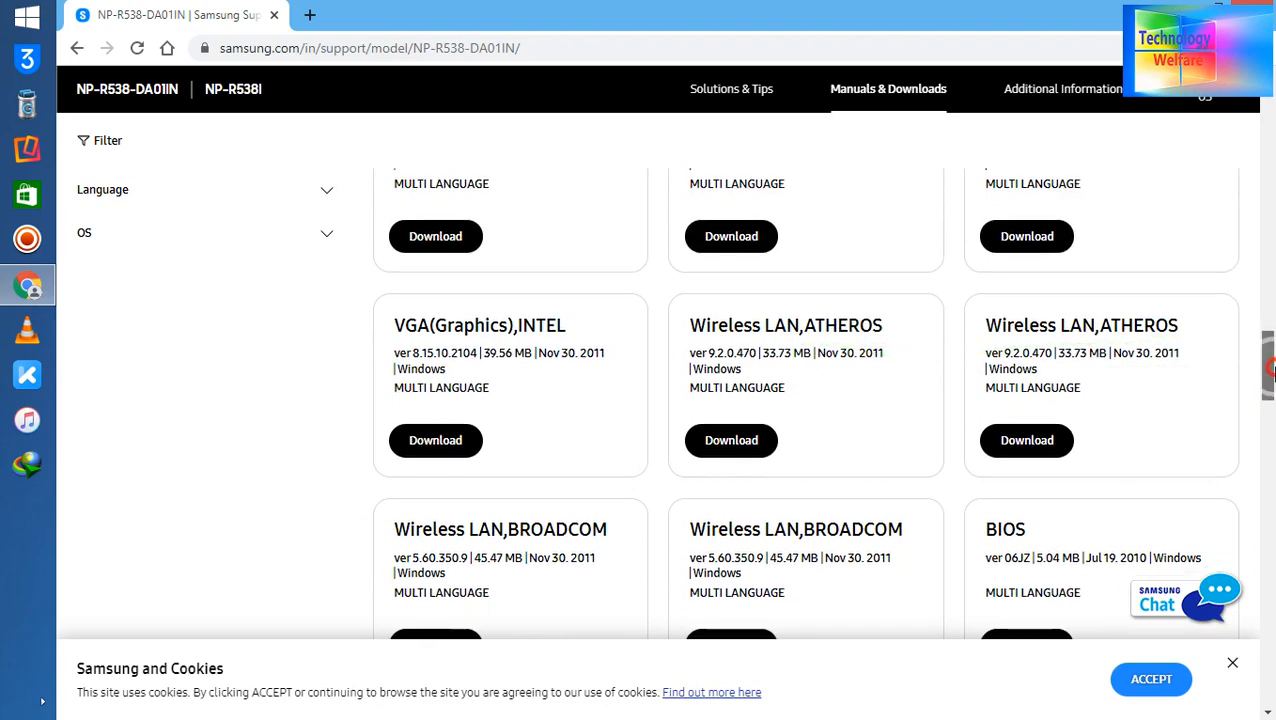
pyautogui.scroll(-3)
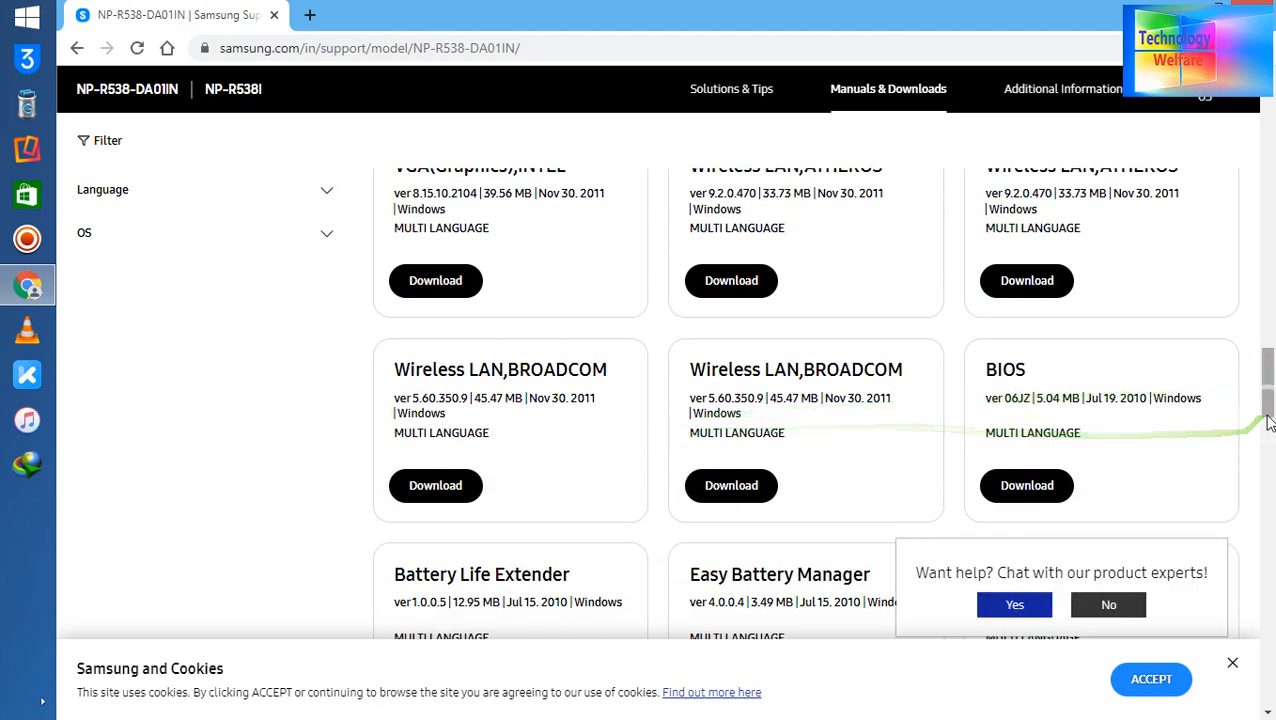
pyautogui.scroll(-3)
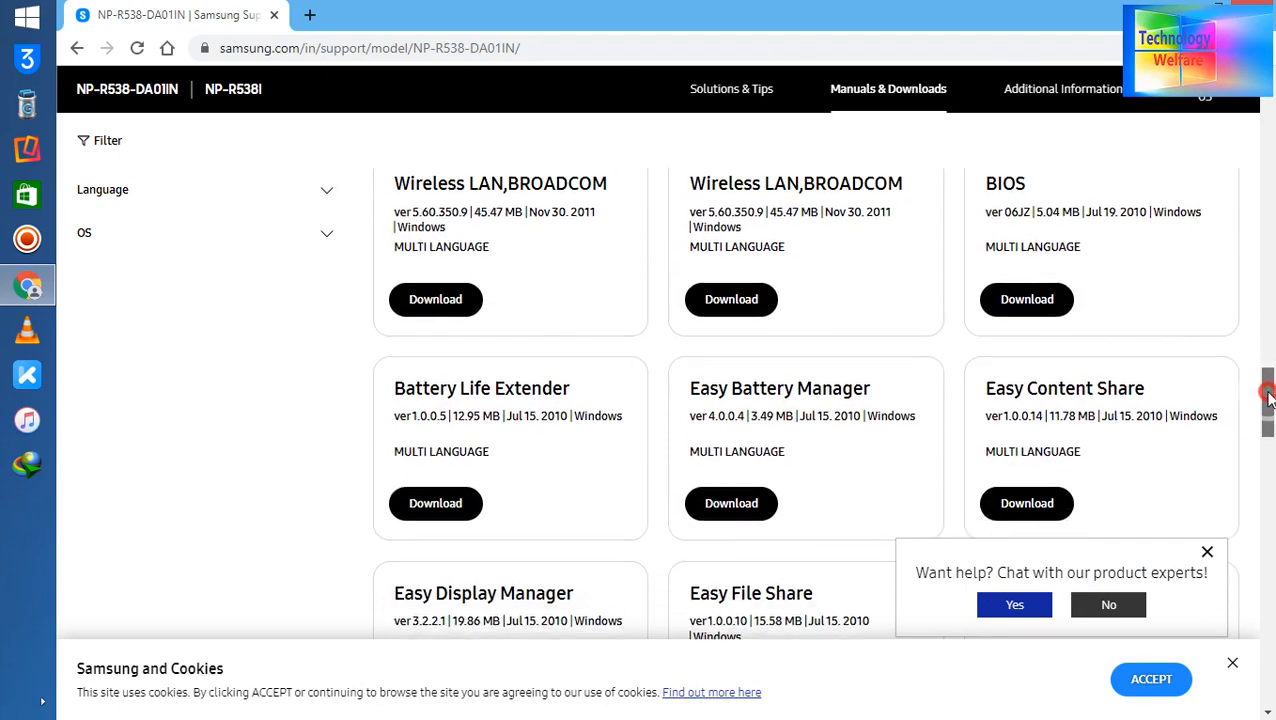
pyautogui.scroll(-3)
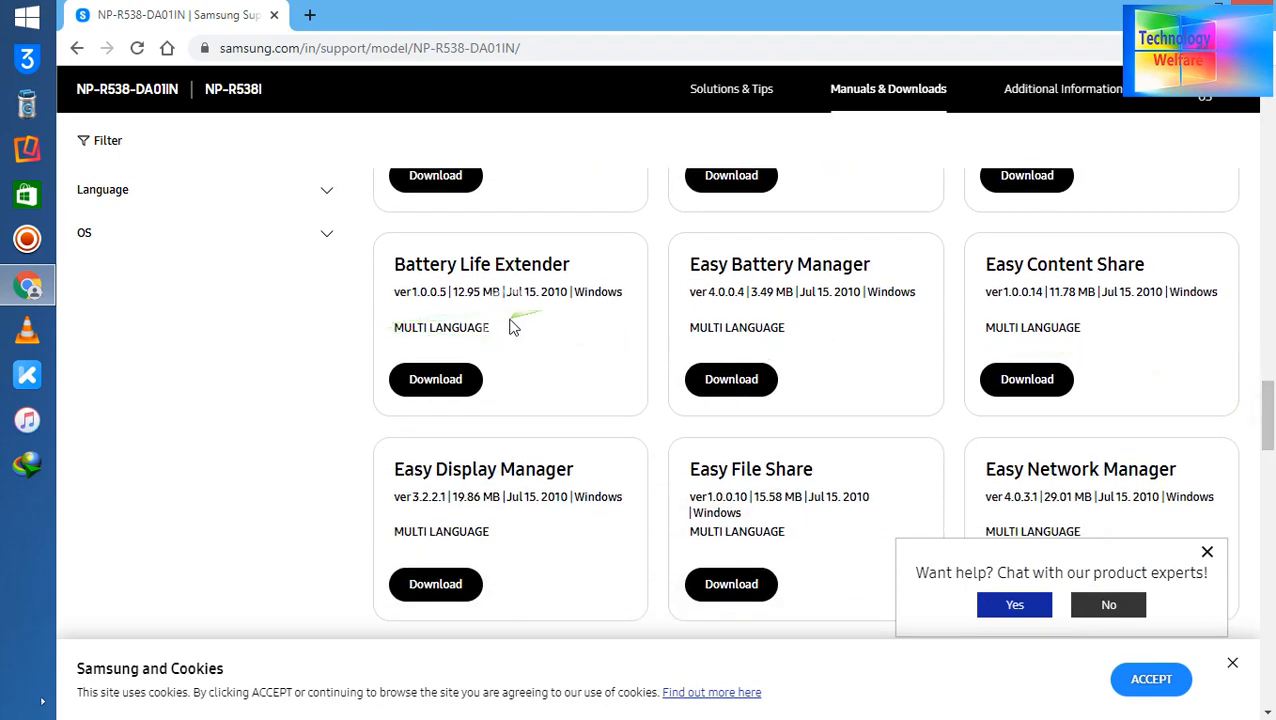
# Download the Battery Life Extender driver zip.
pyautogui.click(435, 379)
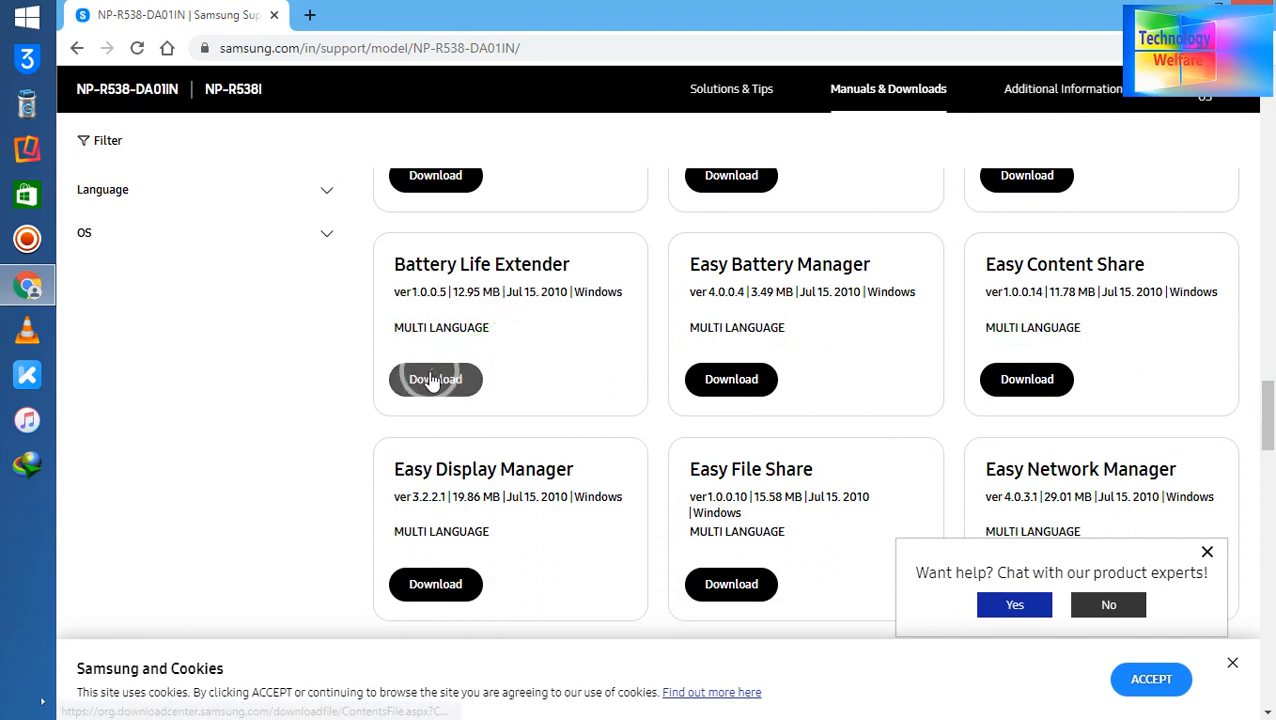
pyautogui.click(435, 379)
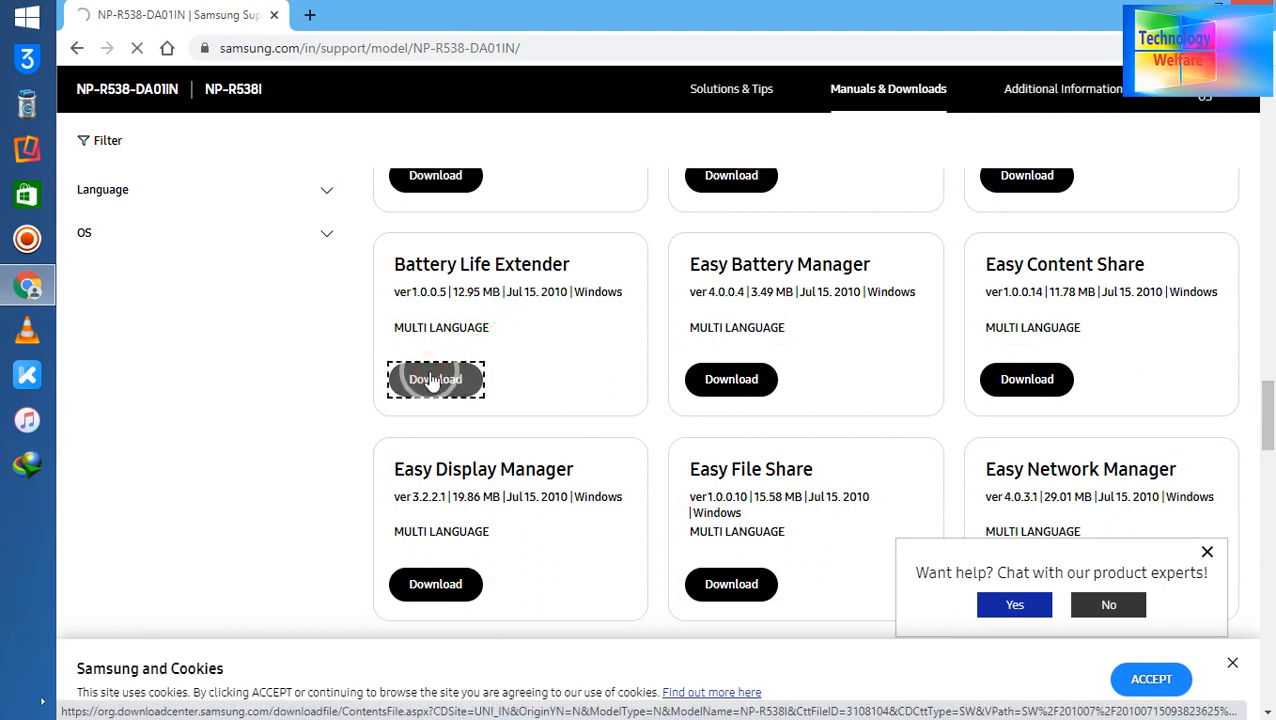
pyautogui.click(435, 379)
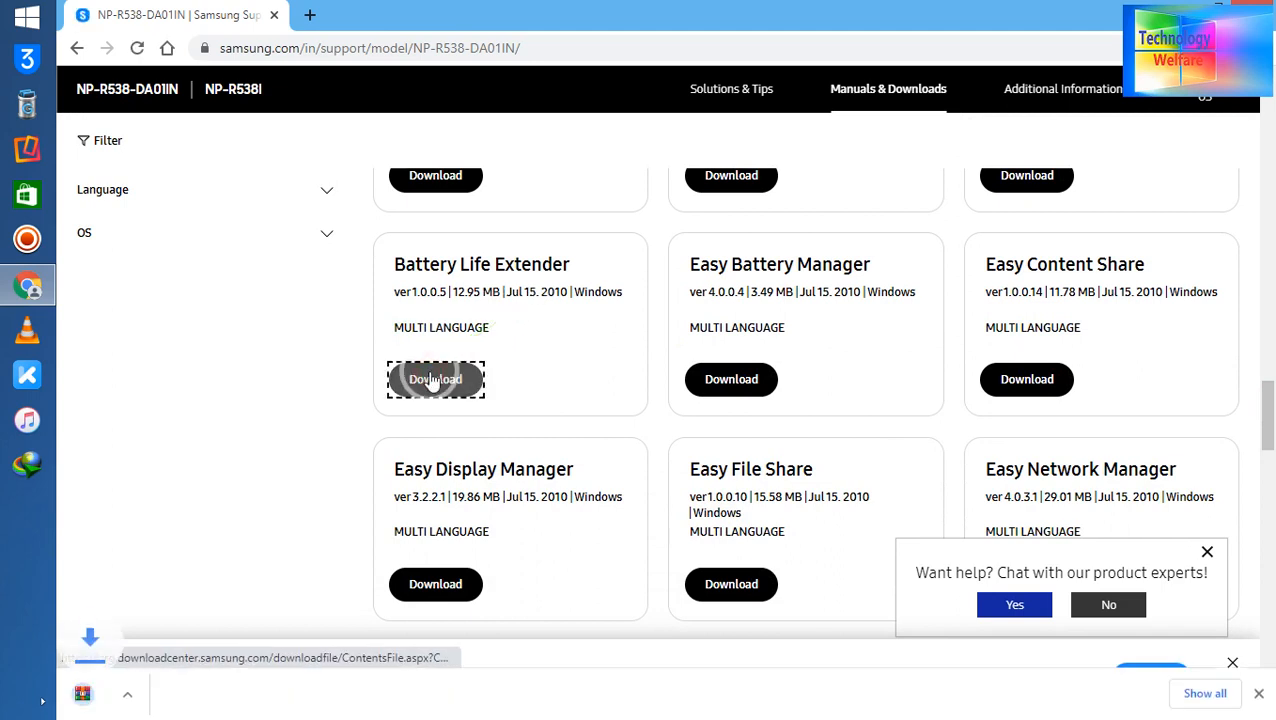
pyautogui.click(435, 379)
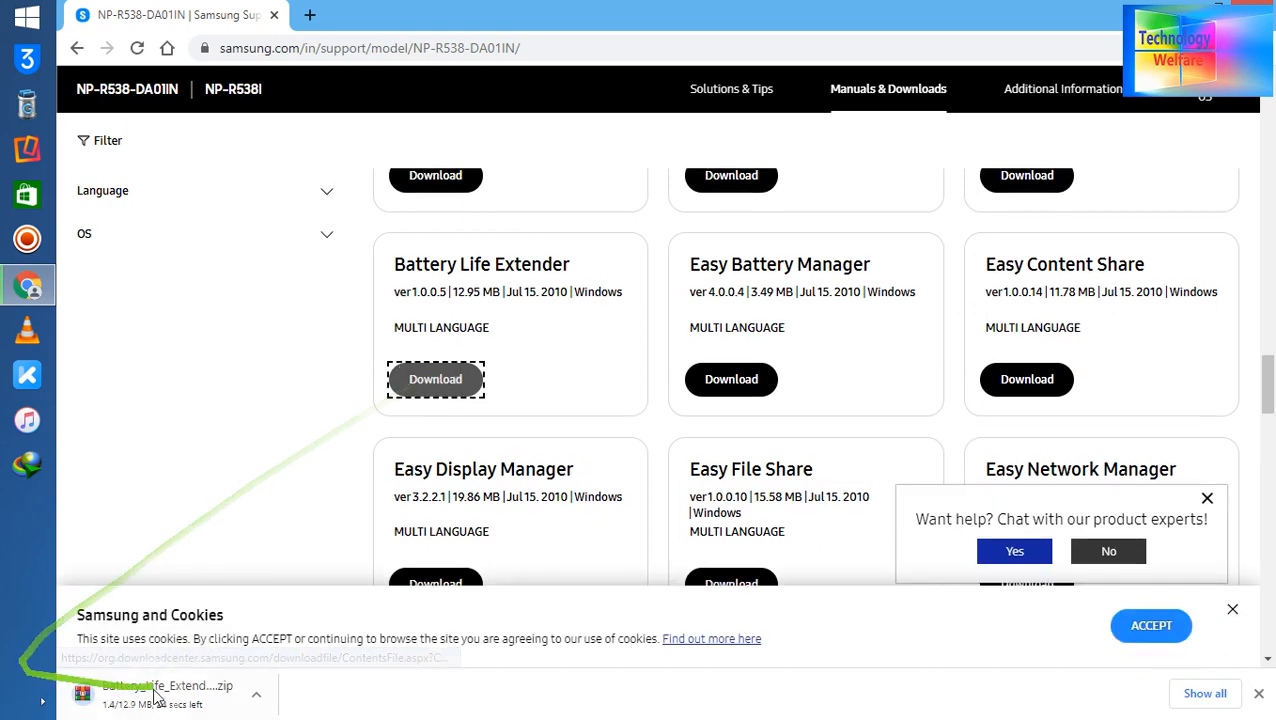
pyautogui.moveTo(975, 685)
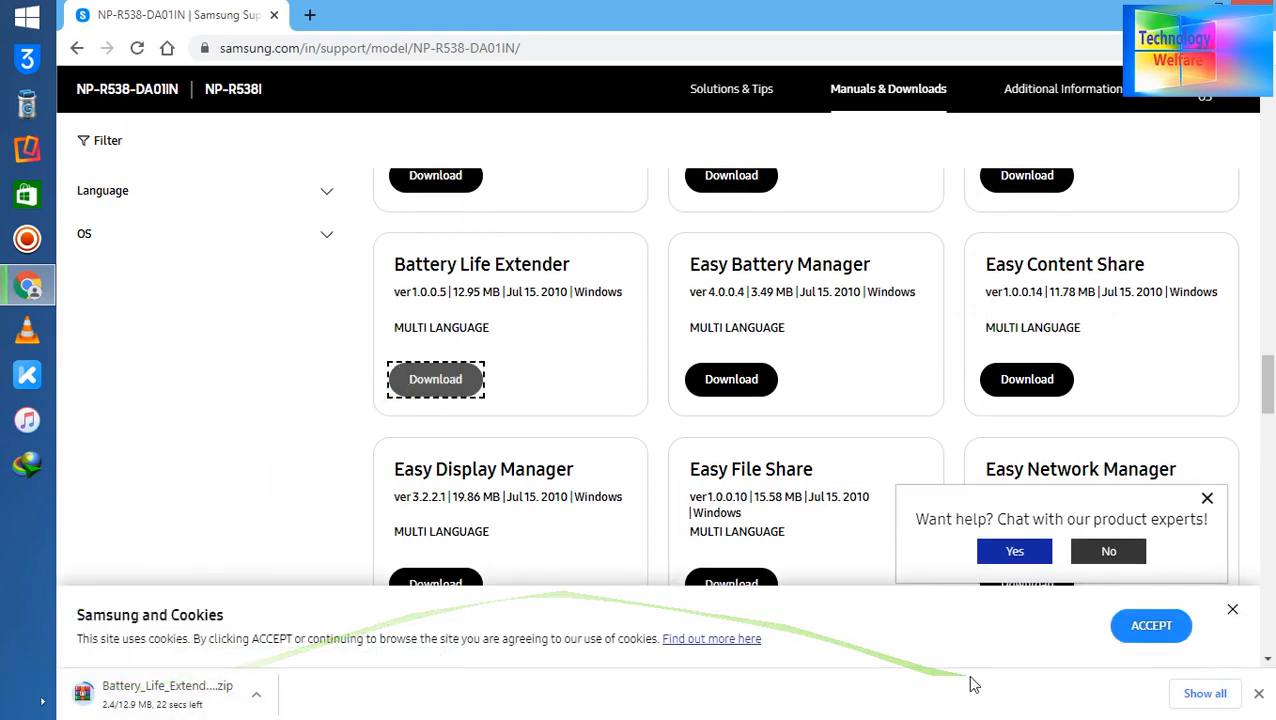
pyautogui.moveTo(1237, 605)
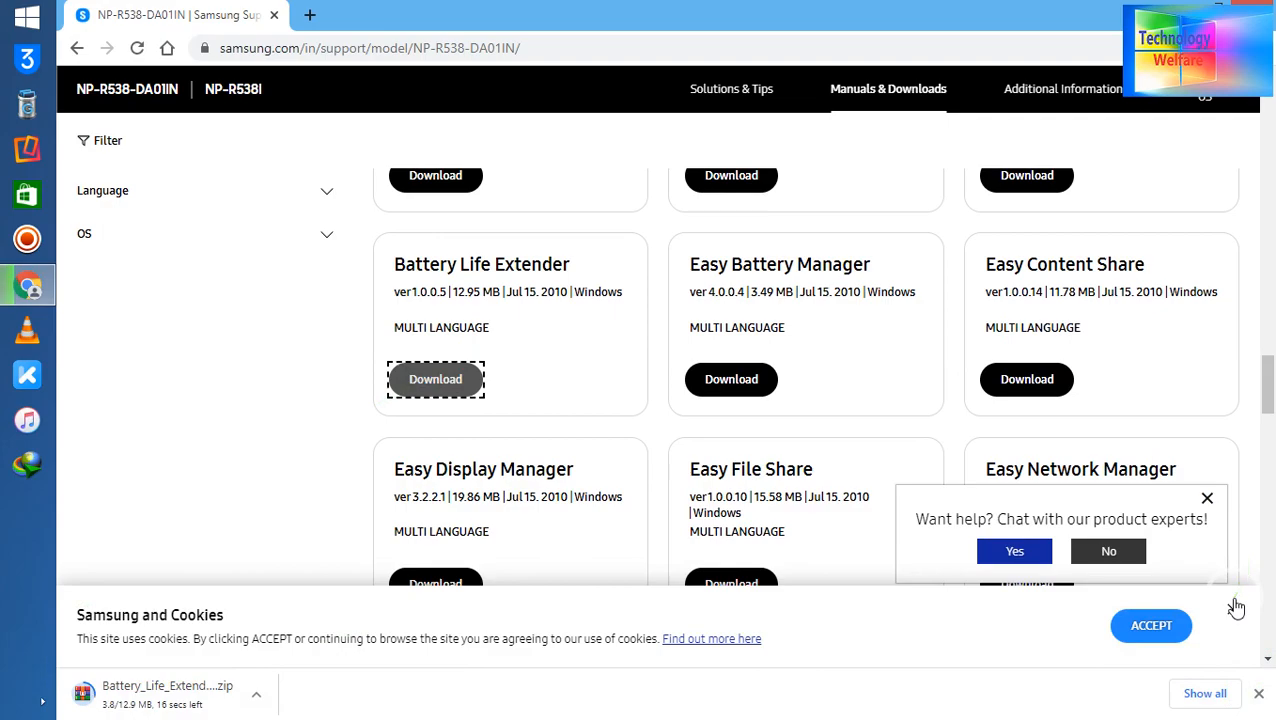
# Dismiss the cookie notice and scroll back to the NP-R538-DA01IN model overview.
pyautogui.click(1151, 625)
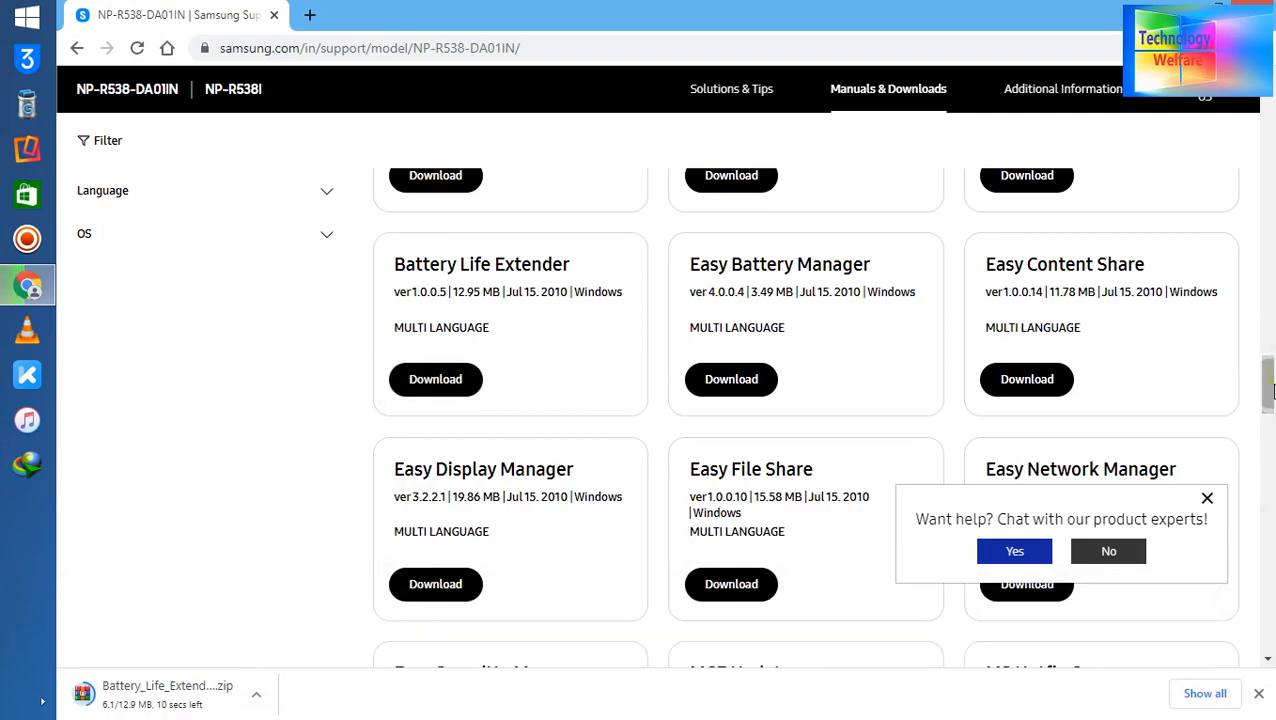
pyautogui.scroll(3)
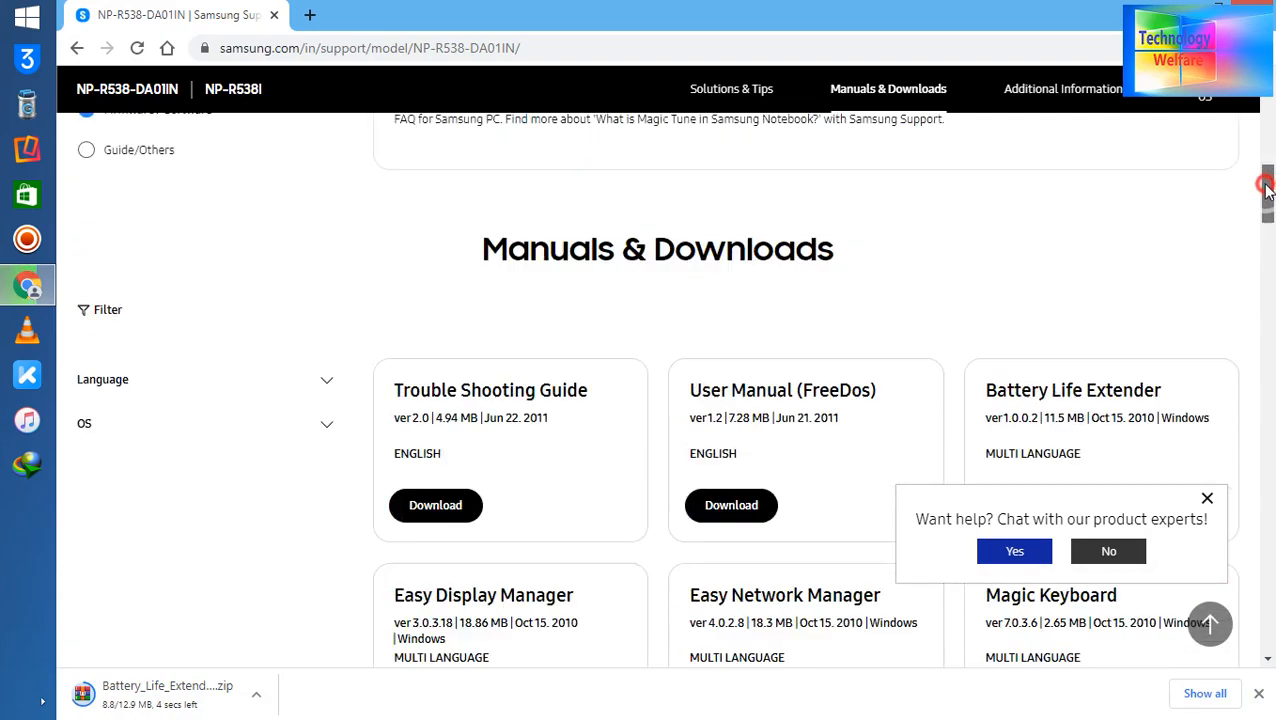
pyautogui.scroll(3)
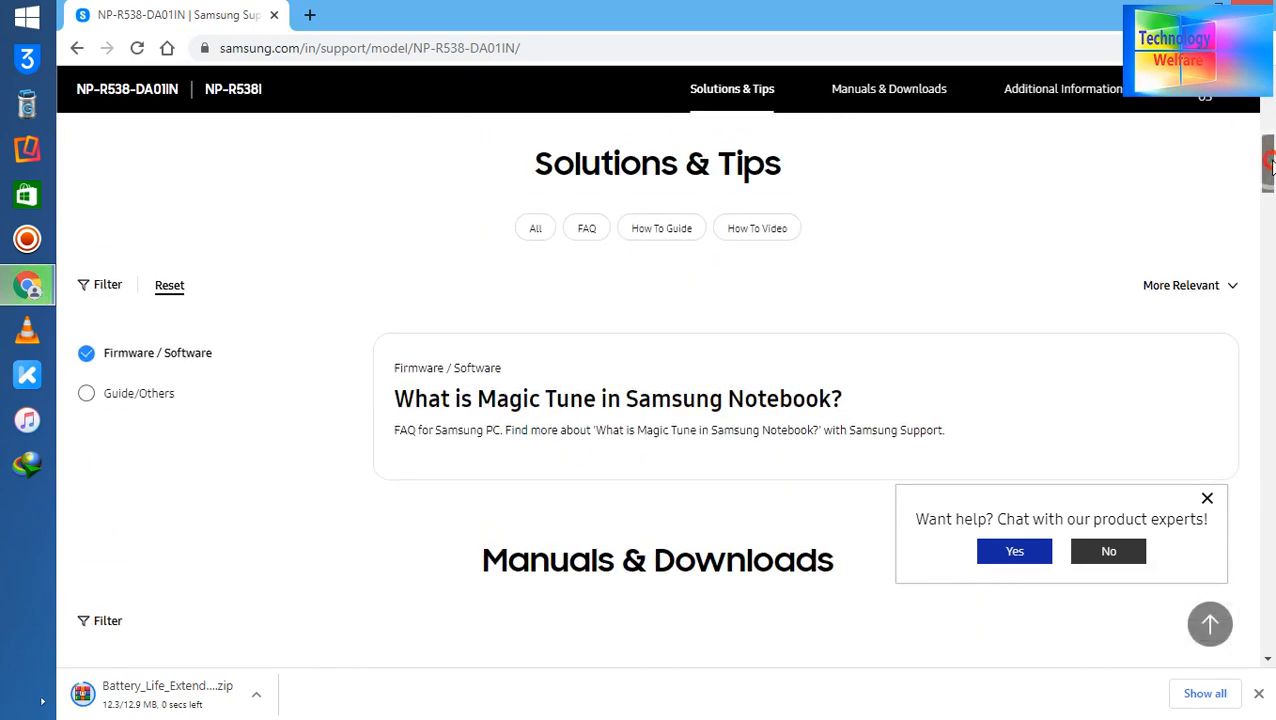
pyautogui.scroll(3)
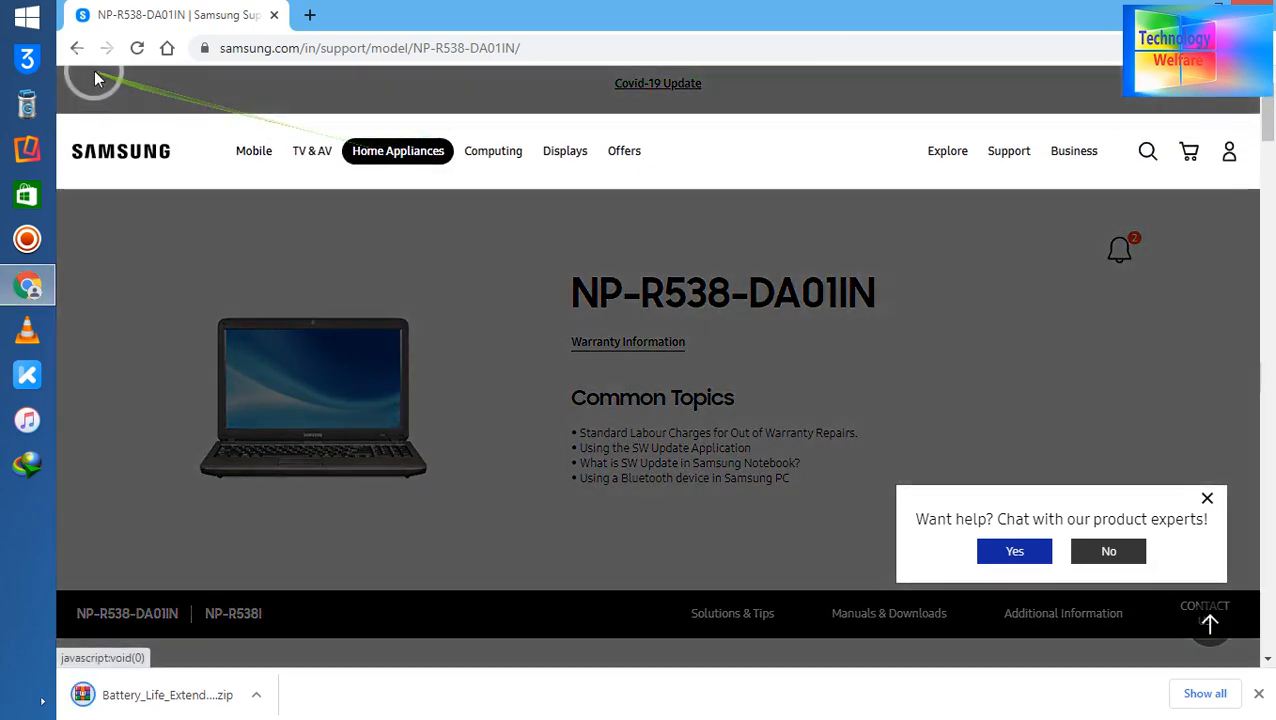
# Go back to the Download Center main page and find 'Select your product type'.
pyautogui.click(77, 48)
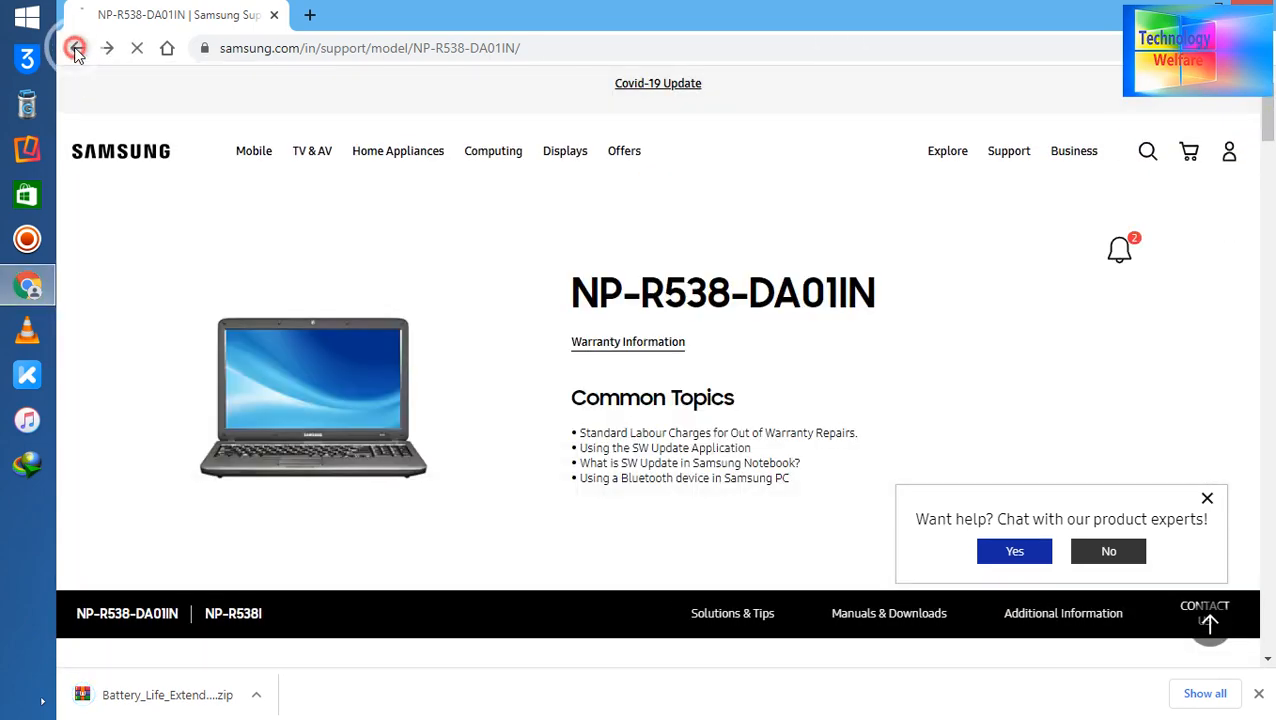
pyautogui.click(77, 48)
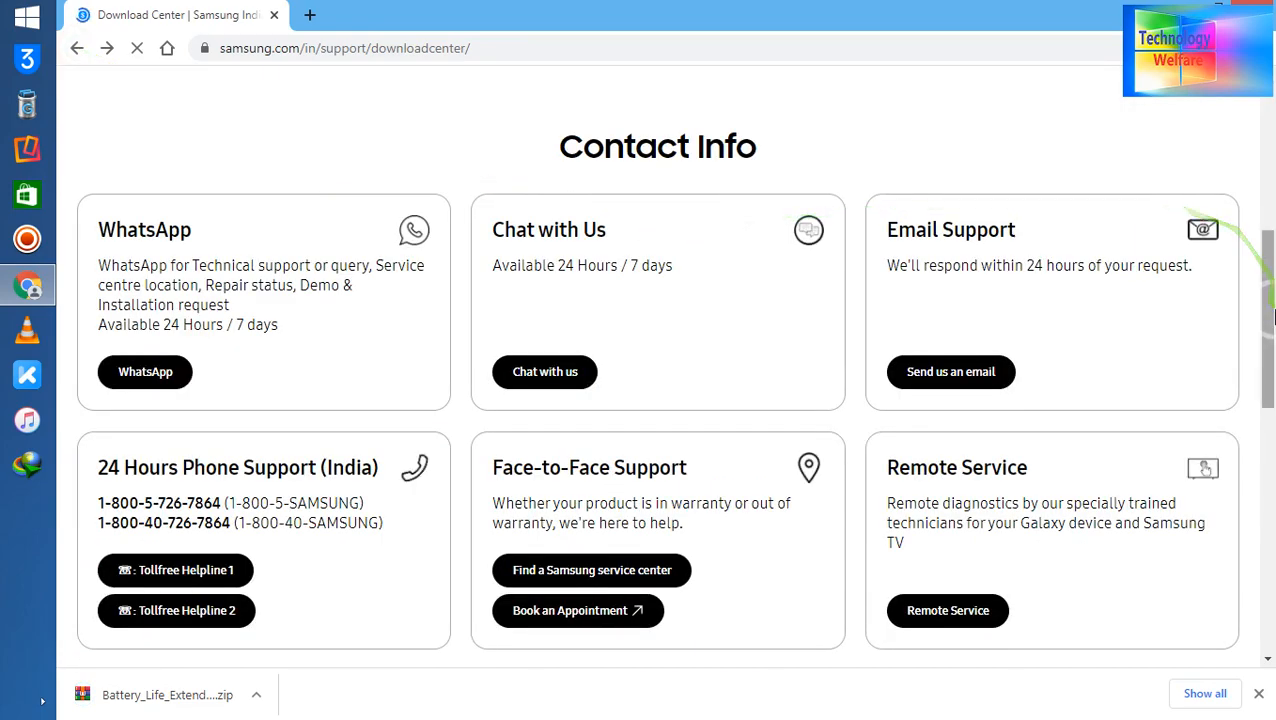
pyautogui.scroll(-3)
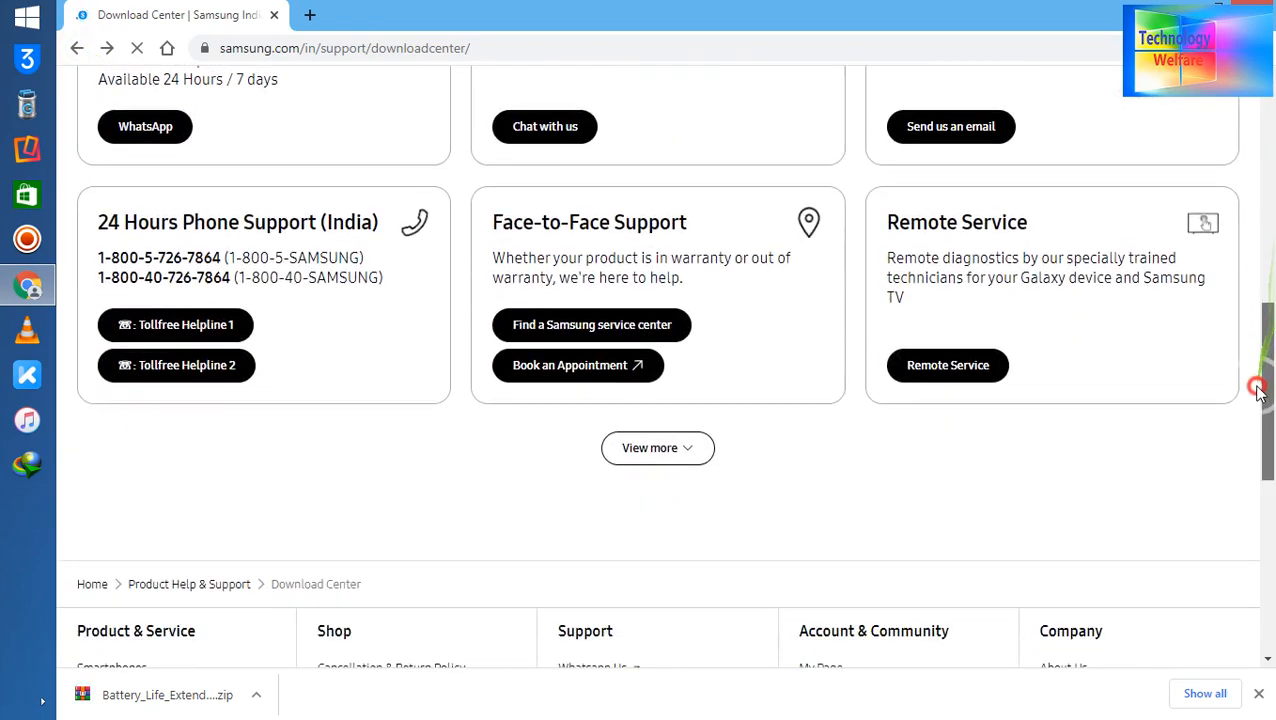
pyautogui.scroll(3)
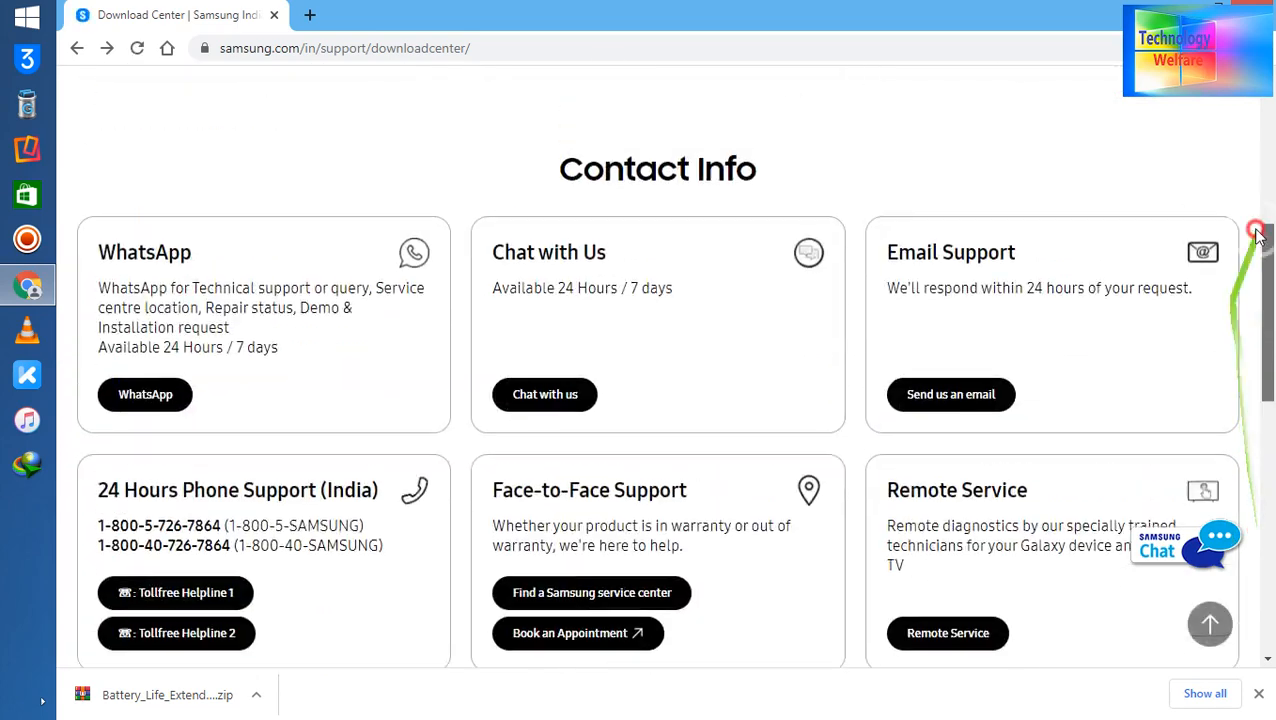
pyautogui.scroll(3)
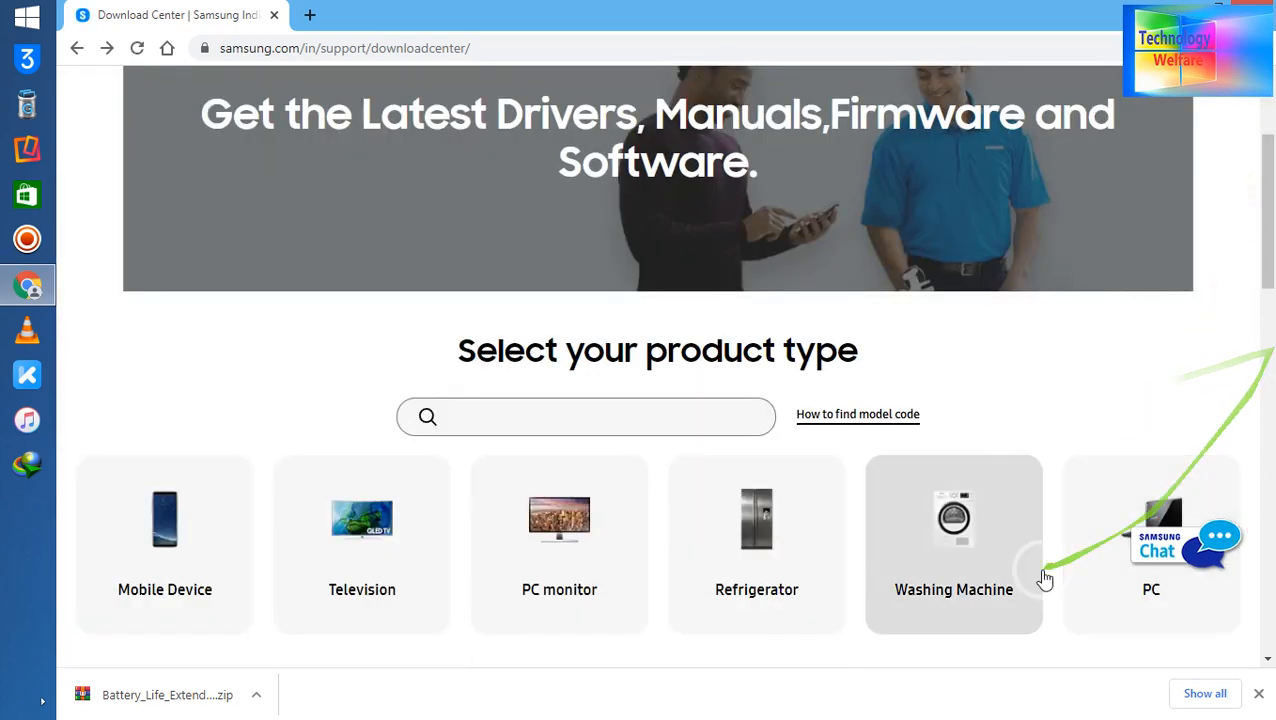
pyautogui.moveTo(1151, 515)
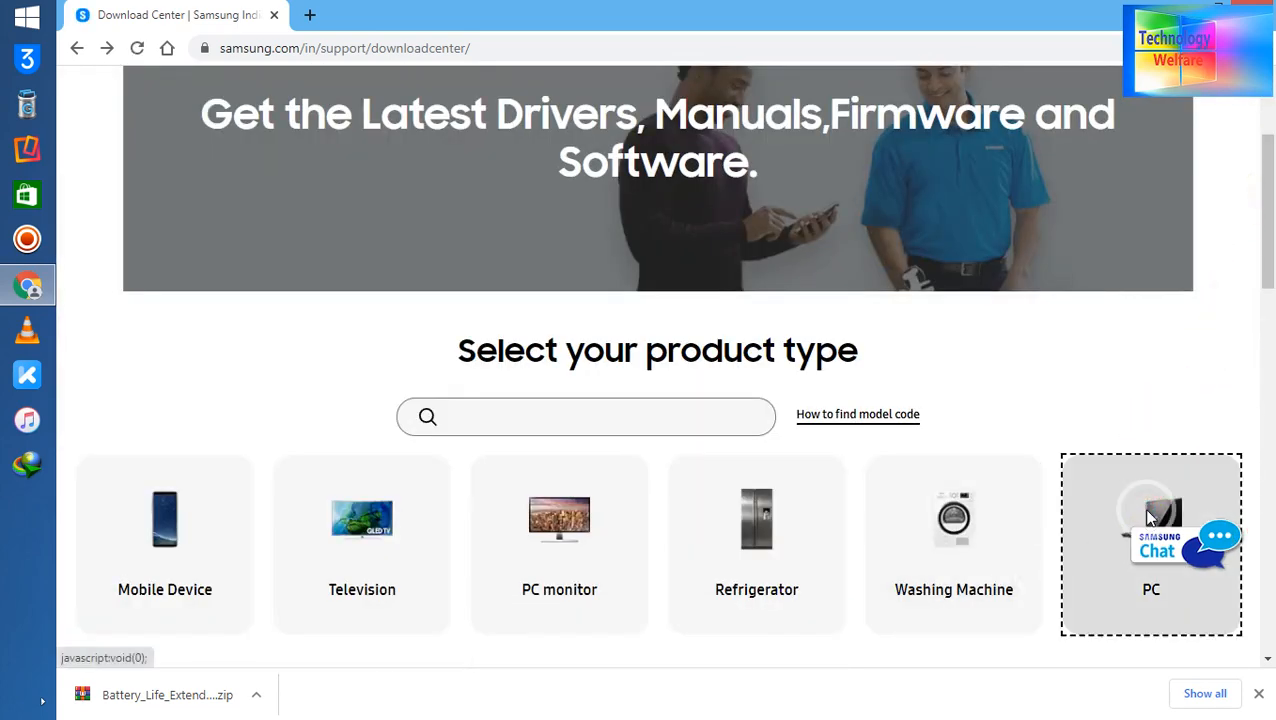
# Open the PC category and scroll to the notebook models, including NP-R538-DA01IN.
pyautogui.click(1151, 545)
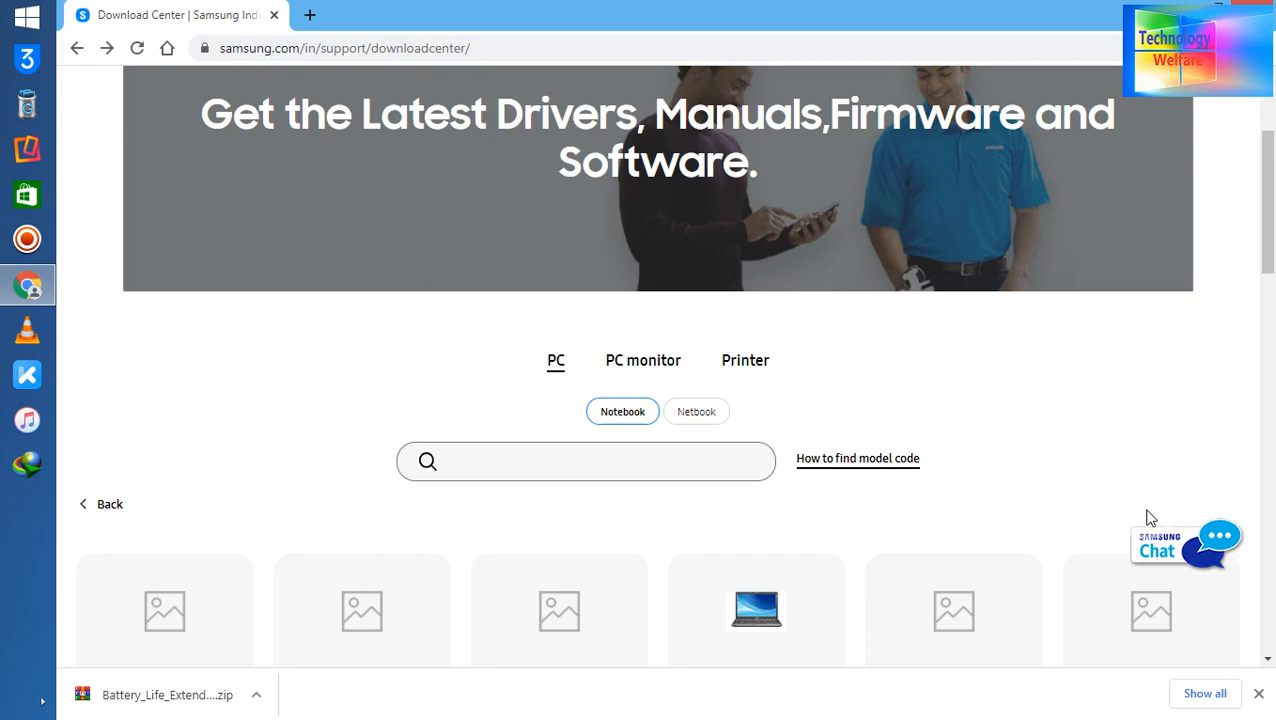
pyautogui.scroll(-3)
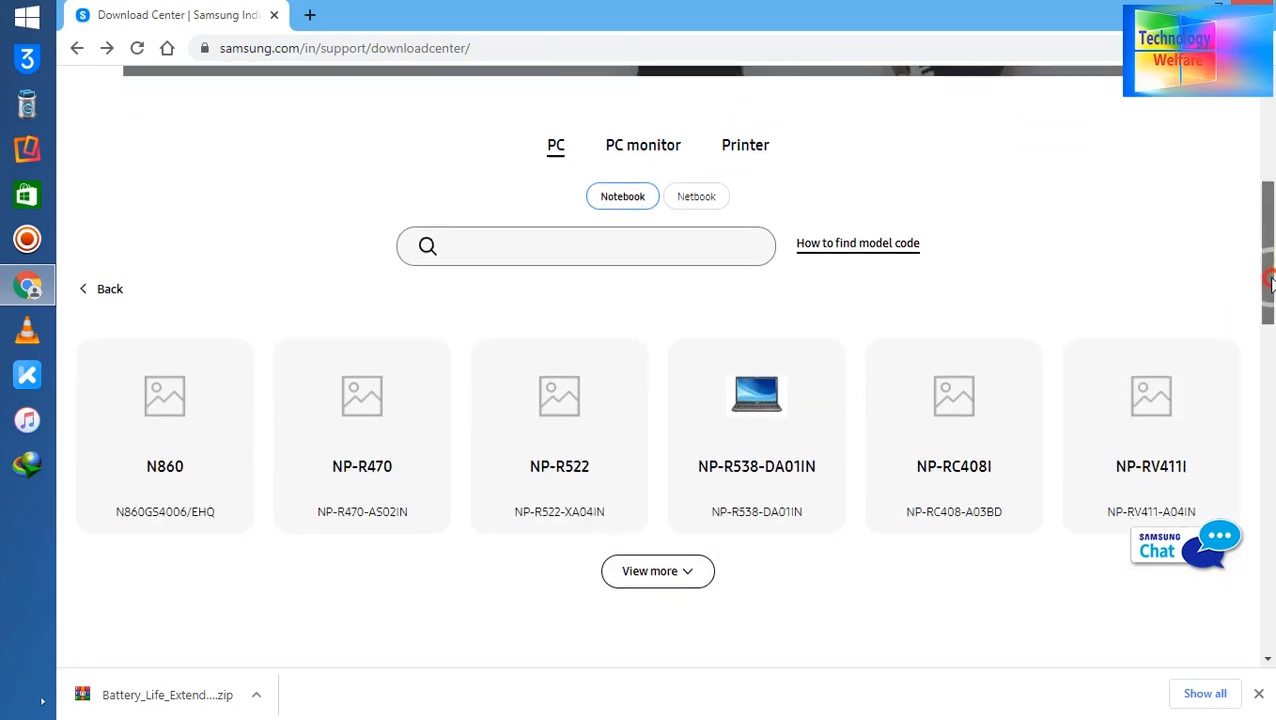
pyautogui.scroll(-3)
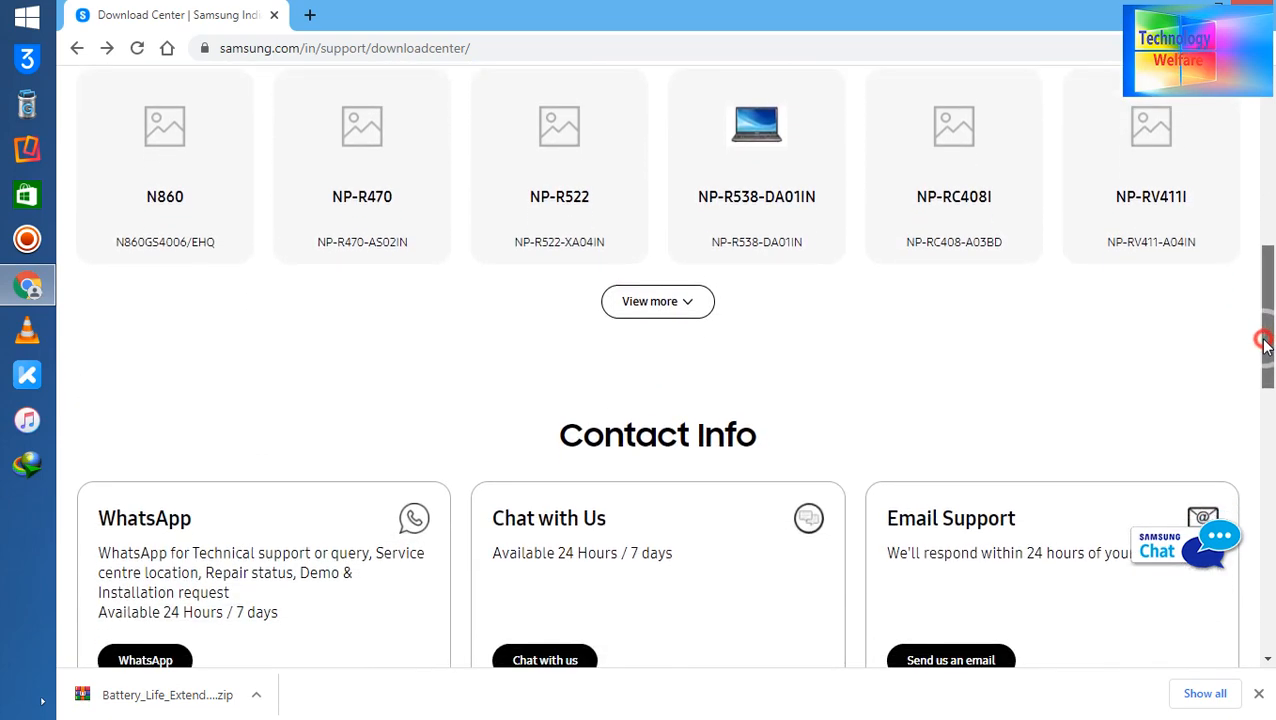
pyautogui.scroll(-3)
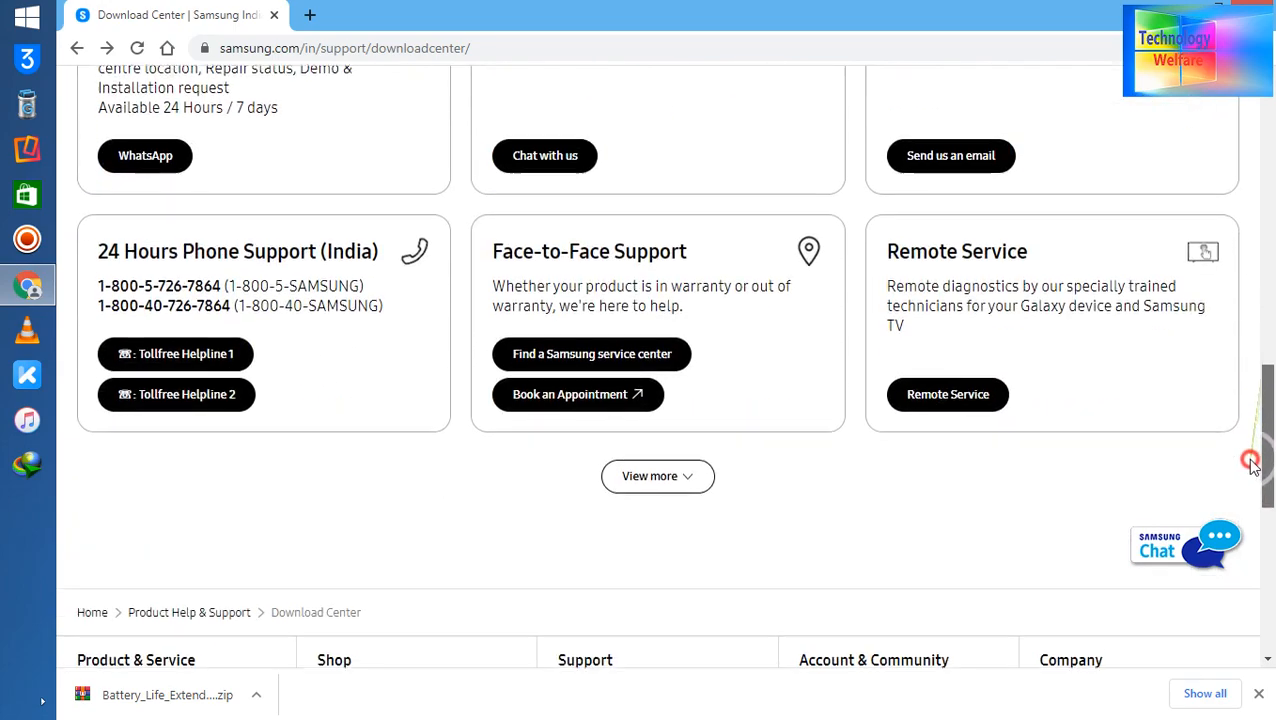
pyautogui.scroll(3)
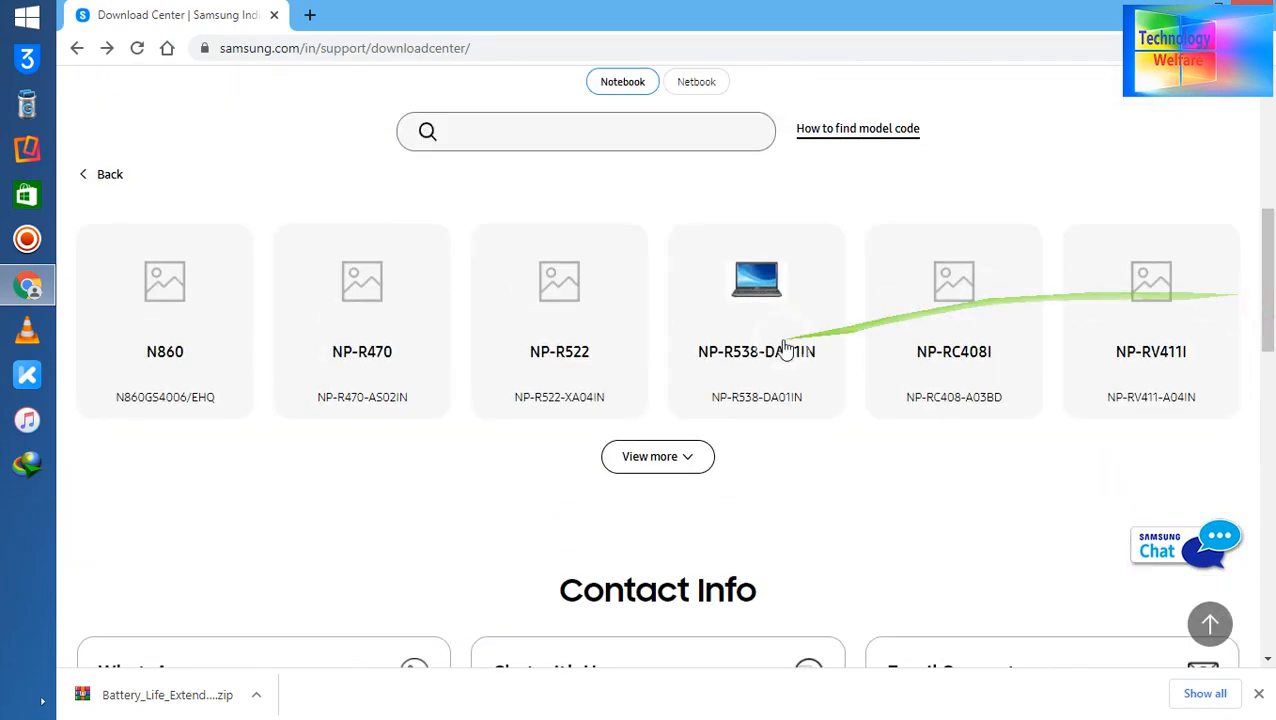
# Open the NP-R538-DA01IN model support page and scroll to Solutions & Tips.
pyautogui.click(756, 320)
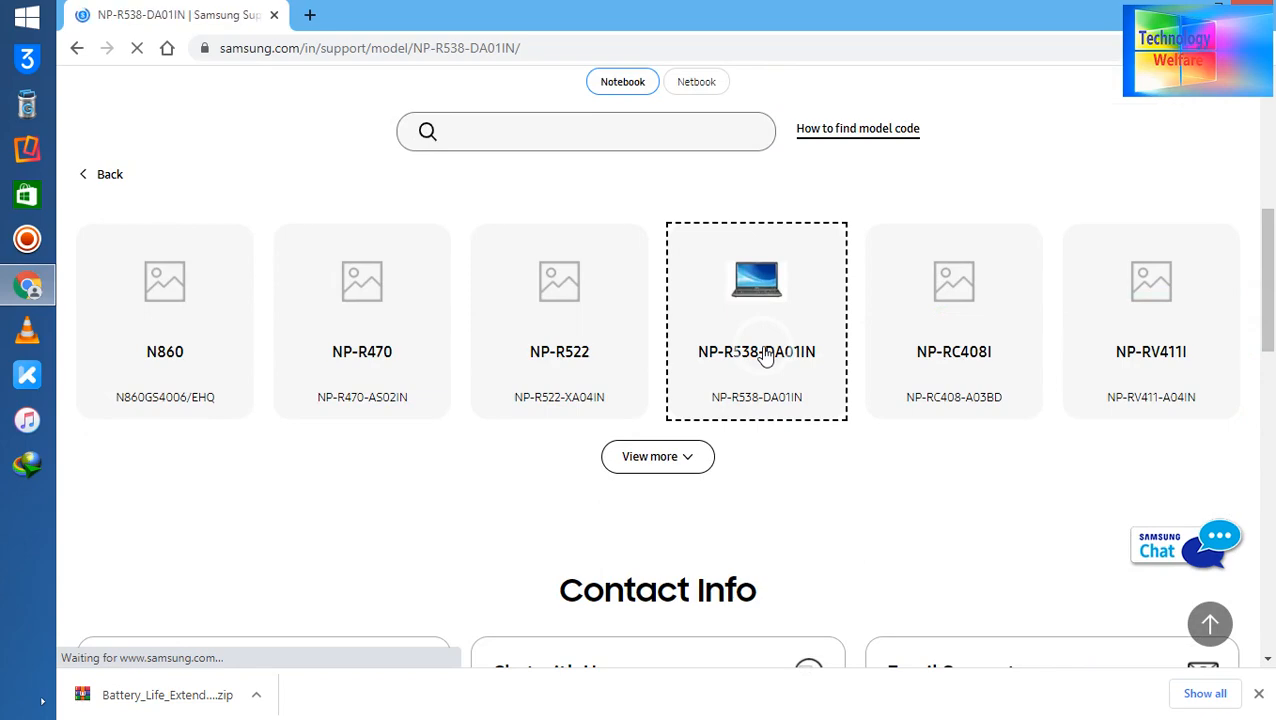
pyautogui.click(756, 320)
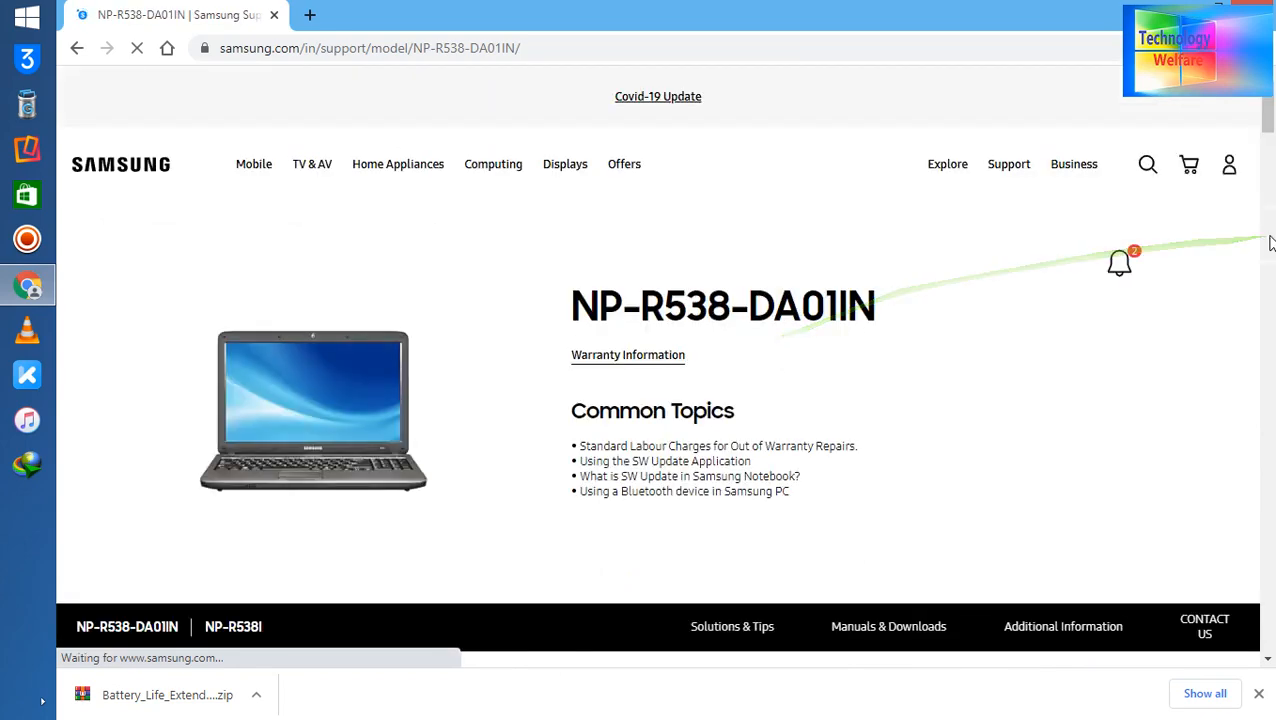
pyautogui.scroll(-3)
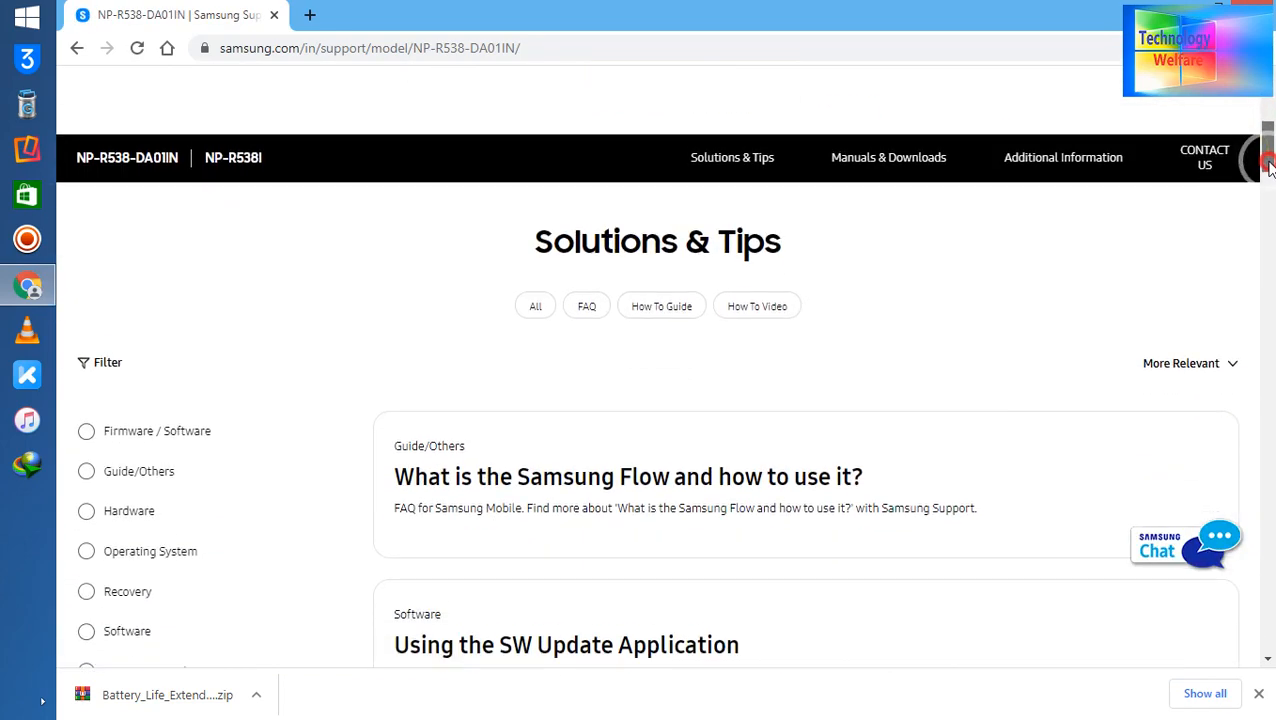
pyautogui.scroll(-3)
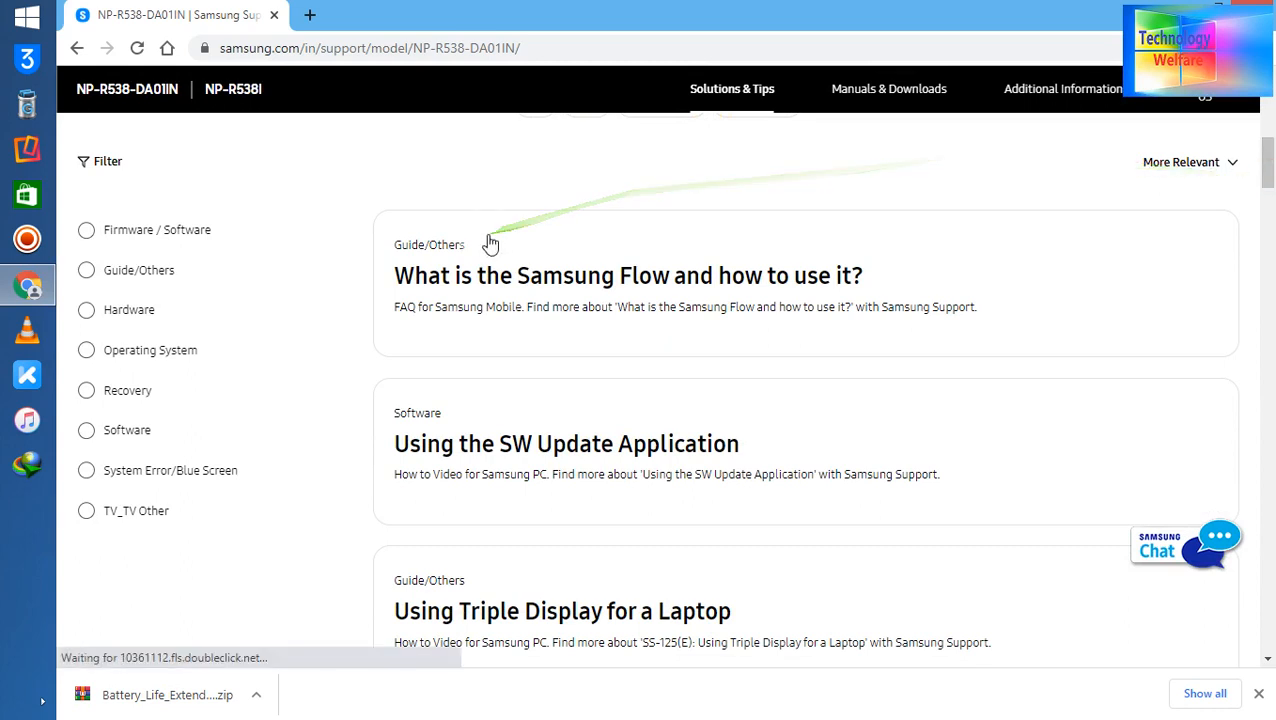
# Tick the Operating System filter and browse the filtered articles.
pyautogui.click(86, 350)
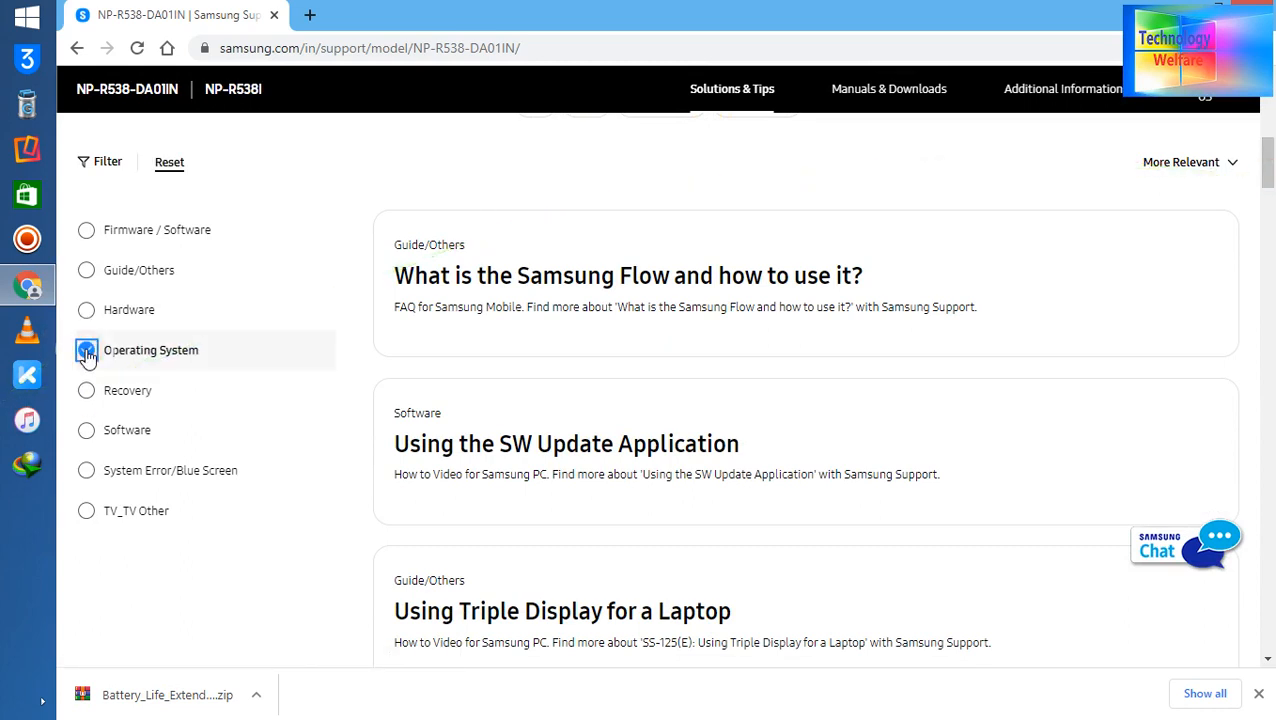
pyautogui.click(86, 350)
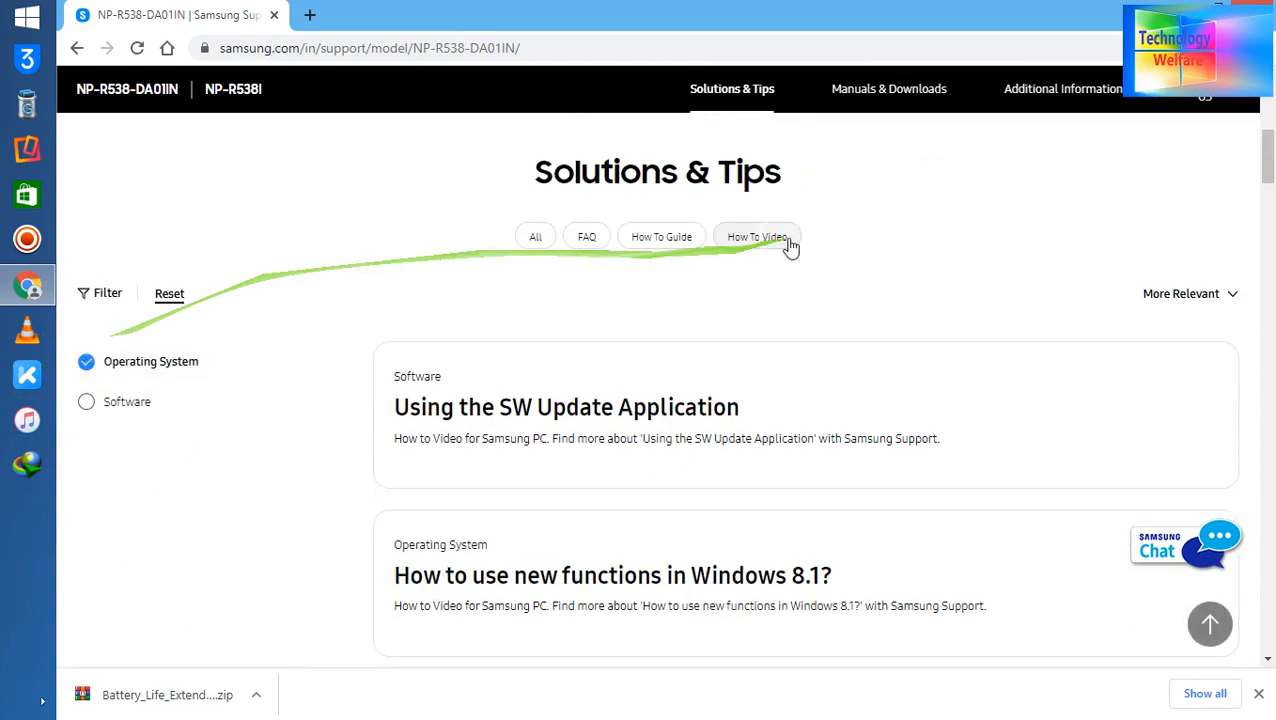
pyautogui.scroll(-3)
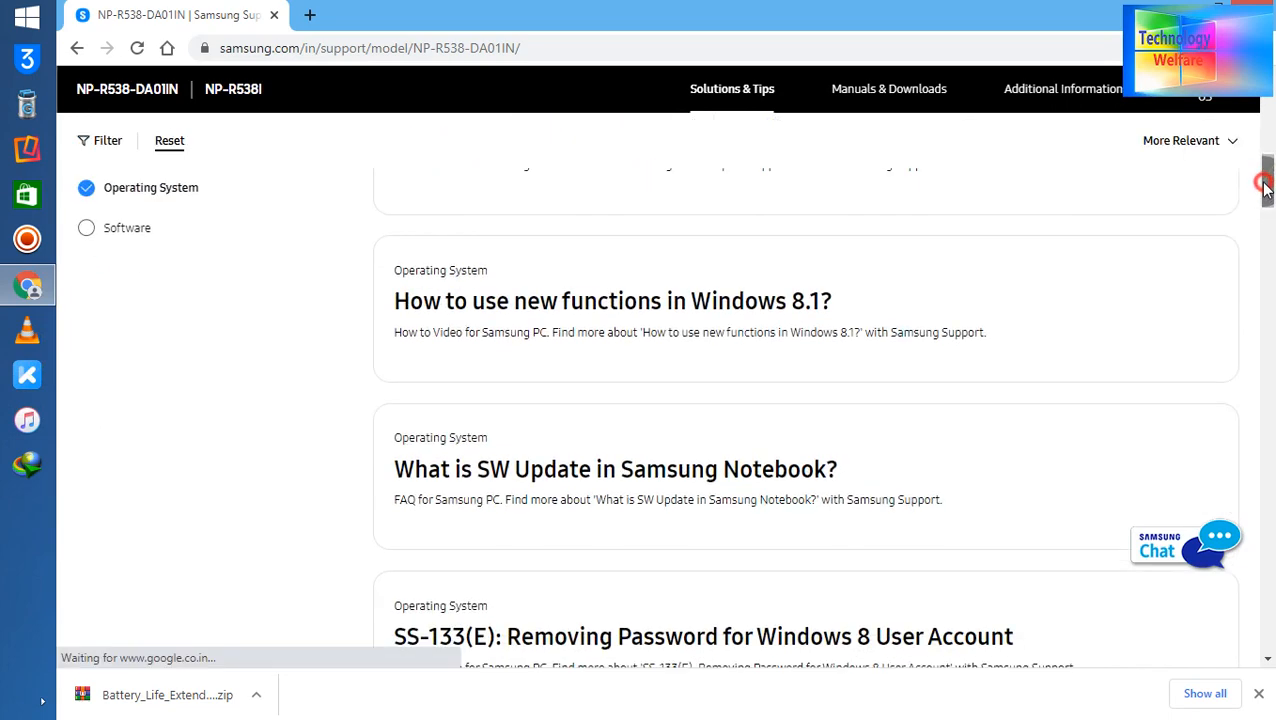
pyautogui.moveTo(789, 332)
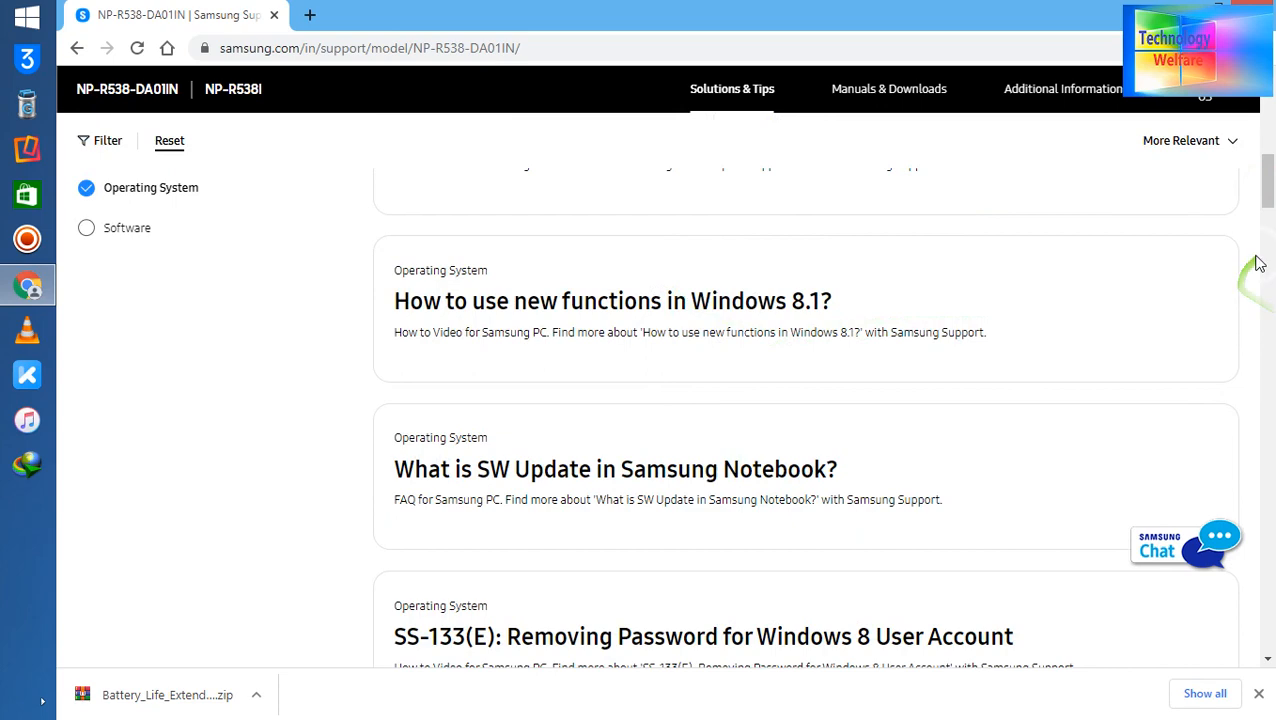
pyautogui.scroll(-3)
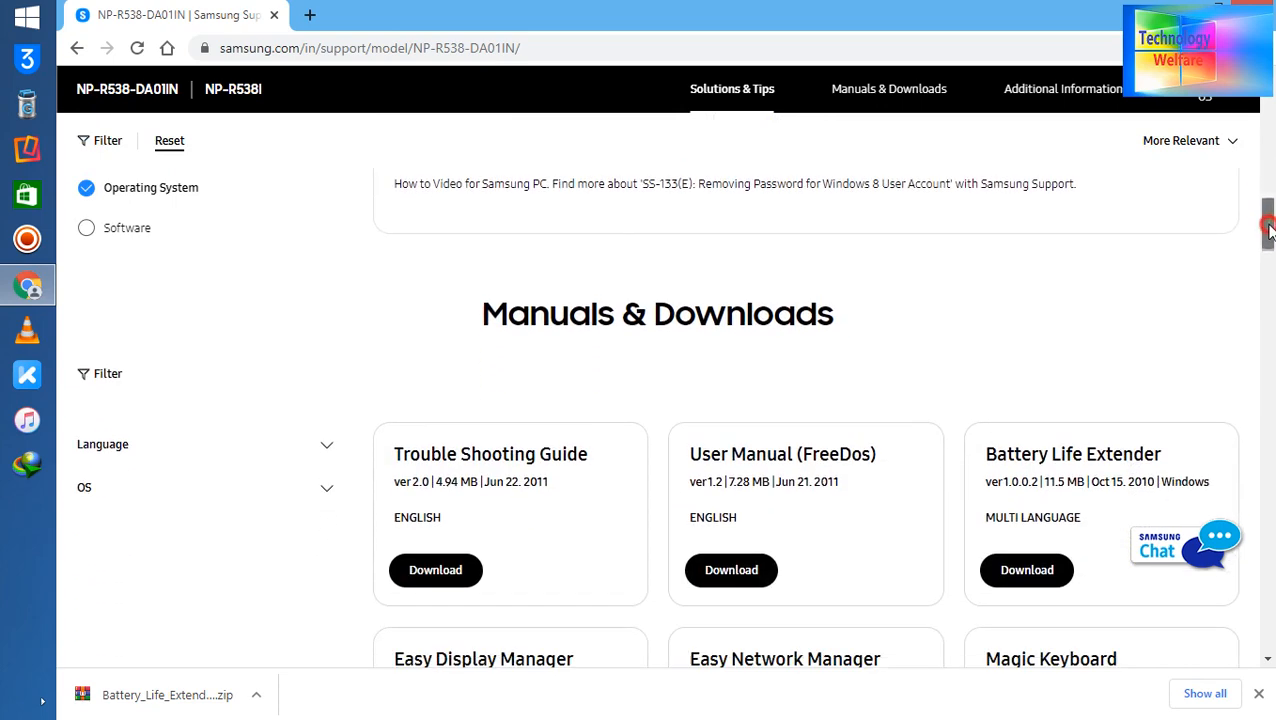
pyautogui.scroll(3)
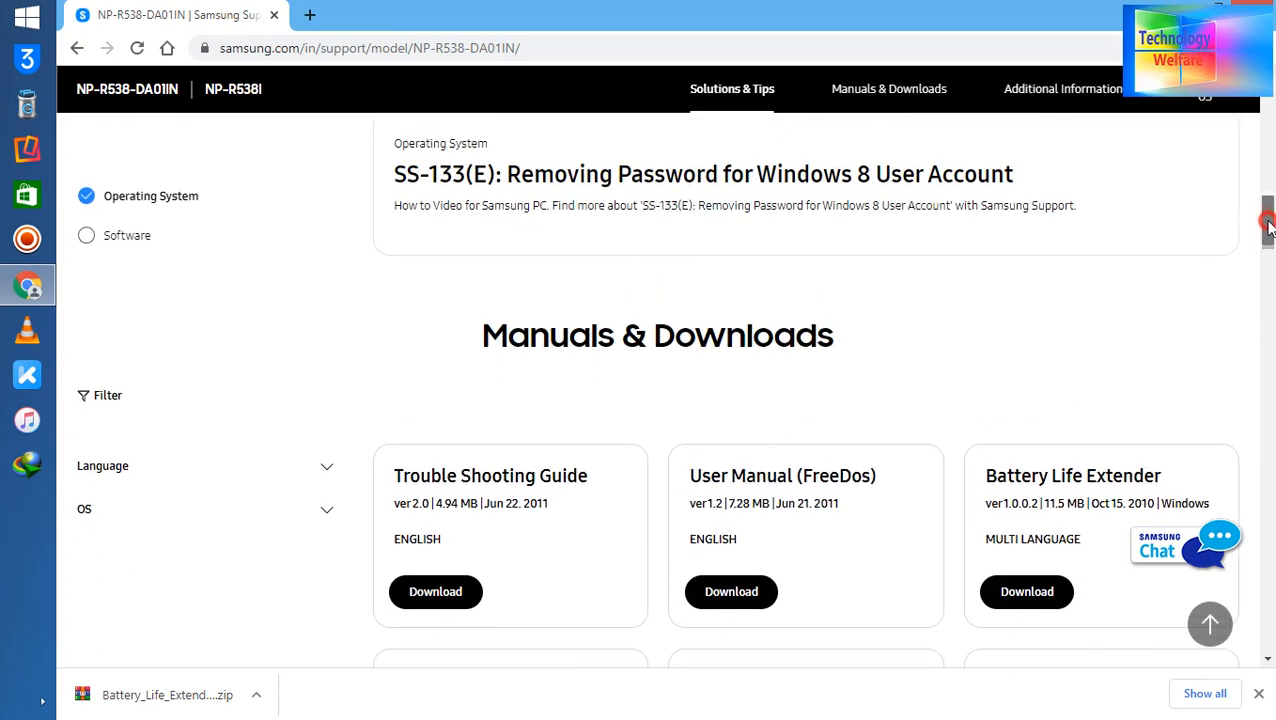
pyautogui.scroll(-3)
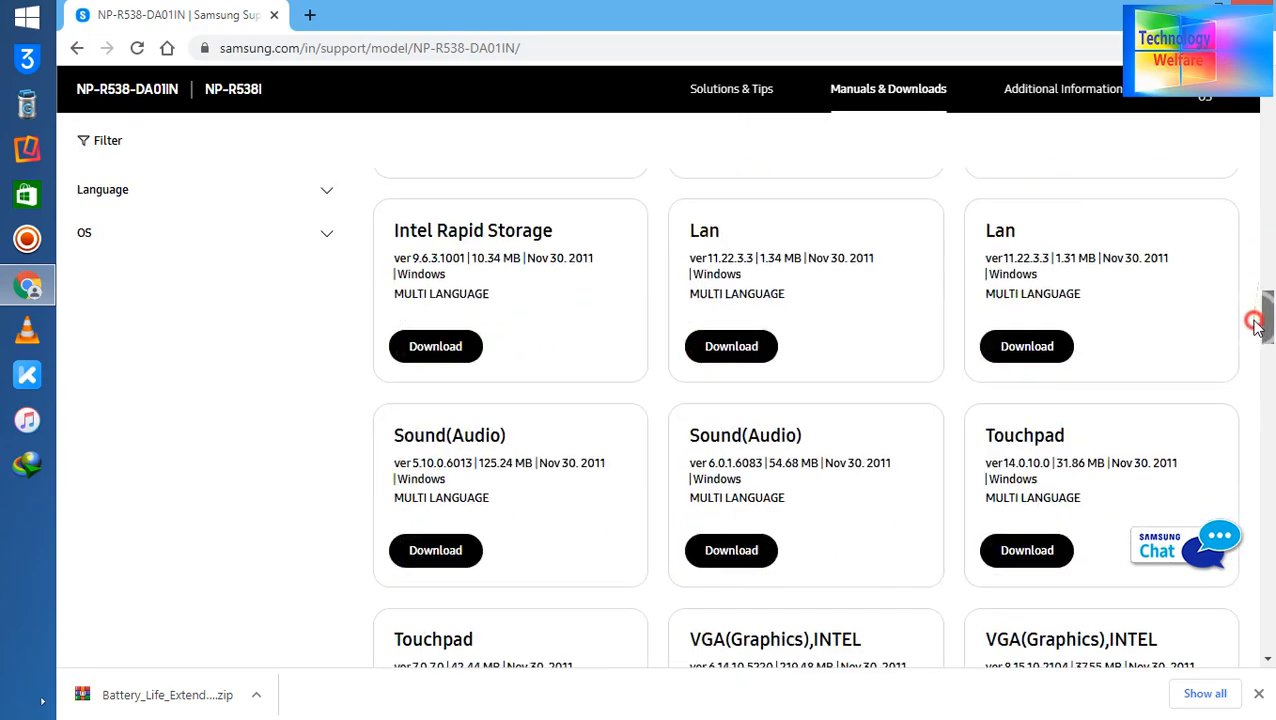
pyautogui.scroll(3)
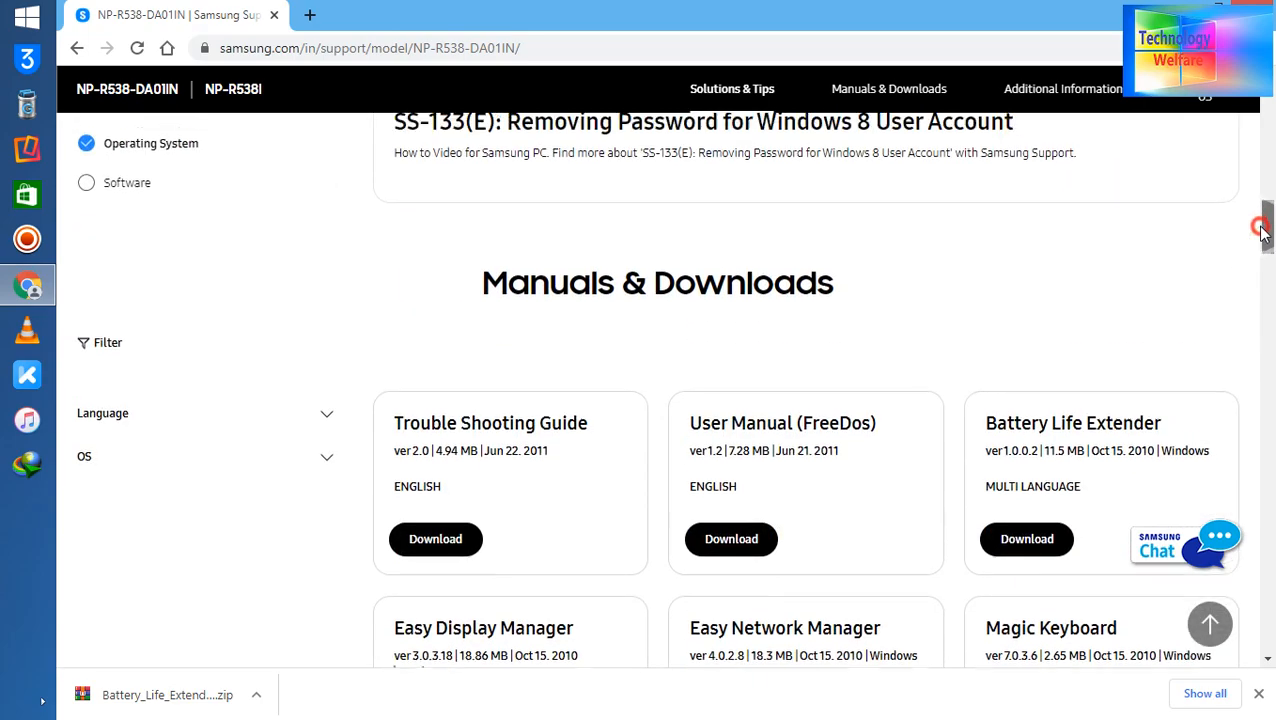
pyautogui.scroll(3)
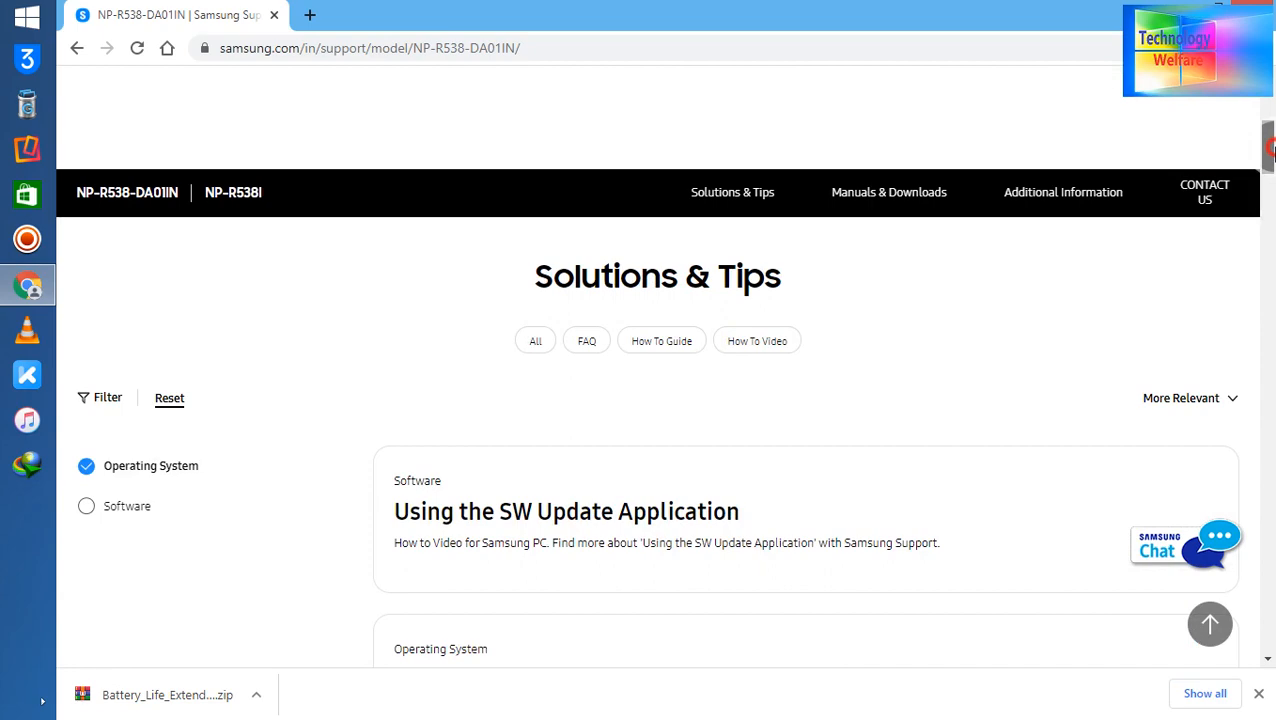
pyautogui.scroll(-3)
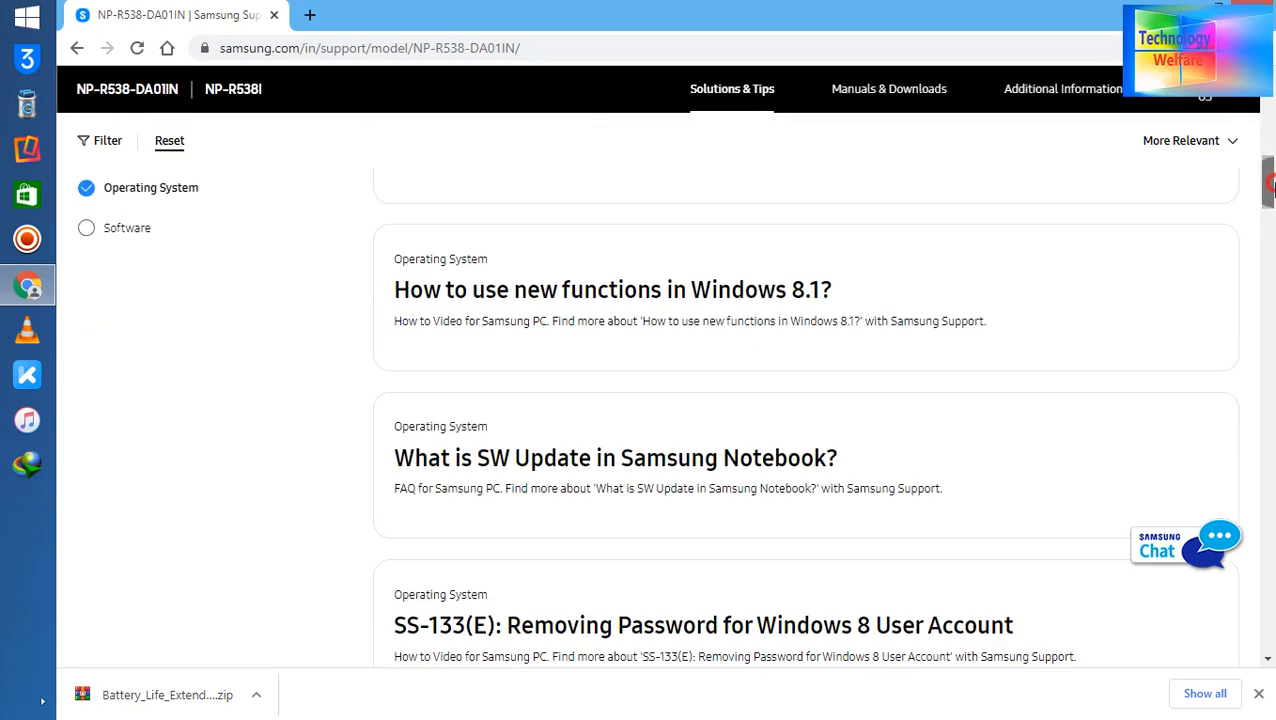
pyautogui.scroll(3)
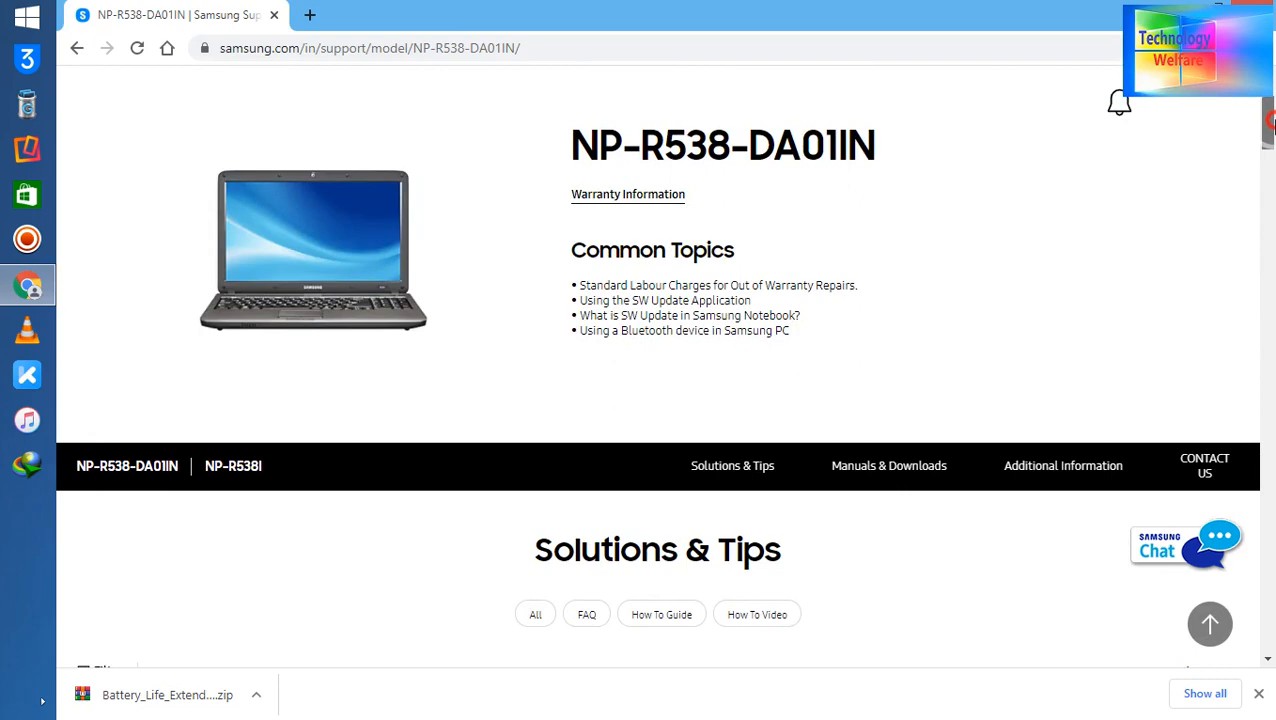
pyautogui.scroll(-3)
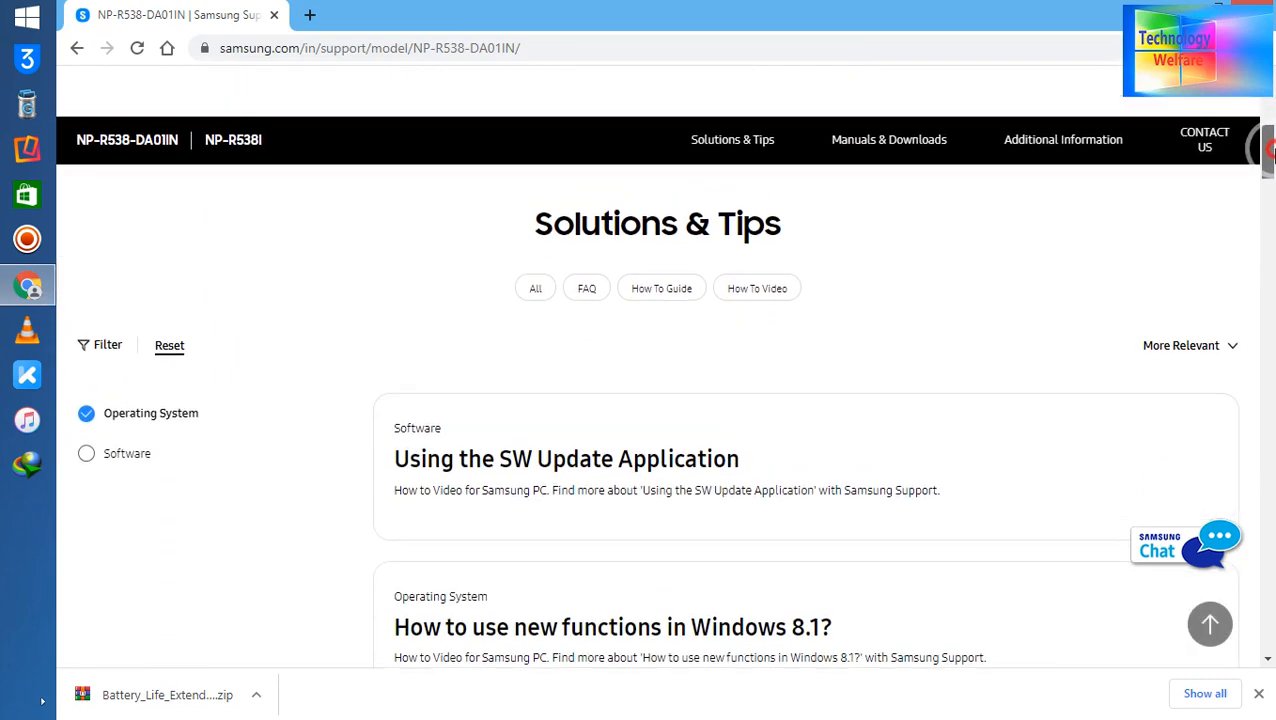
pyautogui.scroll(3)
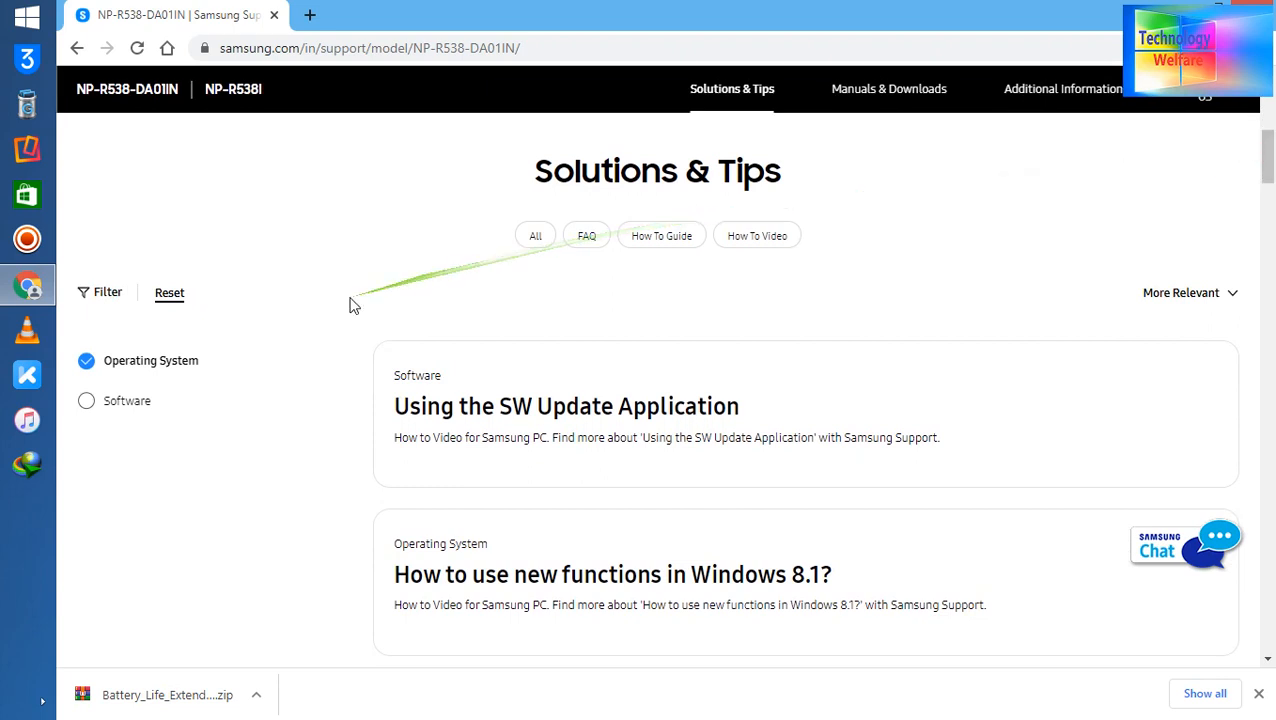
# Add Software to the filter and scroll down to the VGA, Wireless LAN and BIOS download cards.
pyautogui.click(86, 401)
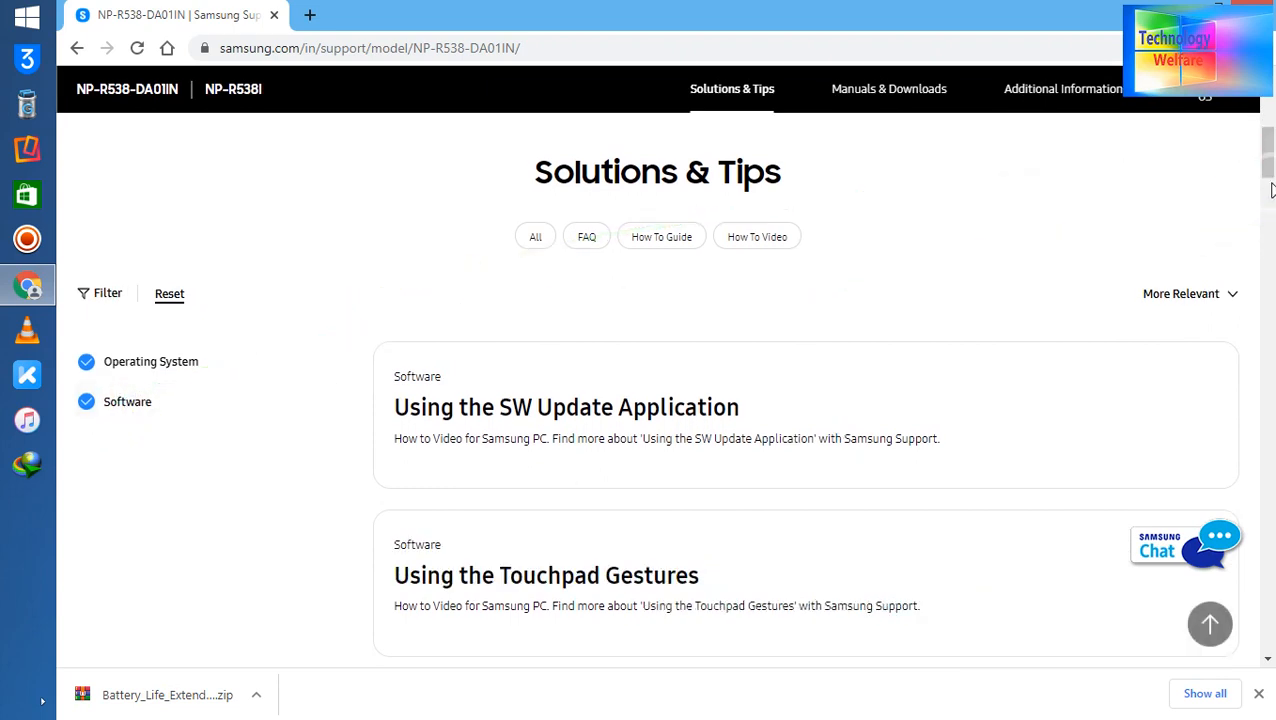
pyautogui.scroll(-3)
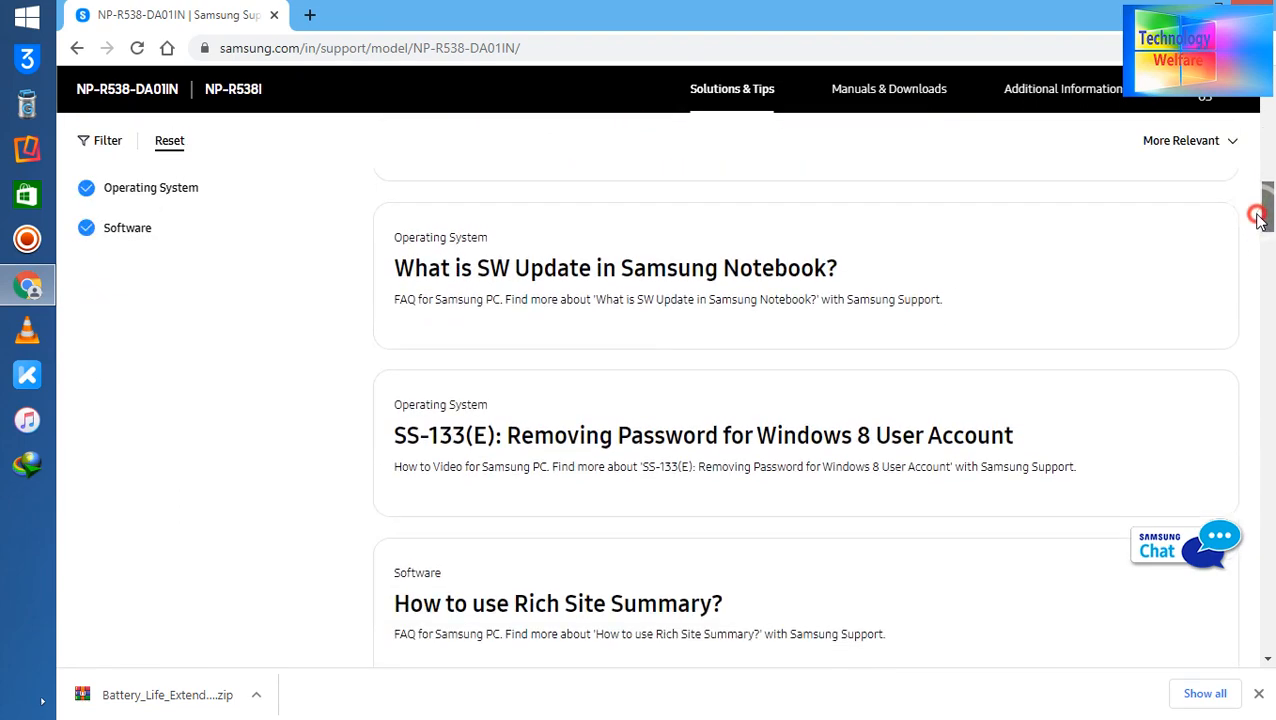
pyautogui.scroll(-3)
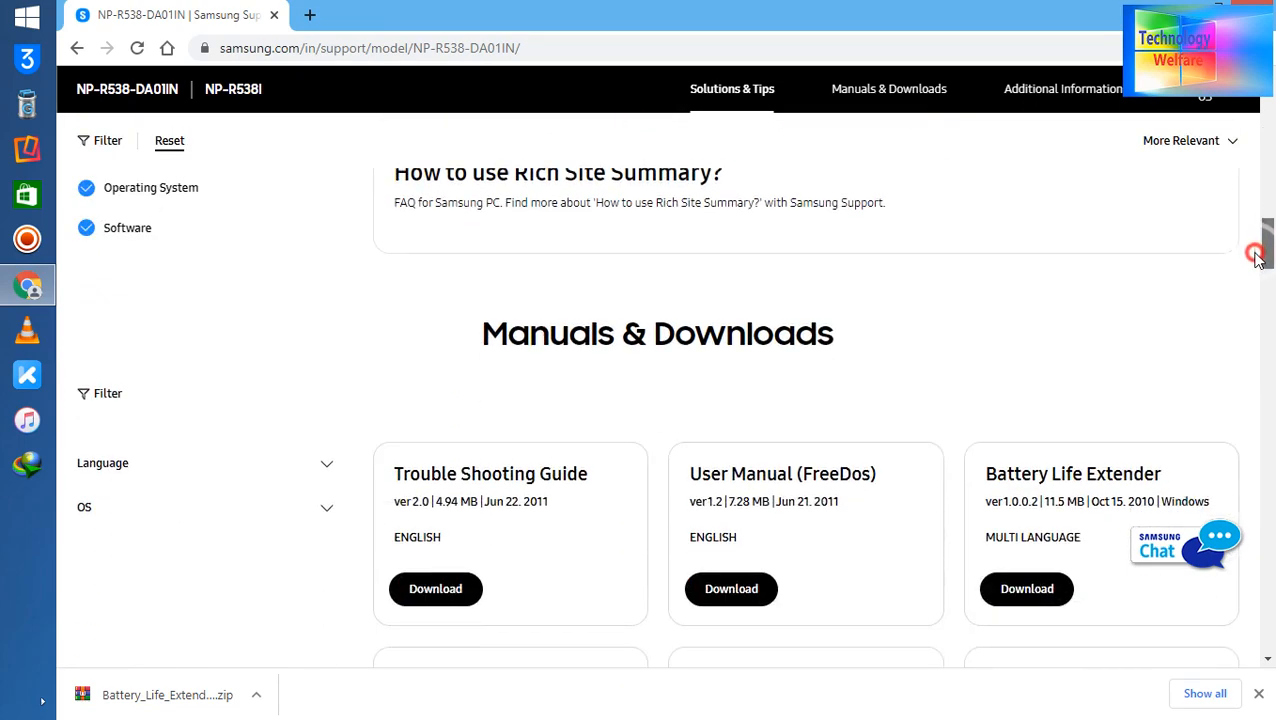
pyautogui.scroll(-3)
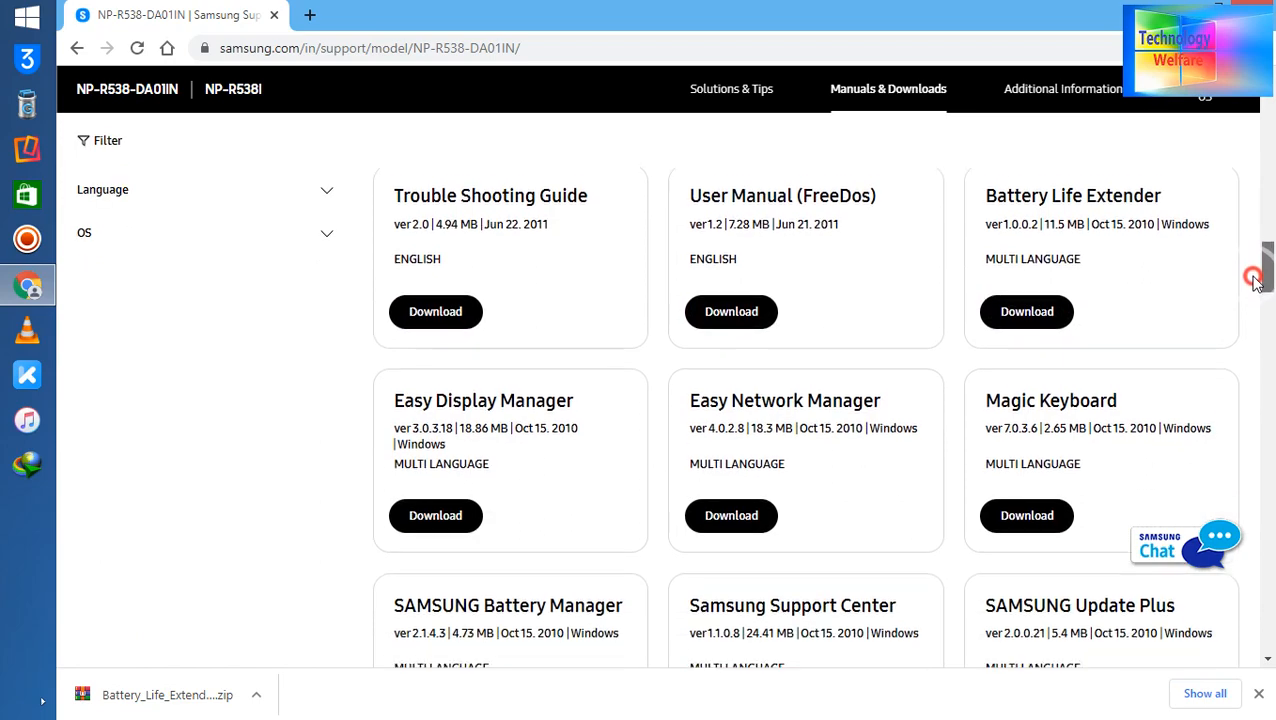
pyautogui.scroll(-3)
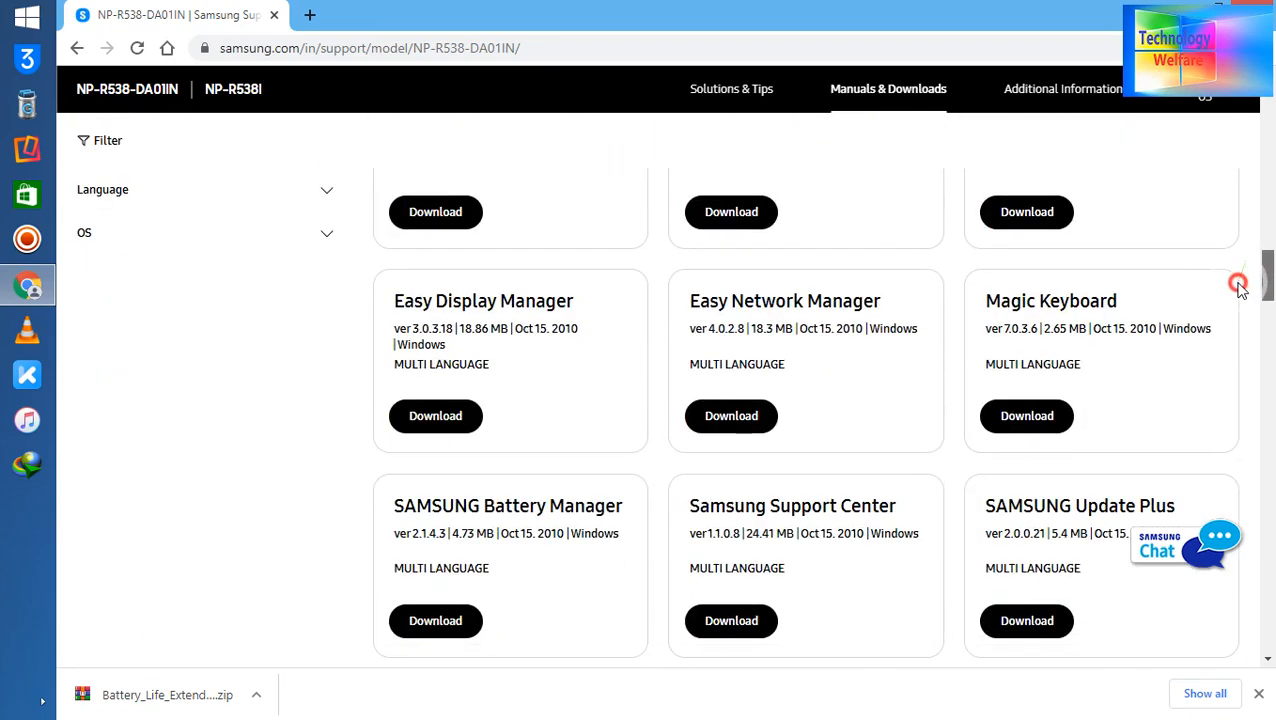
pyautogui.scroll(-3)
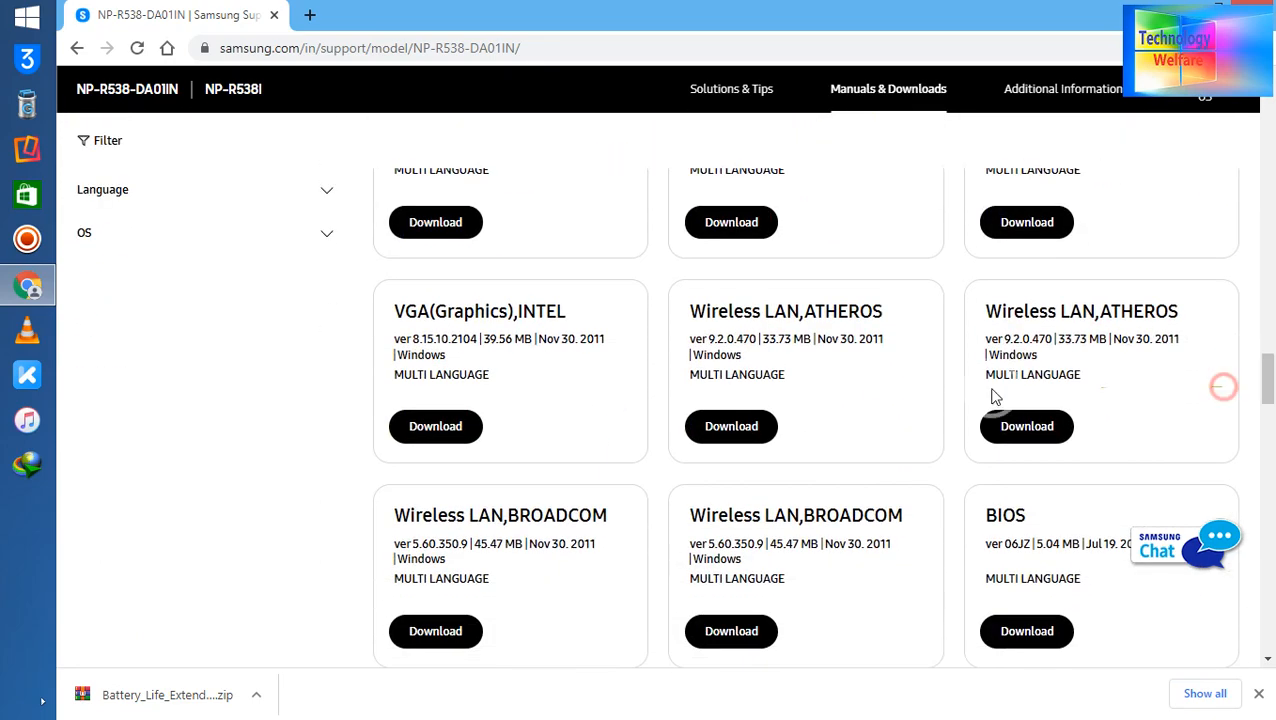
# Start downloading the Intel VGA (Graphics) driver zip.
pyautogui.click(435, 426)
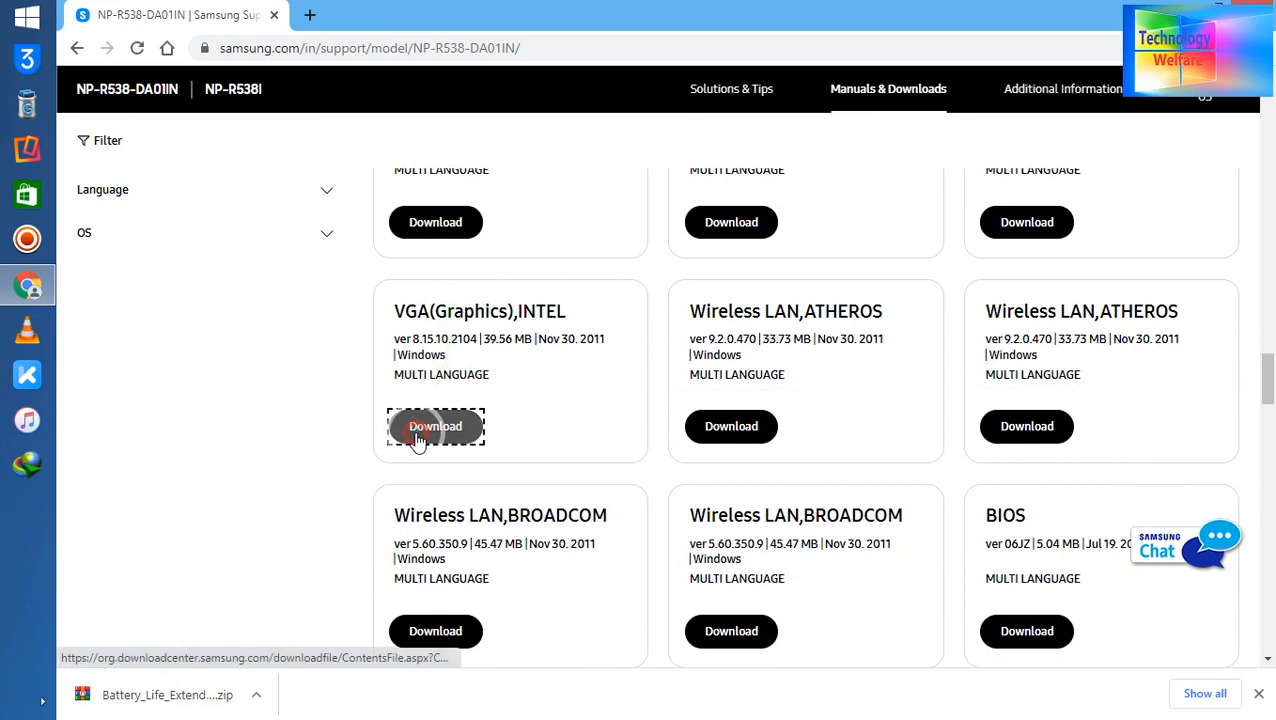
pyautogui.click(435, 426)
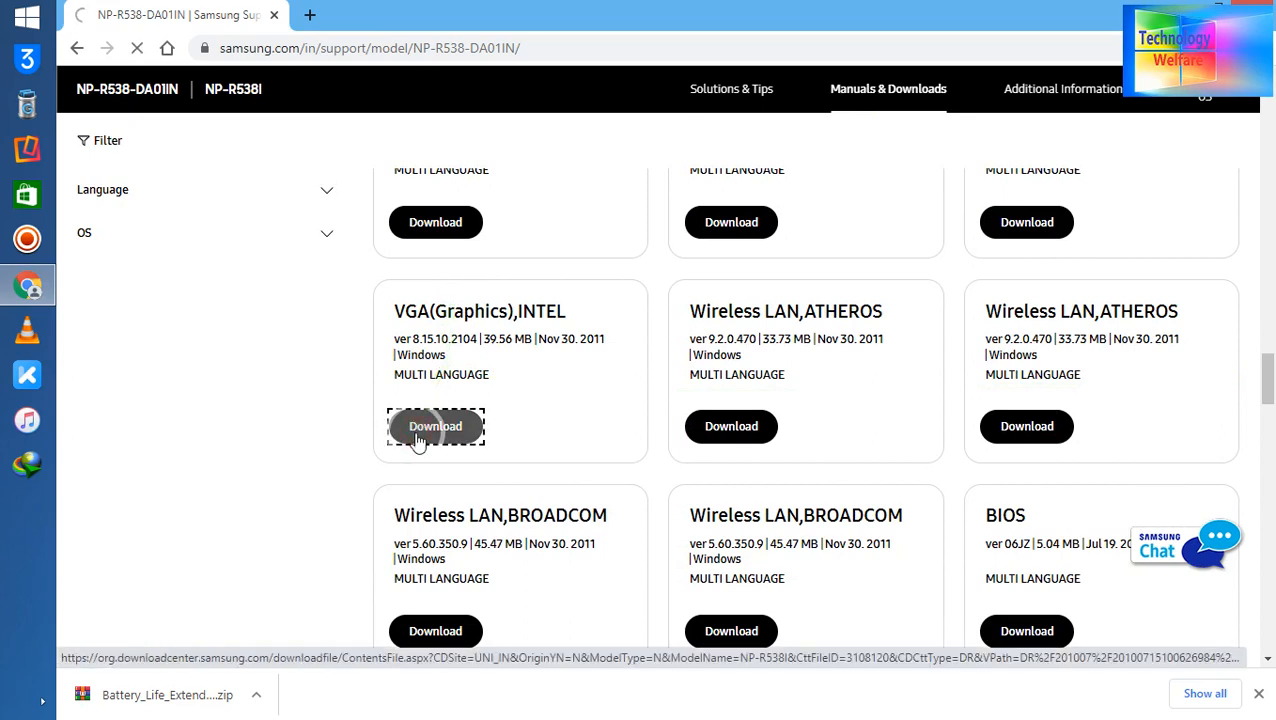
pyautogui.click(435, 426)
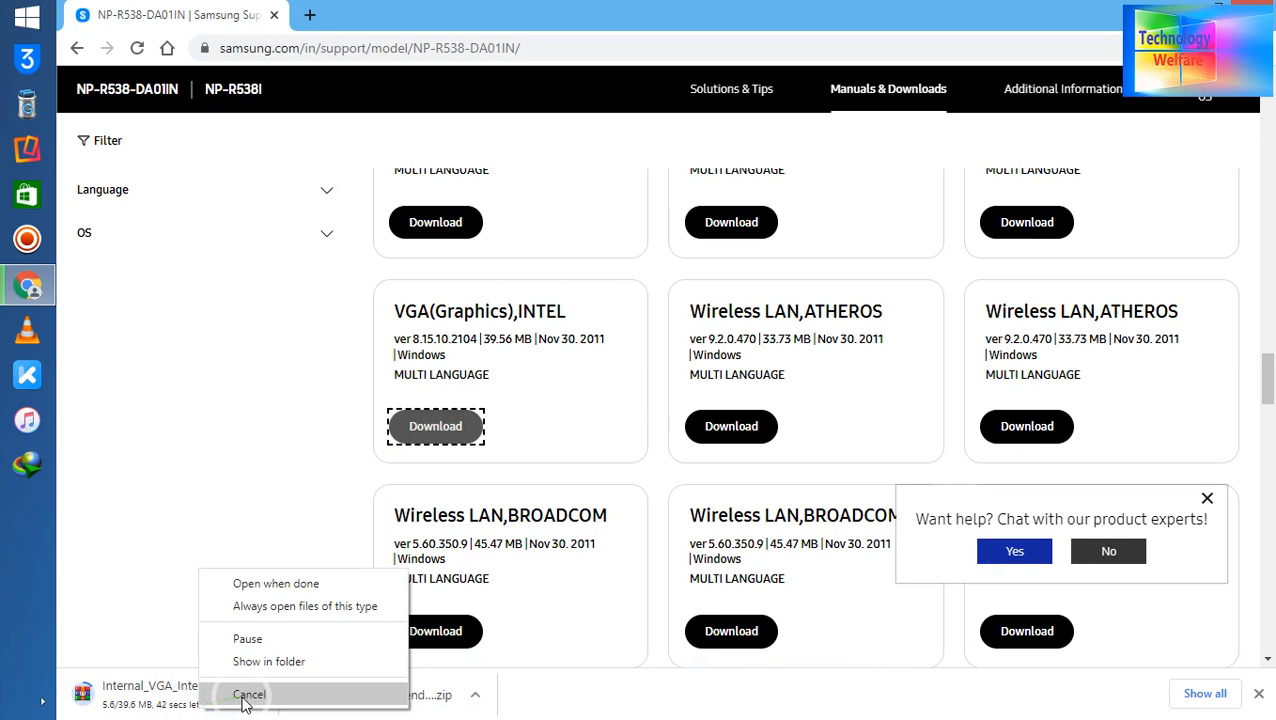
# Cancel the Intel graphics driver download and dismiss the chat help popup.
pyautogui.click(249, 694)
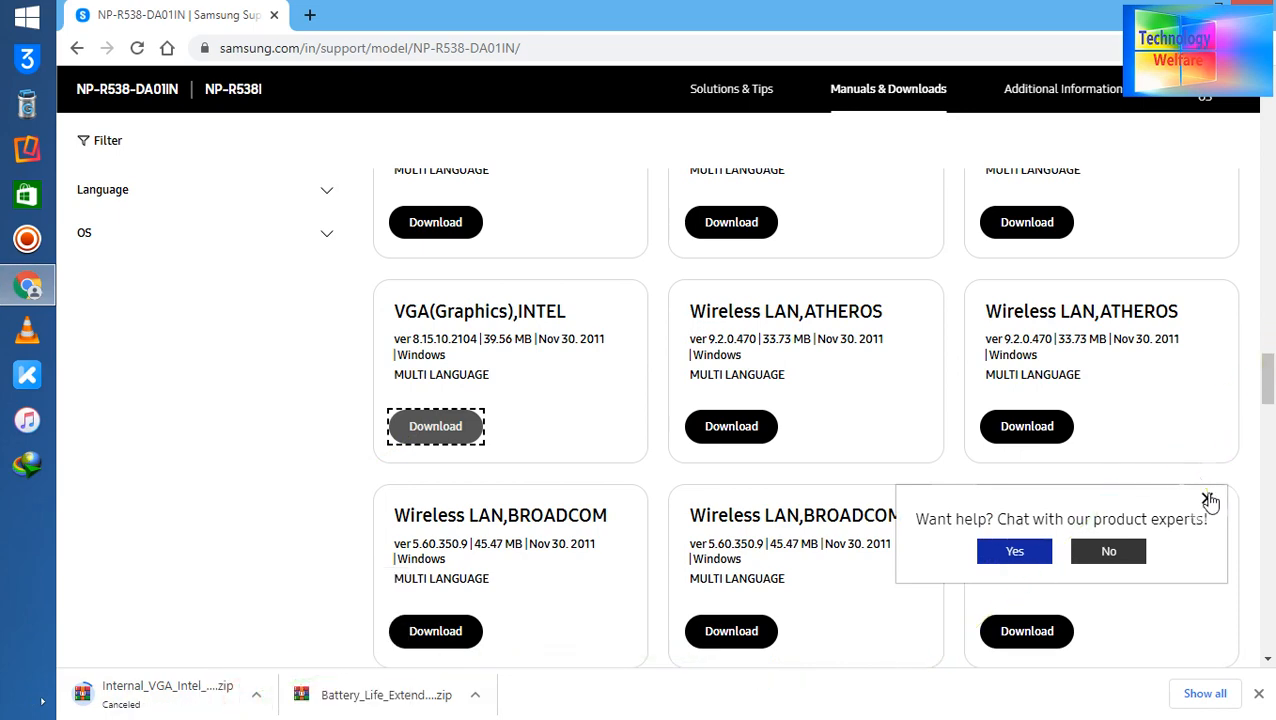
pyautogui.click(1210, 500)
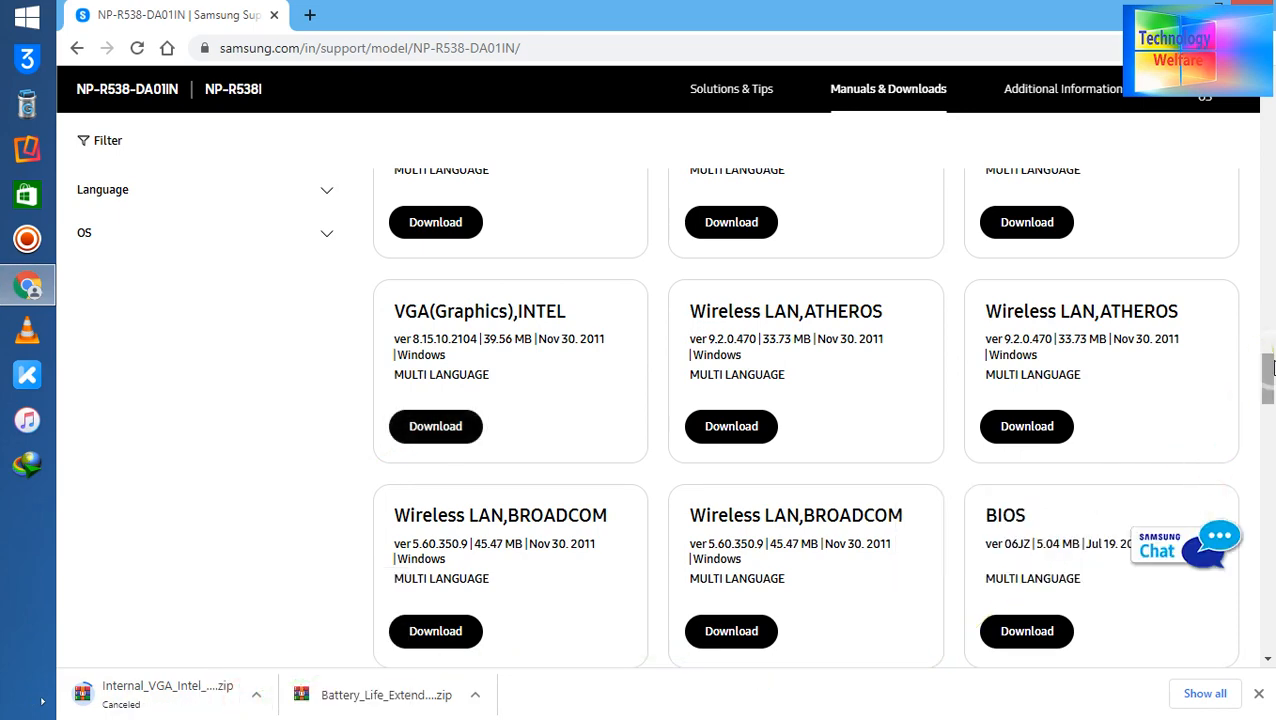
pyautogui.click(731, 89)
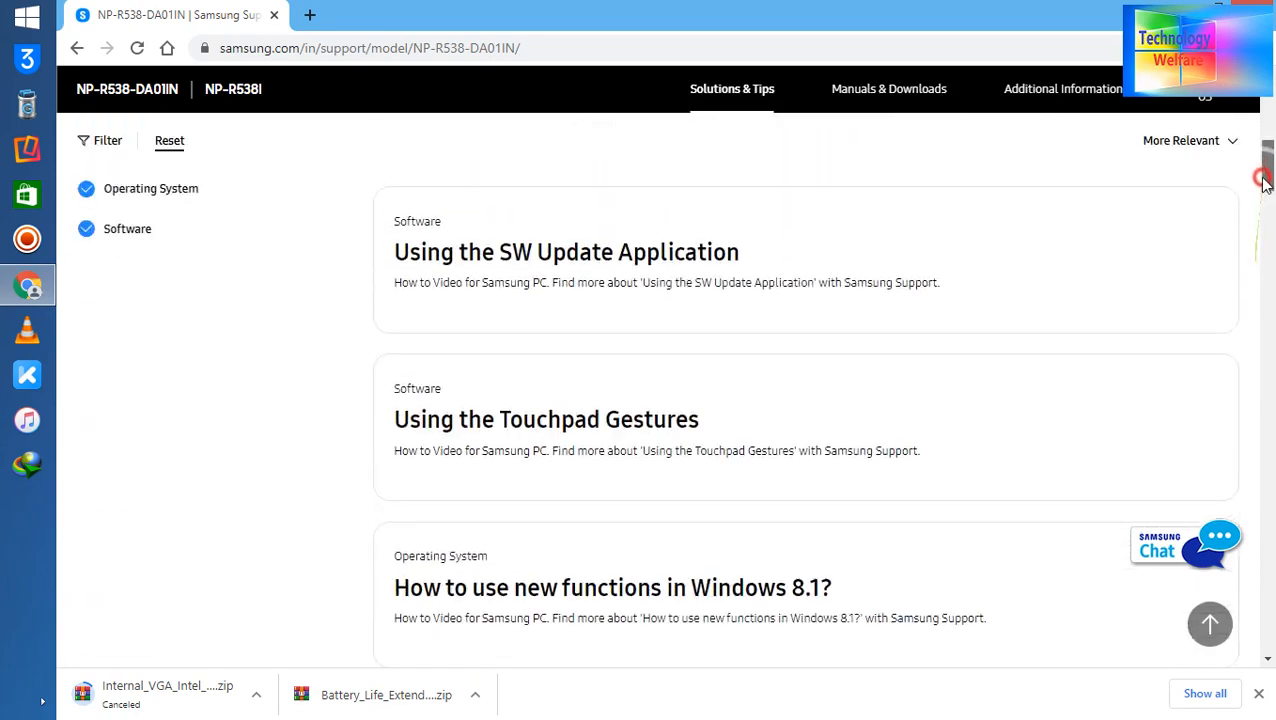
# Return to the NP-R538-DA01IN page's Manuals & Downloads section from the black navigation bar.
pyautogui.scroll(3)
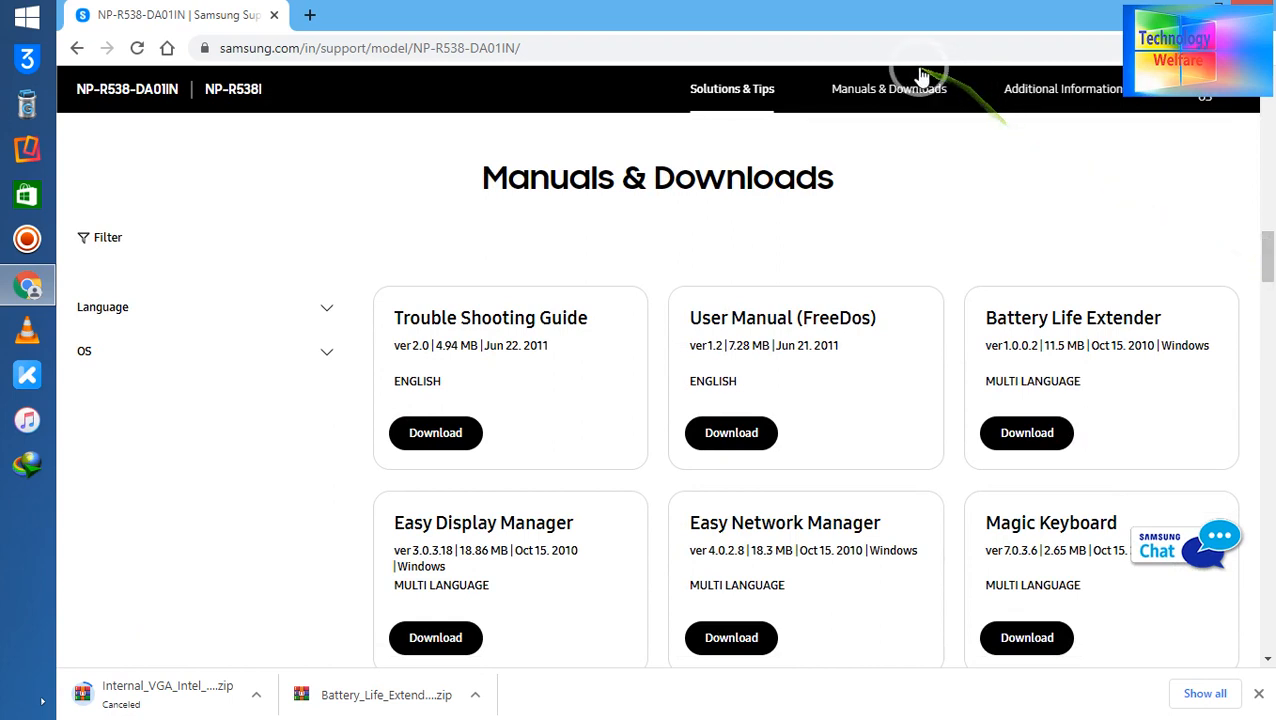
pyautogui.click(888, 89)
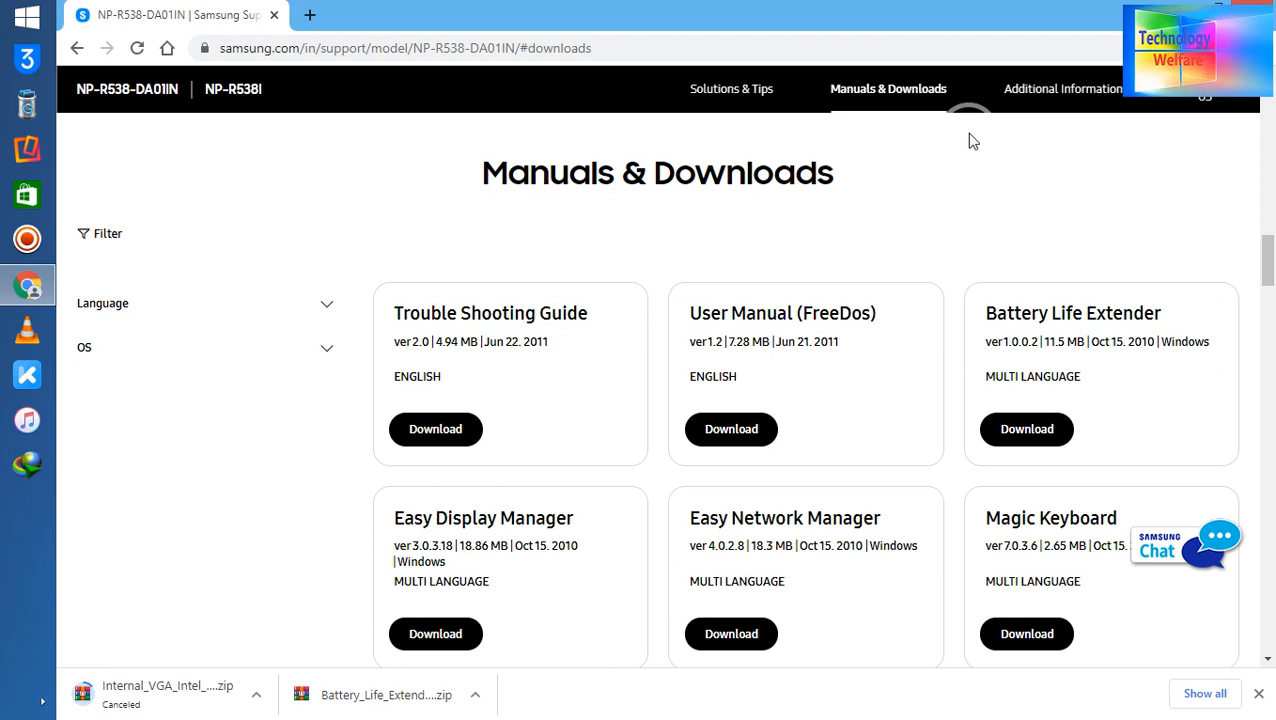
pyautogui.click(1184, 550)
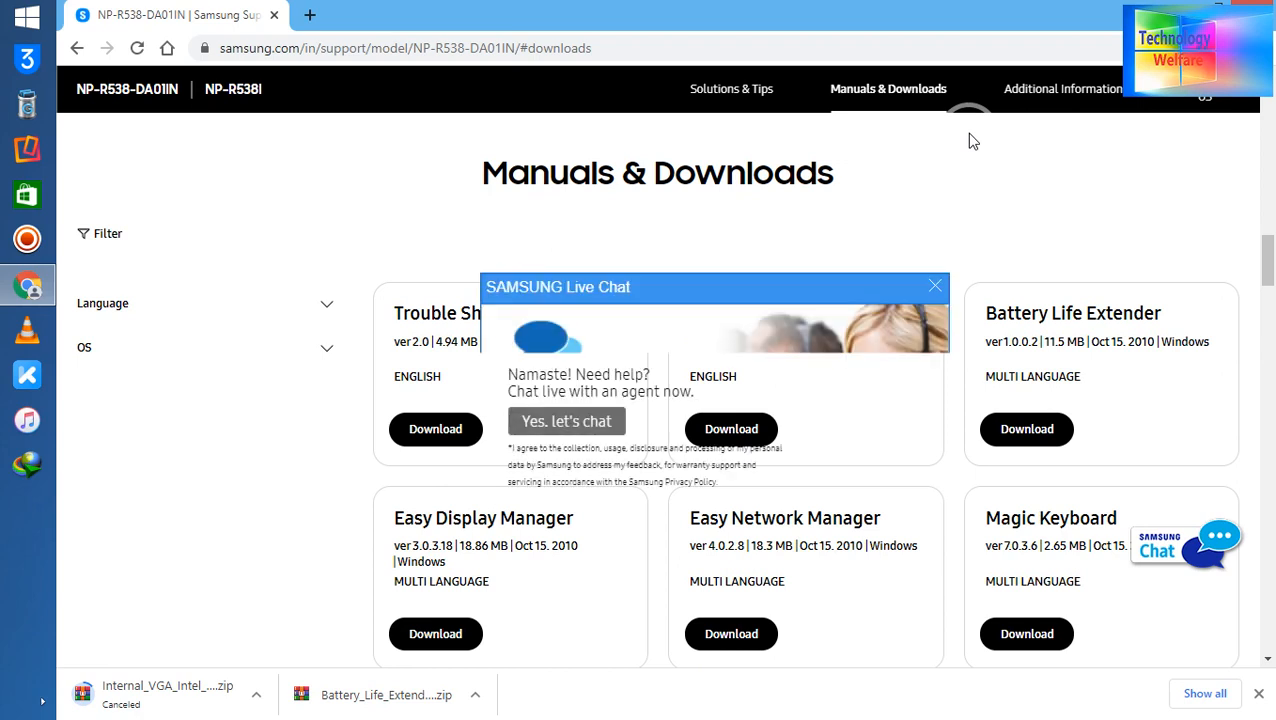